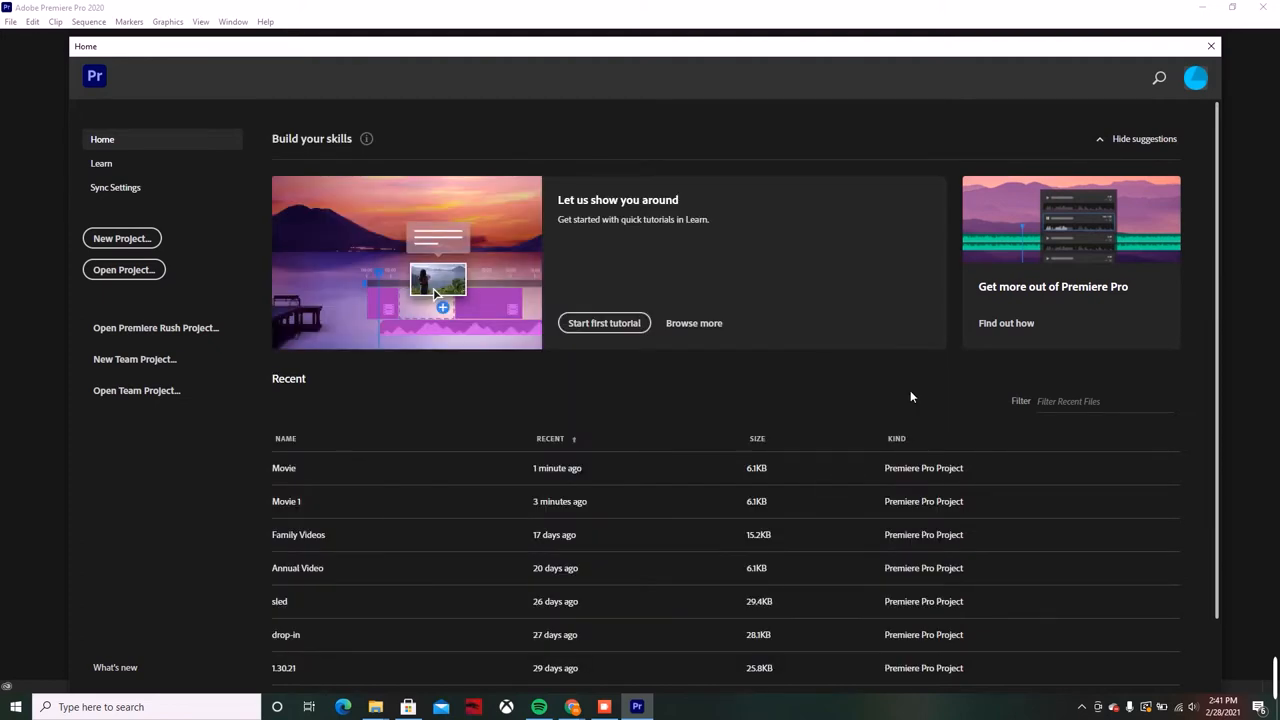
pyautogui.moveTo(669, 501)
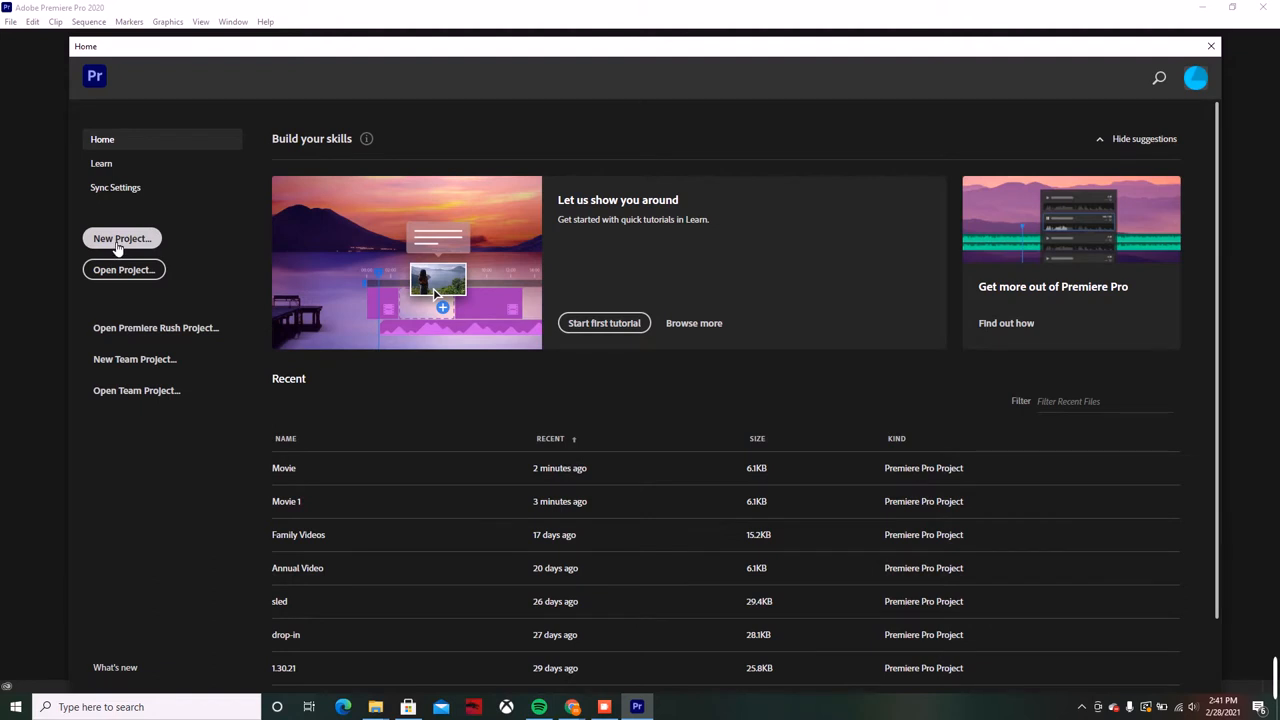
# Create a new project named 'Movie' with its location set to Desktop > Movie.
pyautogui.click(122, 238)
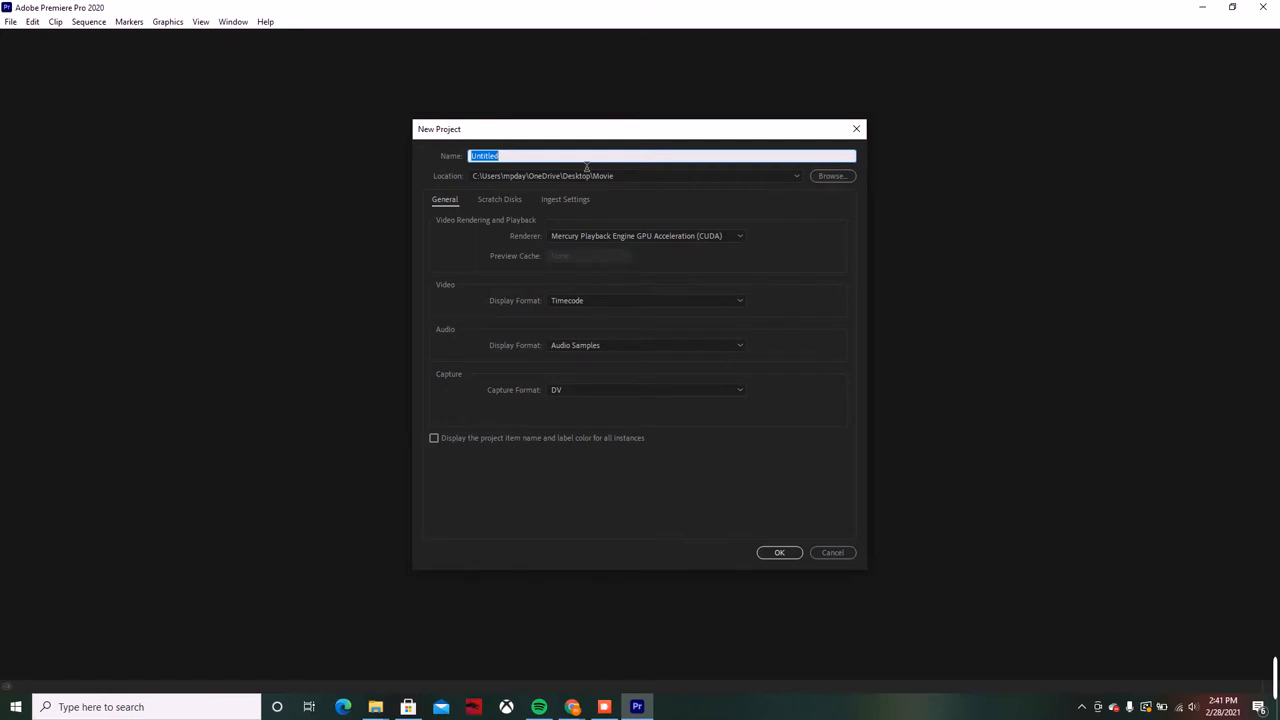
pyautogui.write('M')
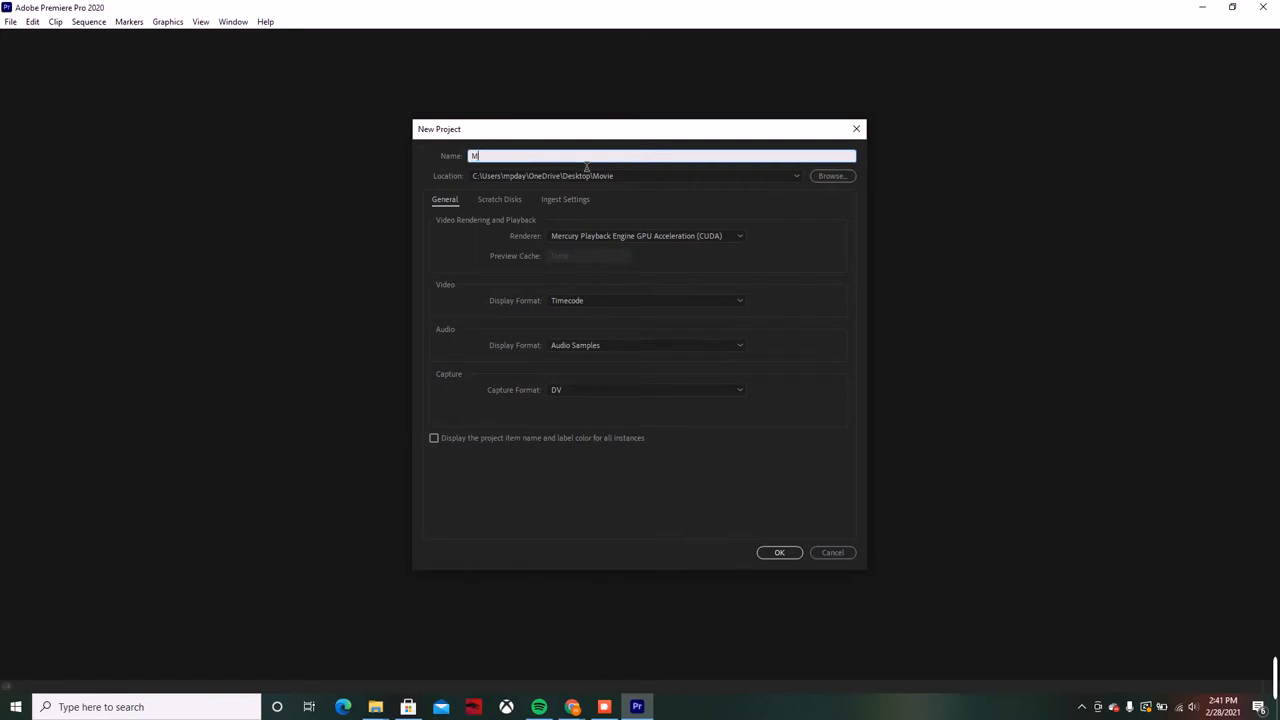
pyautogui.write('ovie')
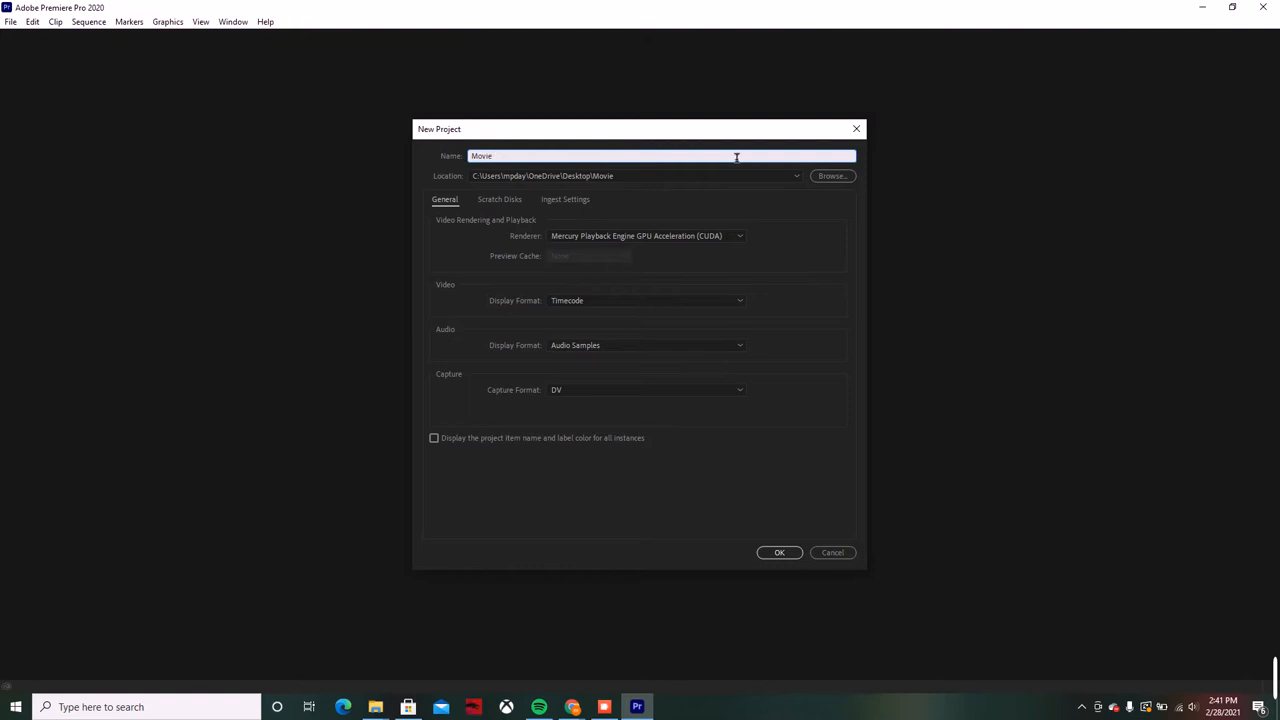
pyautogui.click(832, 176)
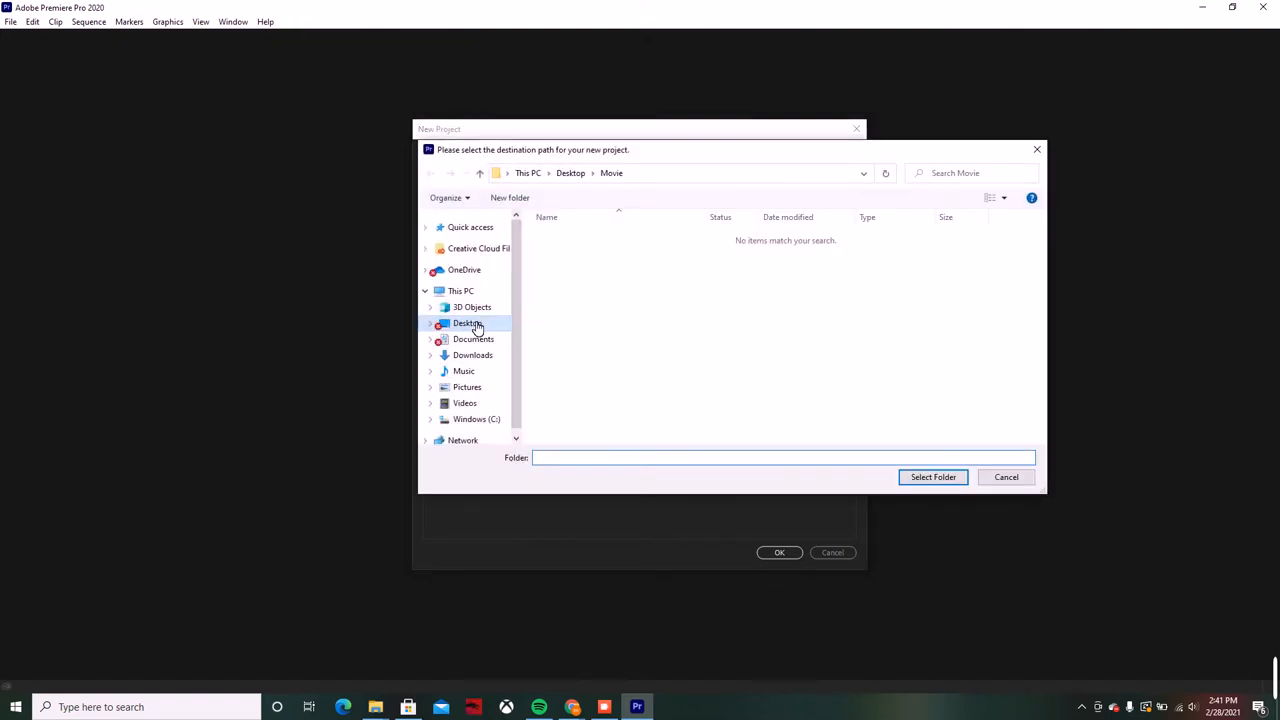
pyautogui.click(467, 323)
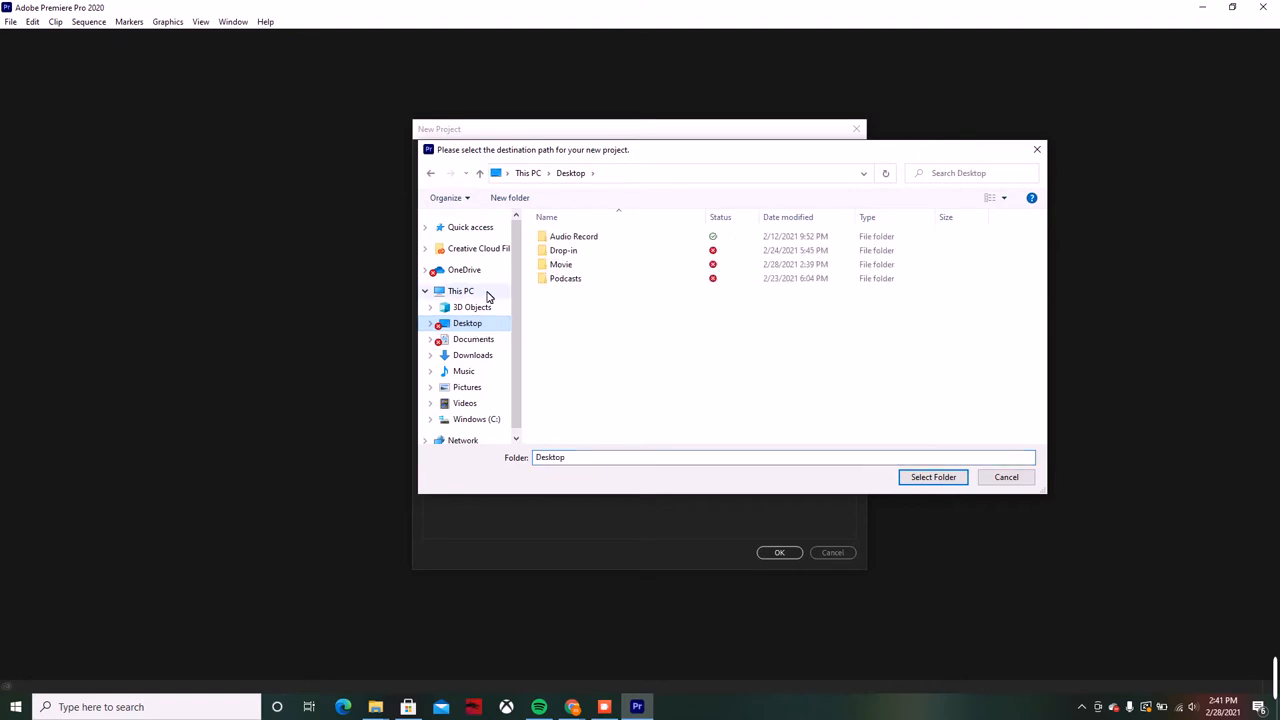
pyautogui.moveTo(561, 264)
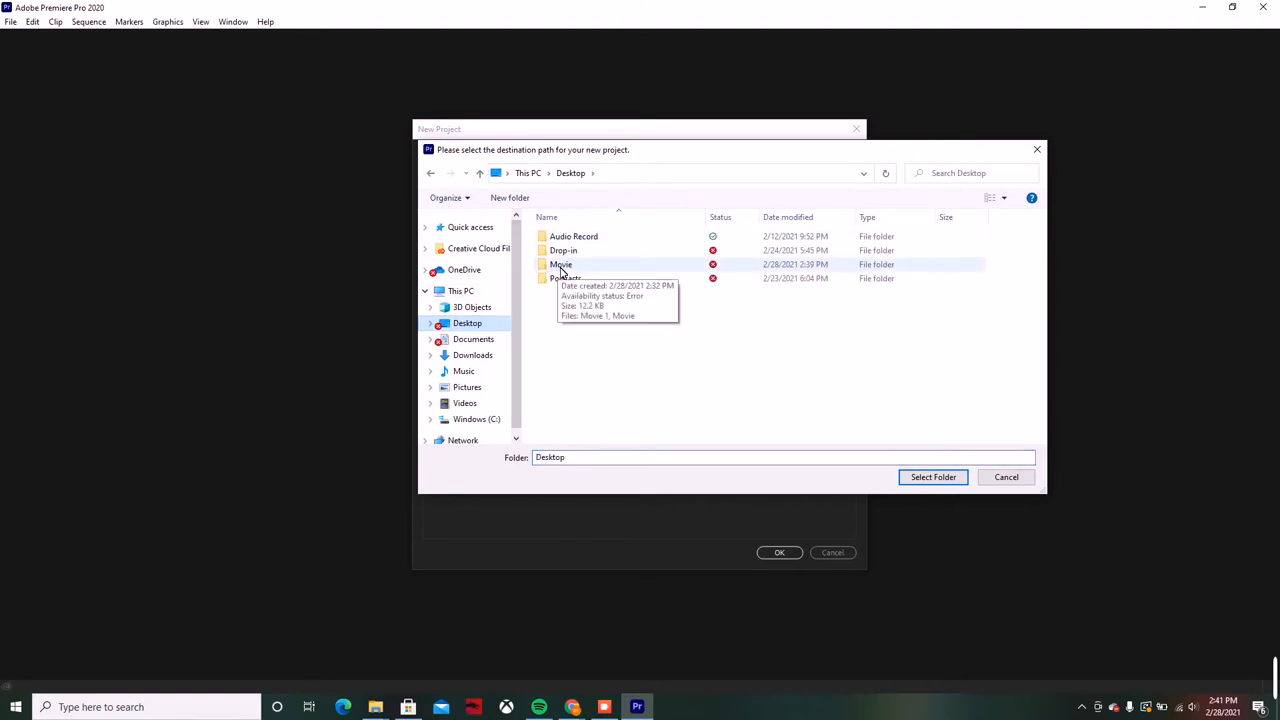
pyautogui.click(561, 264)
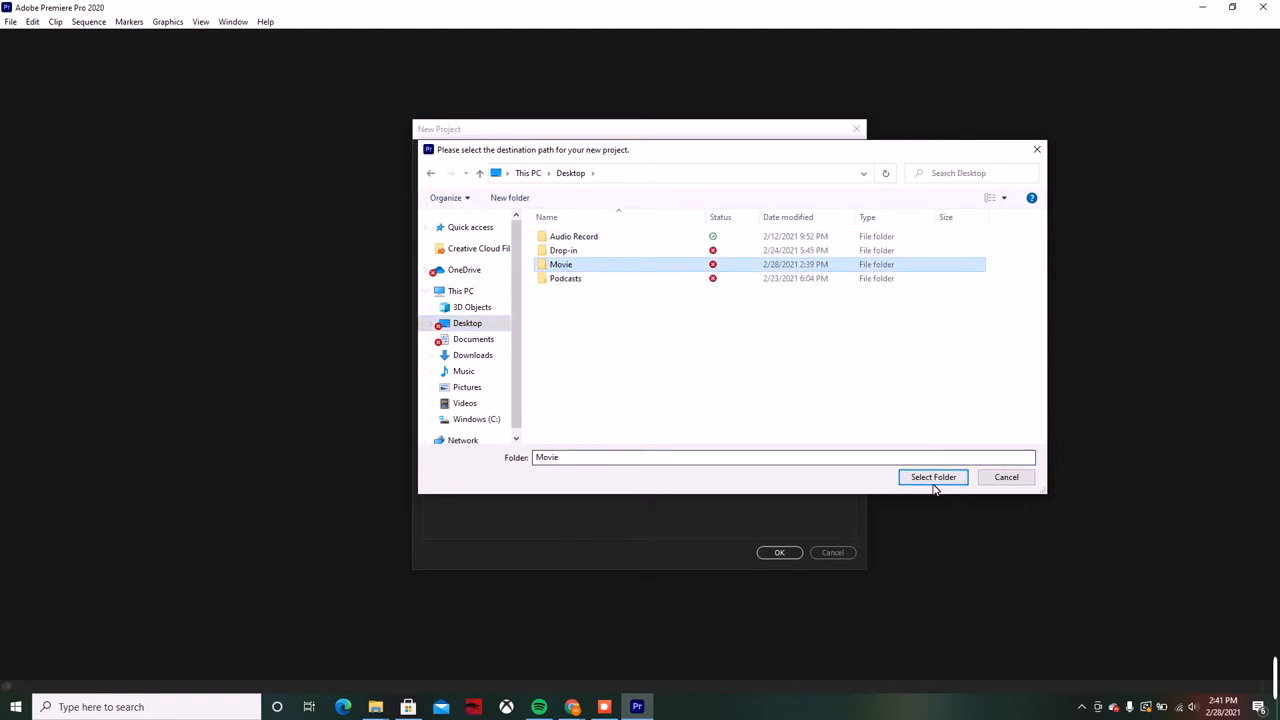
pyautogui.click(932, 477)
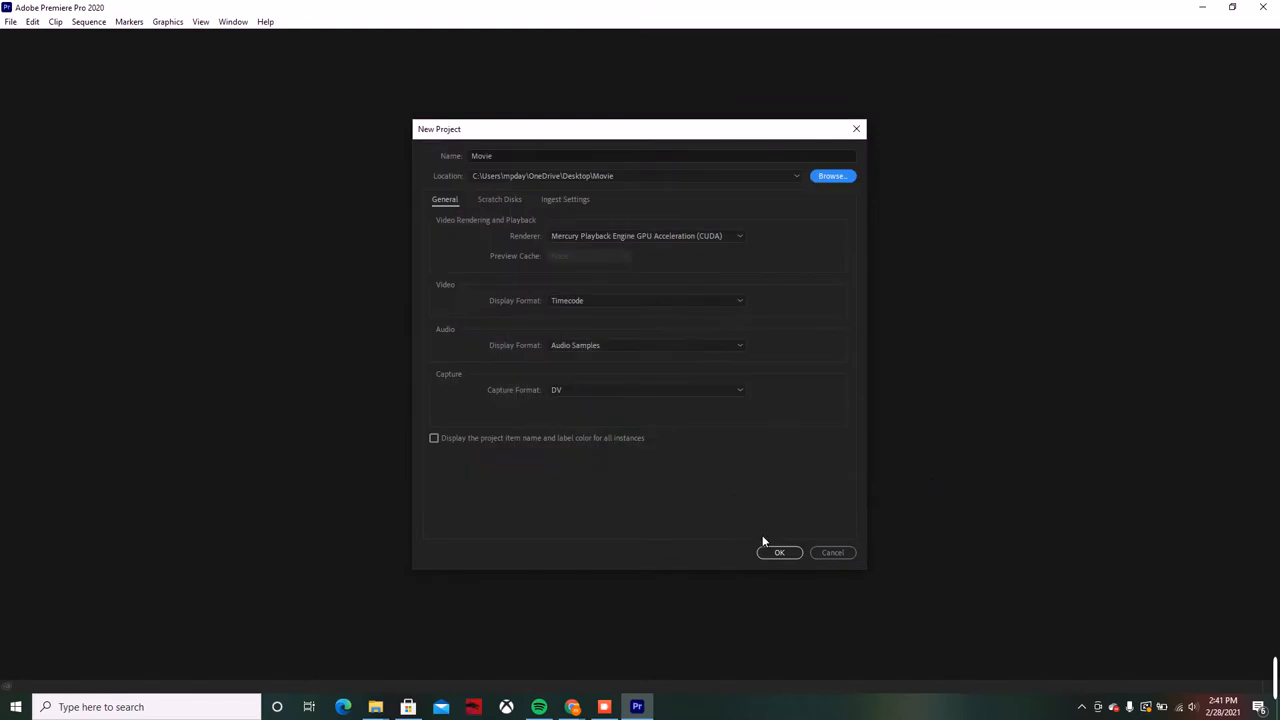
pyautogui.click(779, 552)
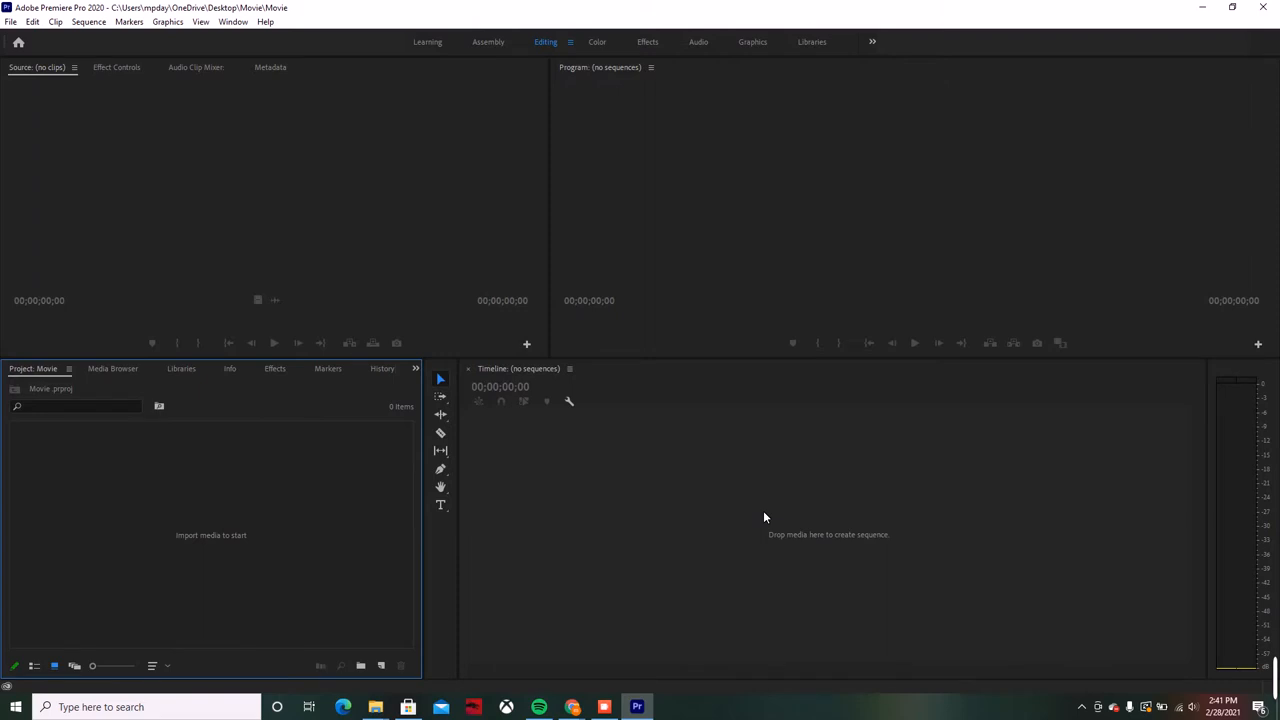
pyautogui.moveTo(666, 447)
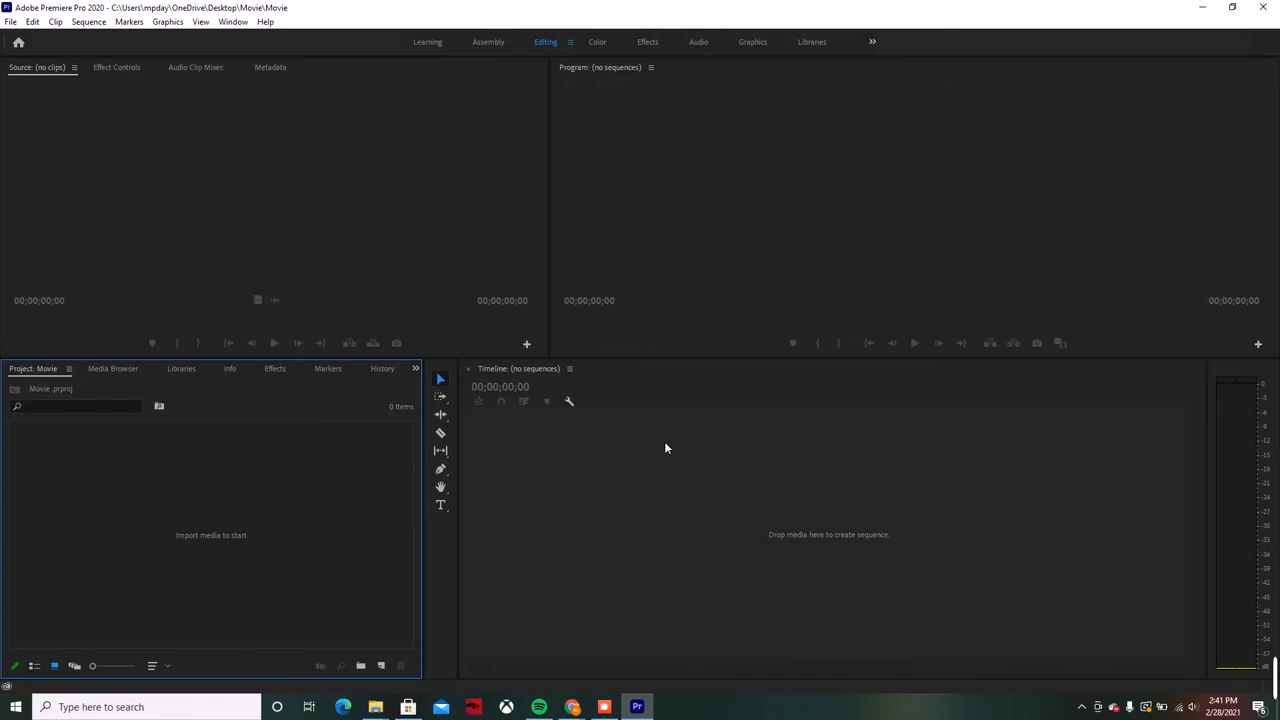
pyautogui.moveTo(782, 543)
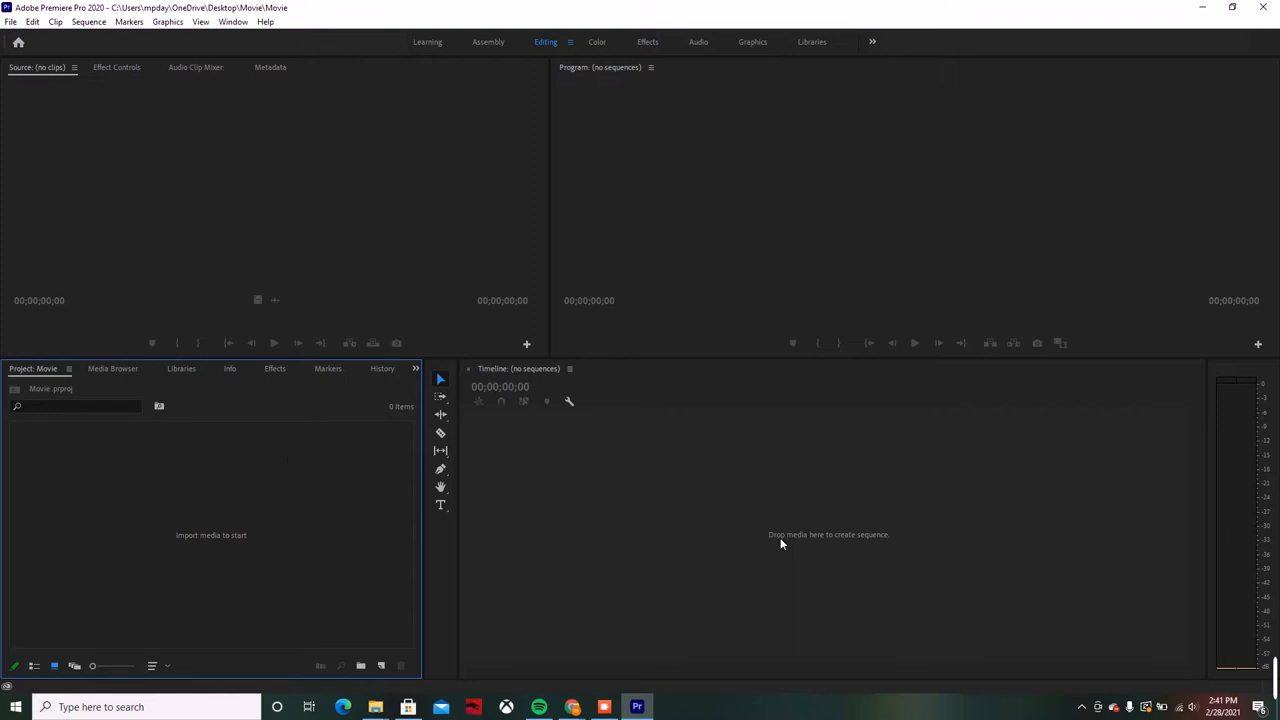
pyautogui.moveTo(231, 568)
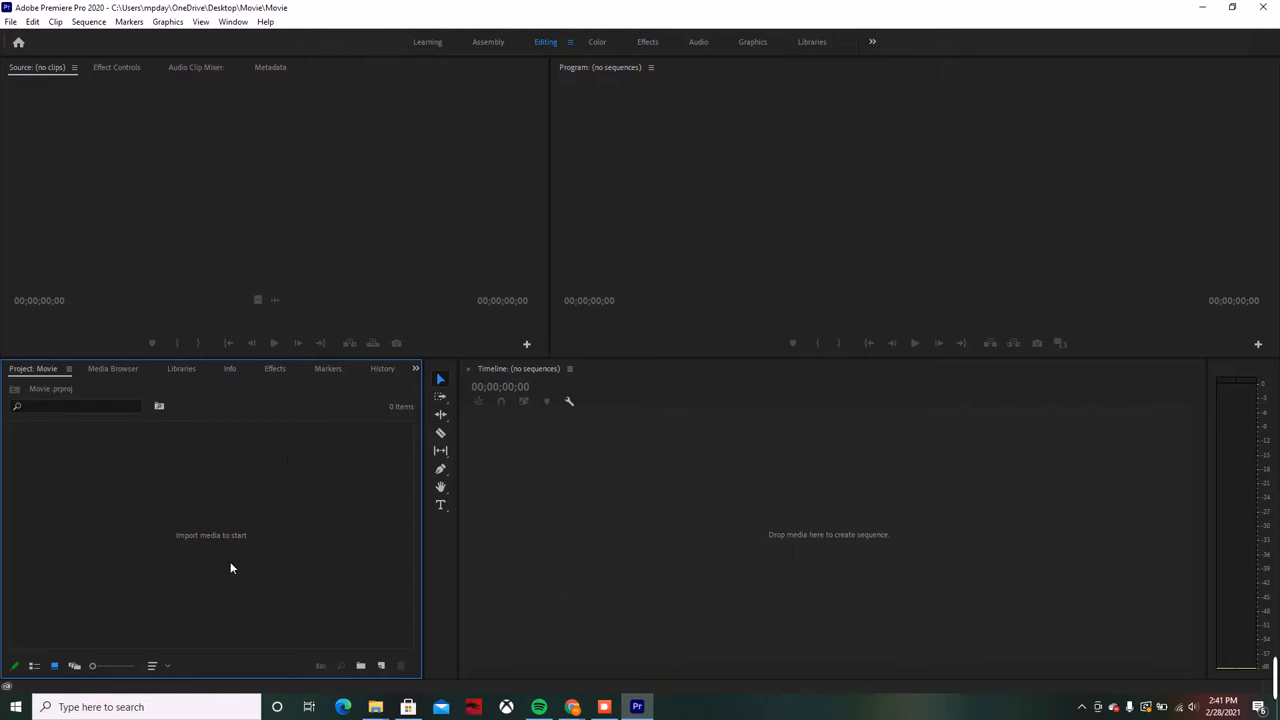
pyautogui.moveTo(122, 518)
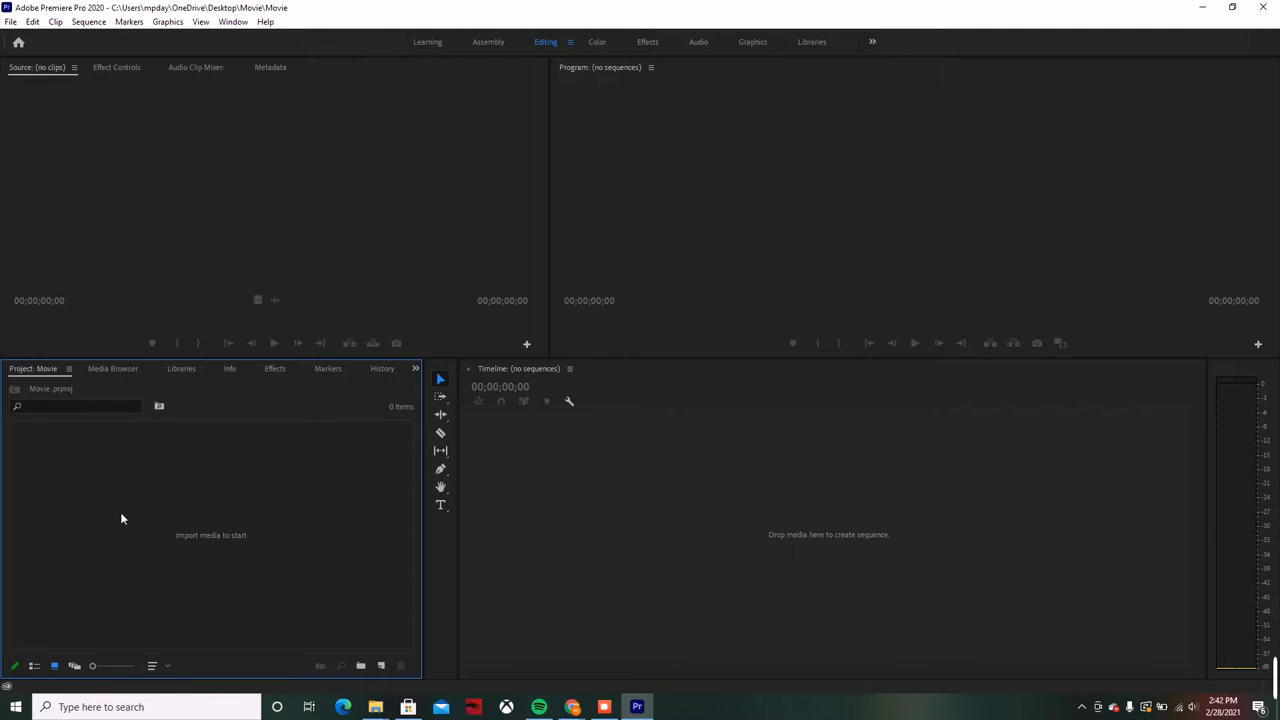
pyautogui.moveTo(315, 558)
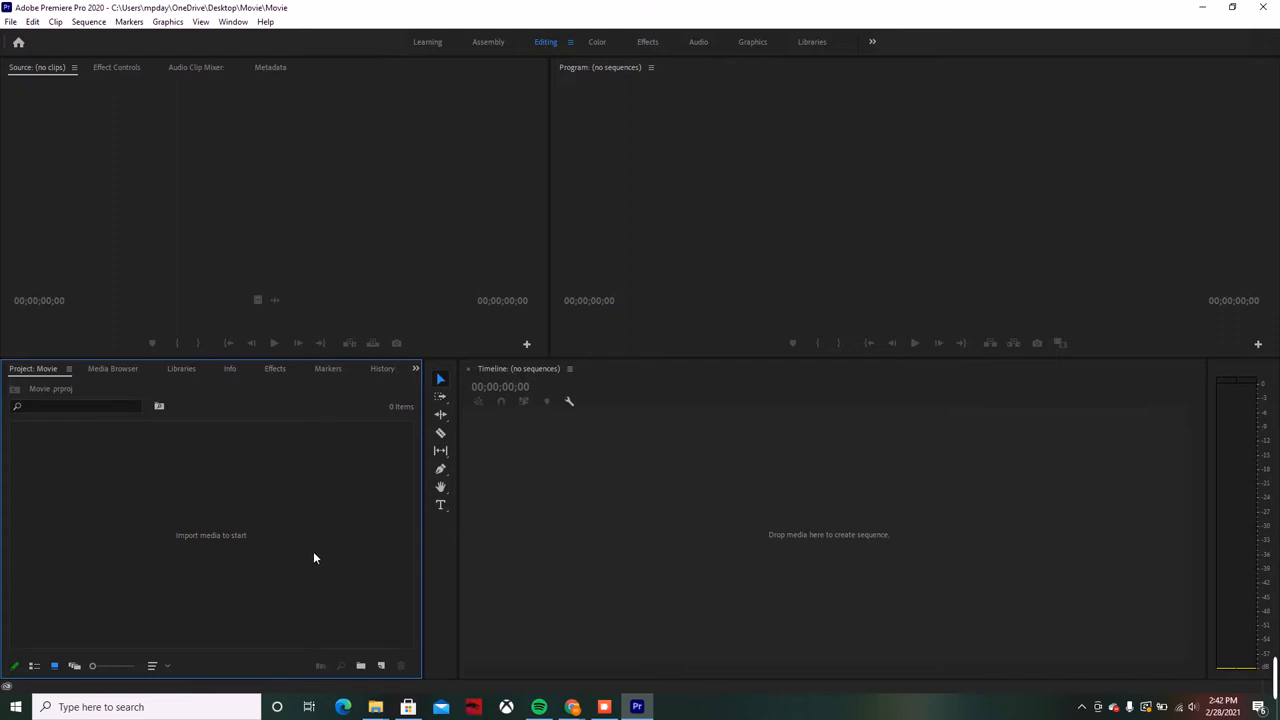
pyautogui.moveTo(315, 553)
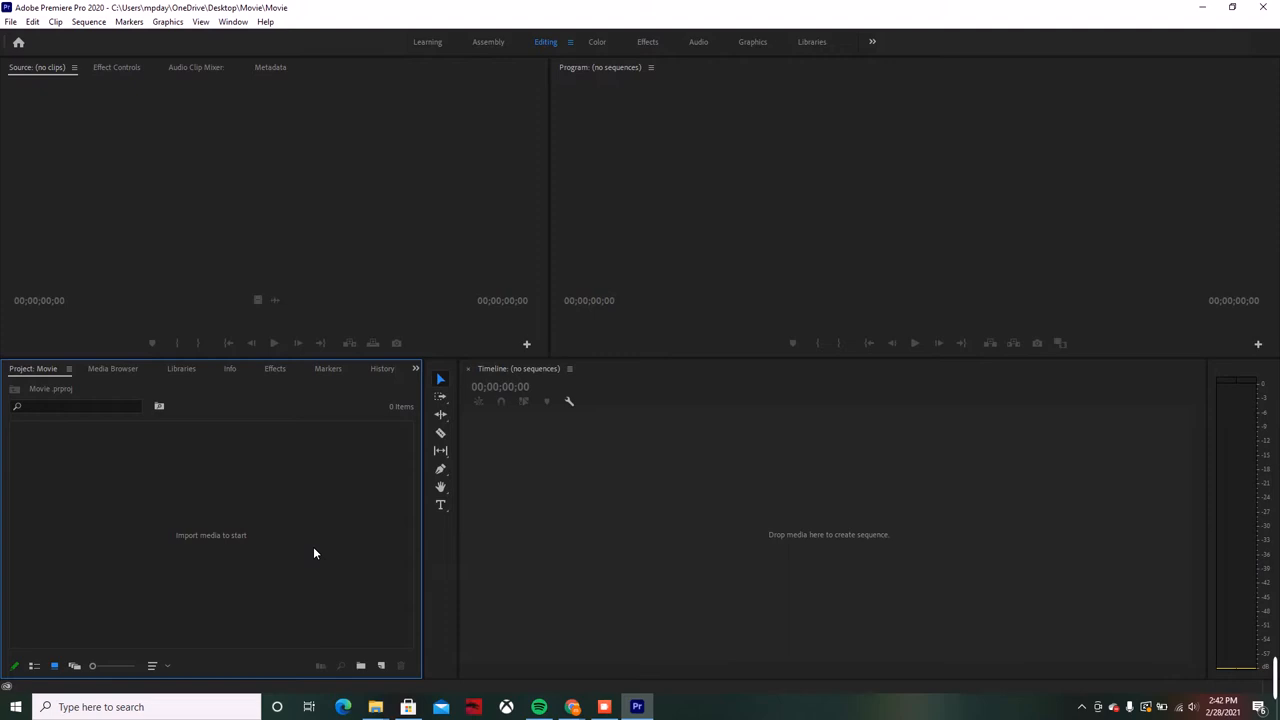
pyautogui.moveTo(265, 208)
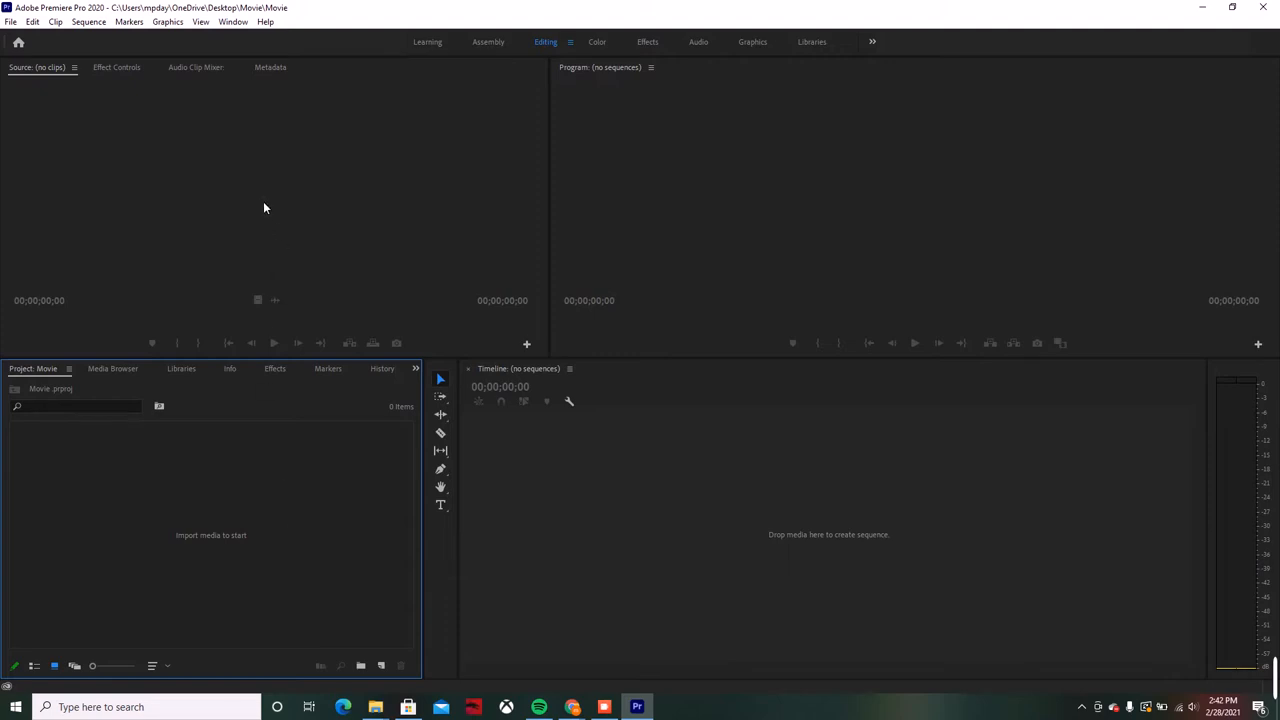
pyautogui.moveTo(332, 166)
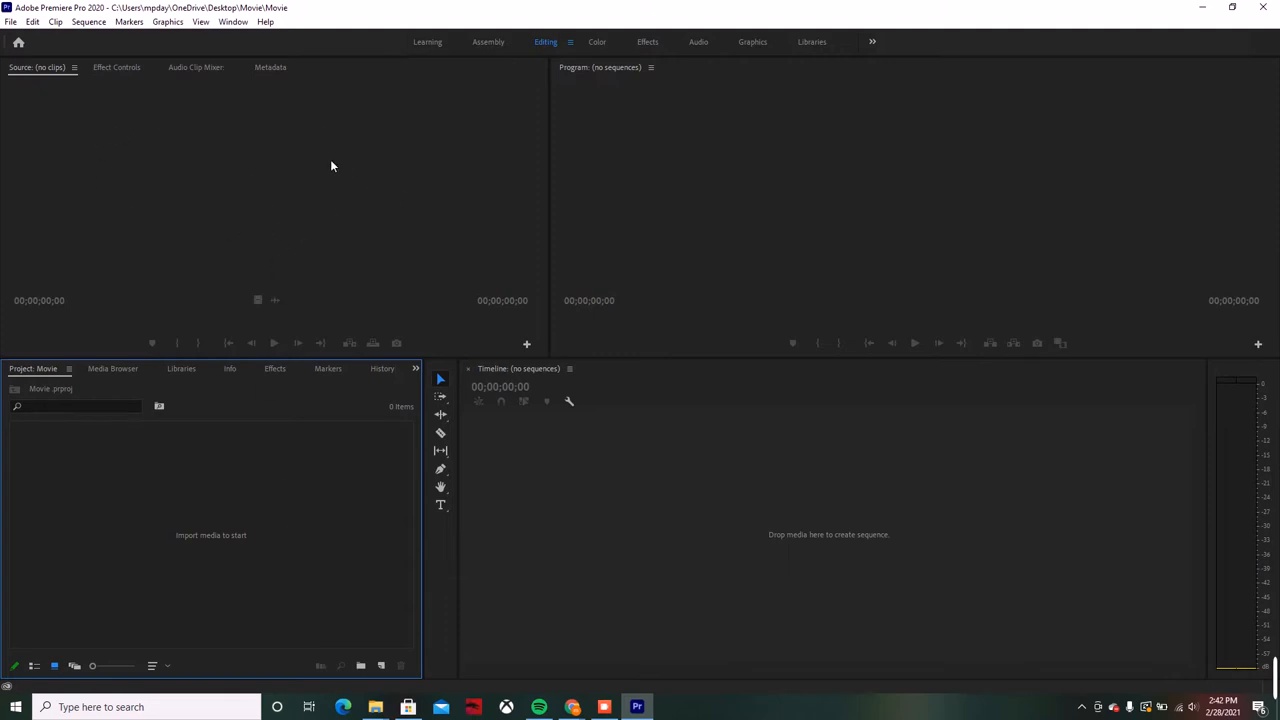
pyautogui.moveTo(236, 170)
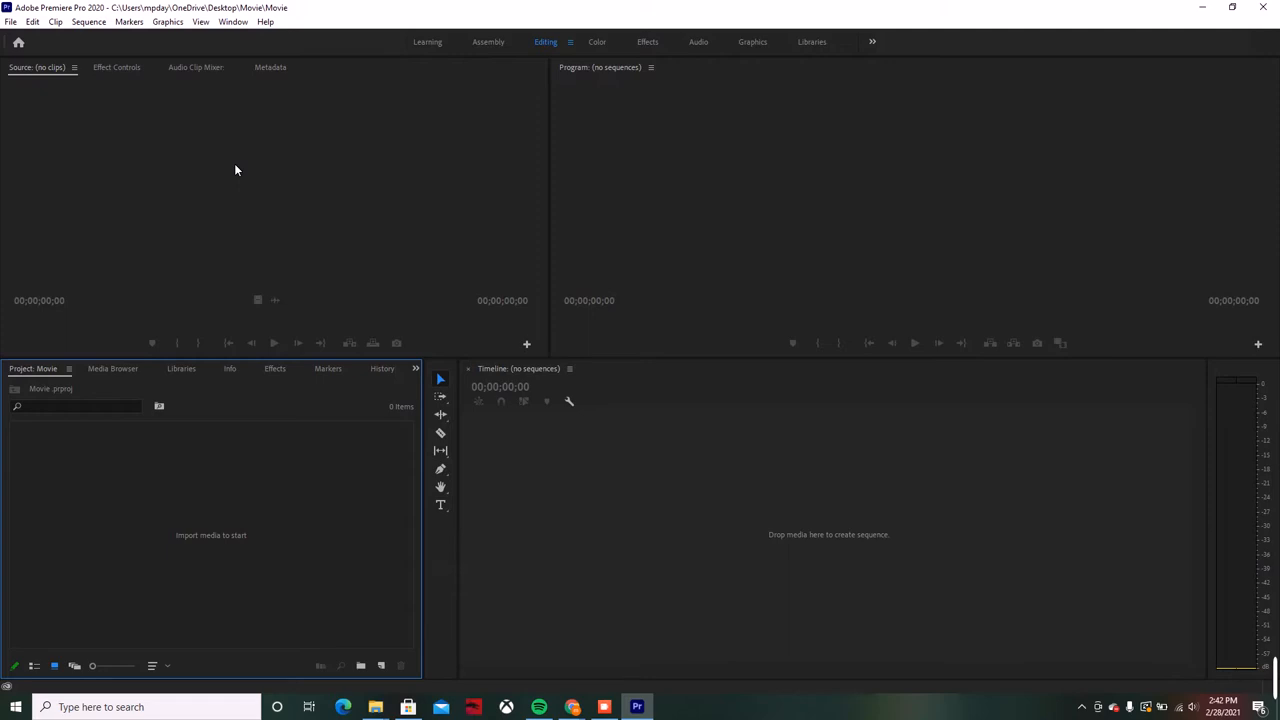
pyautogui.moveTo(278, 181)
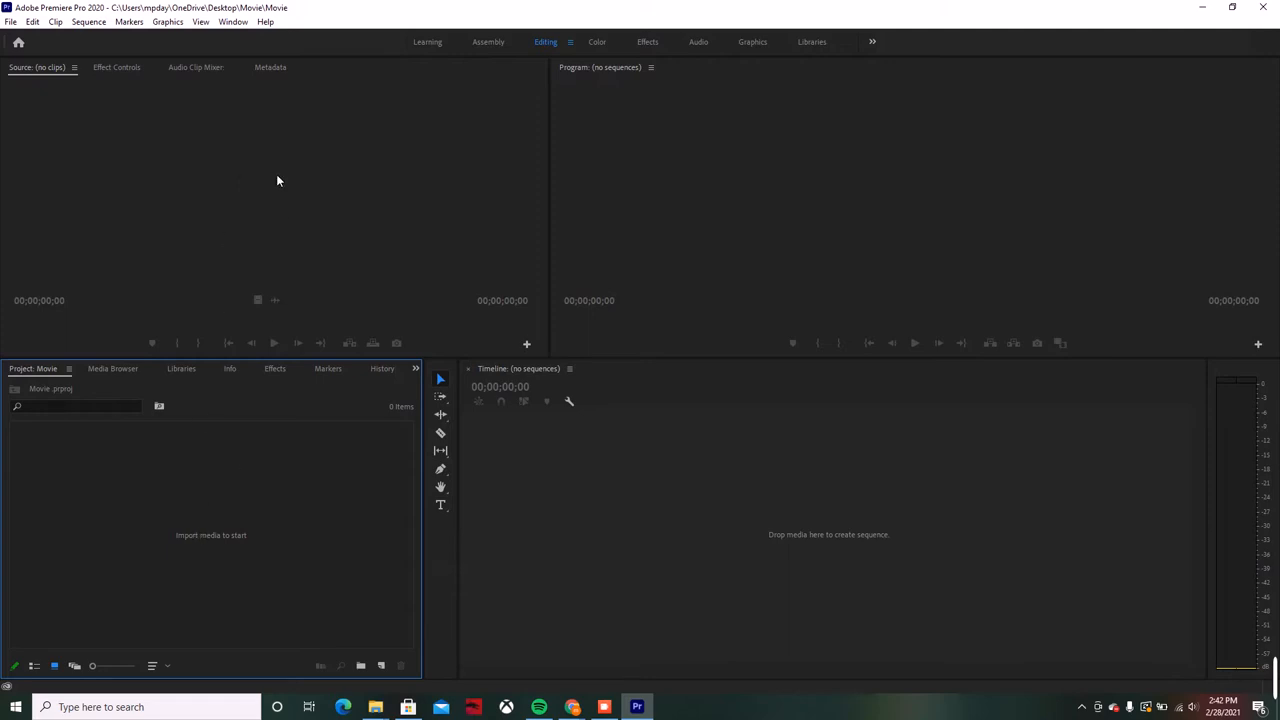
pyautogui.moveTo(223, 164)
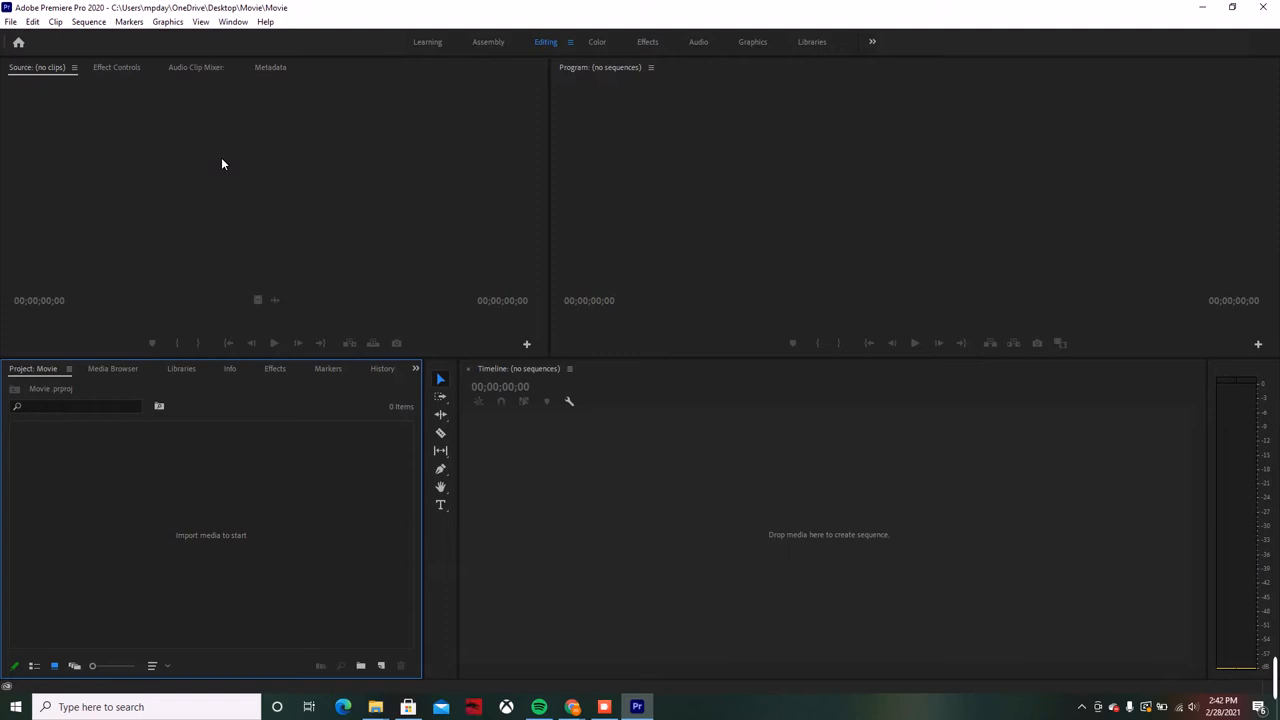
pyautogui.moveTo(683, 400)
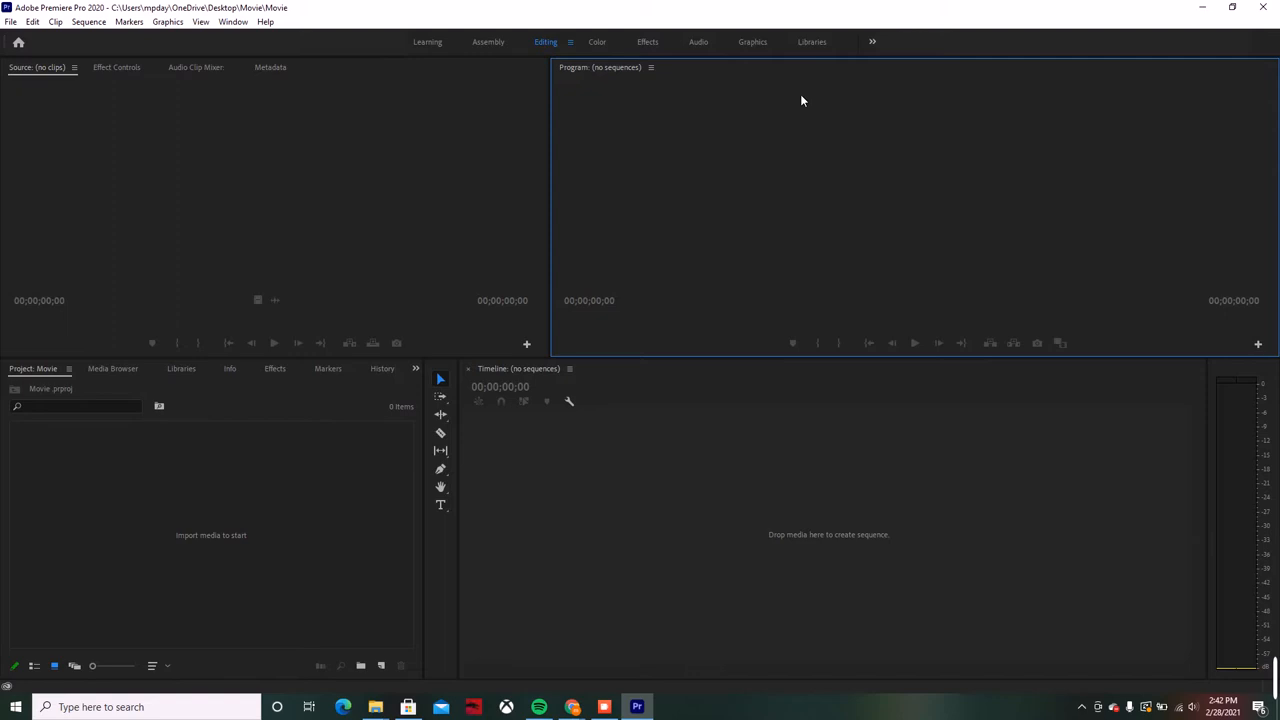
pyautogui.moveTo(1165, 189)
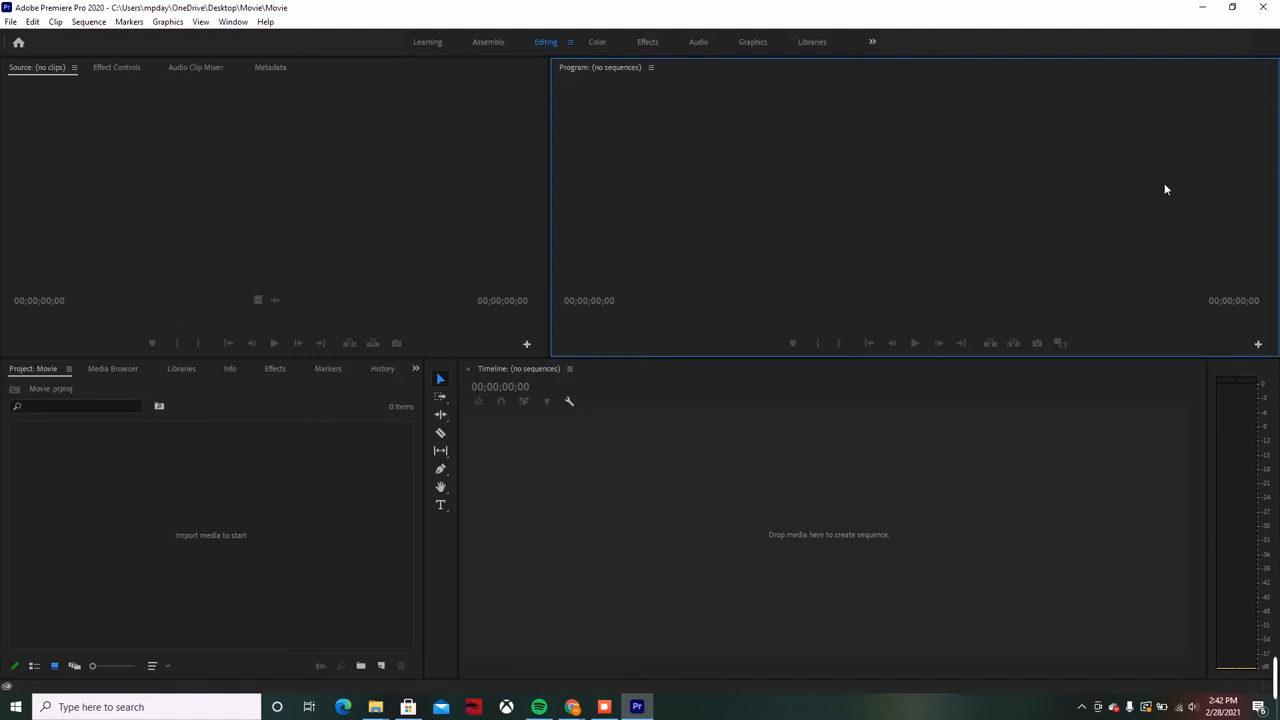
pyautogui.moveTo(1162, 189)
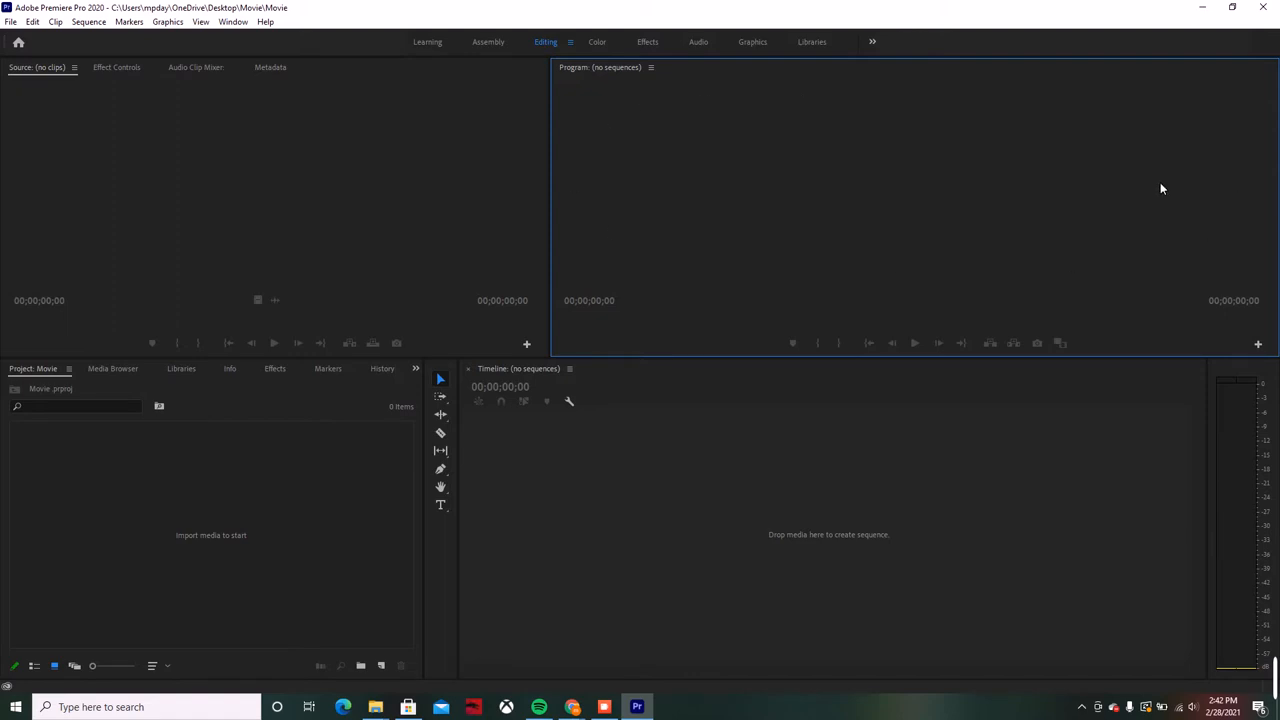
pyautogui.moveTo(248, 515)
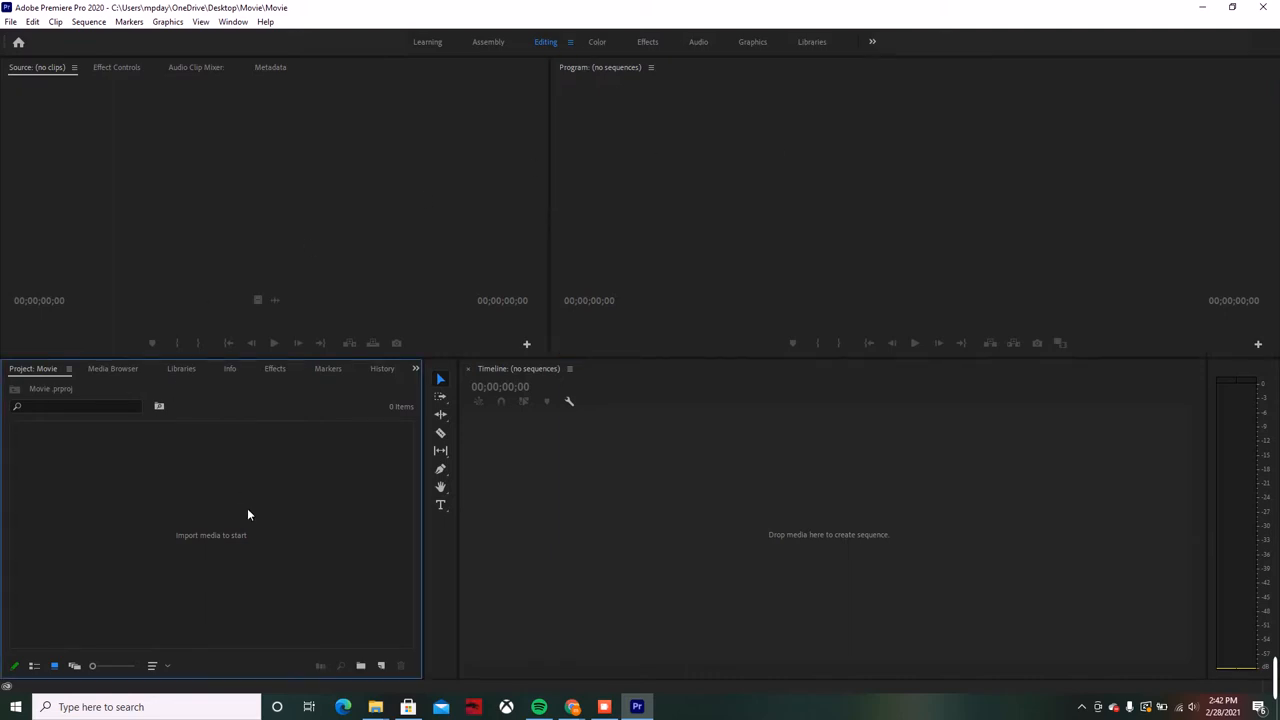
pyautogui.moveTo(46, 88)
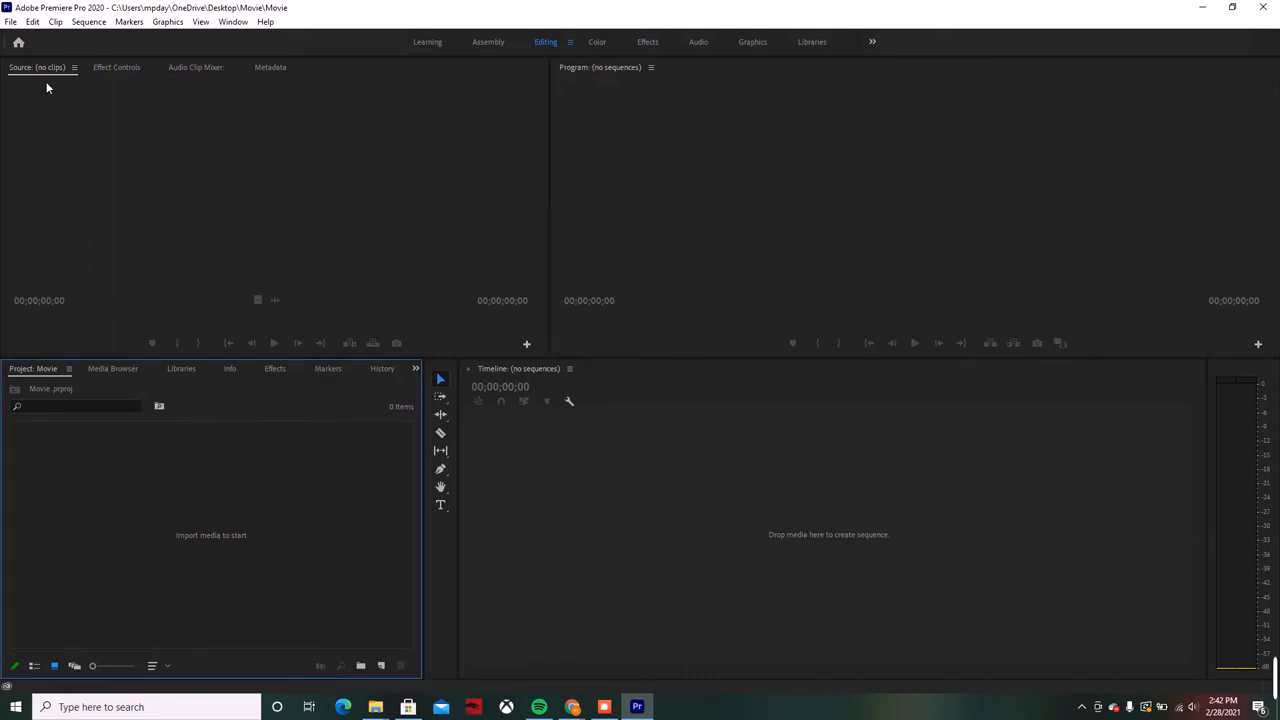
# Import clips 11050001, 11050002 and 11050003 from the Videos folder via File > Import.
pyautogui.click(10, 21)
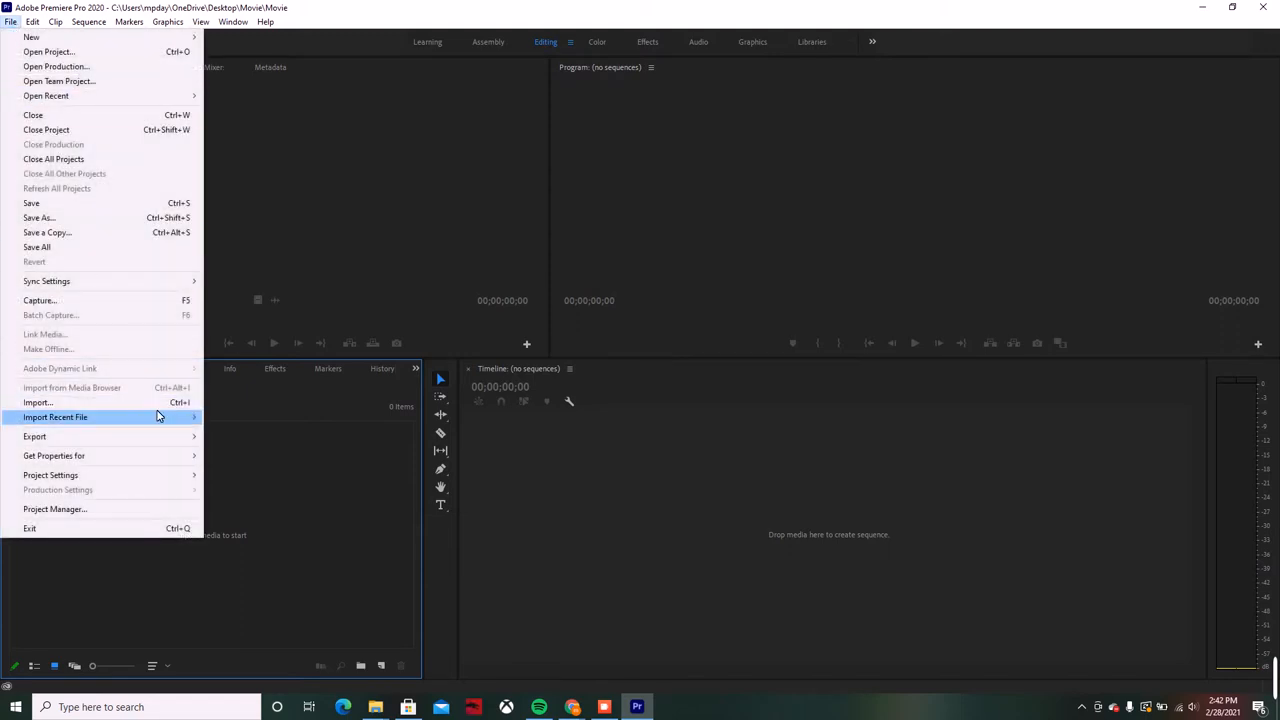
pyautogui.moveTo(37, 402)
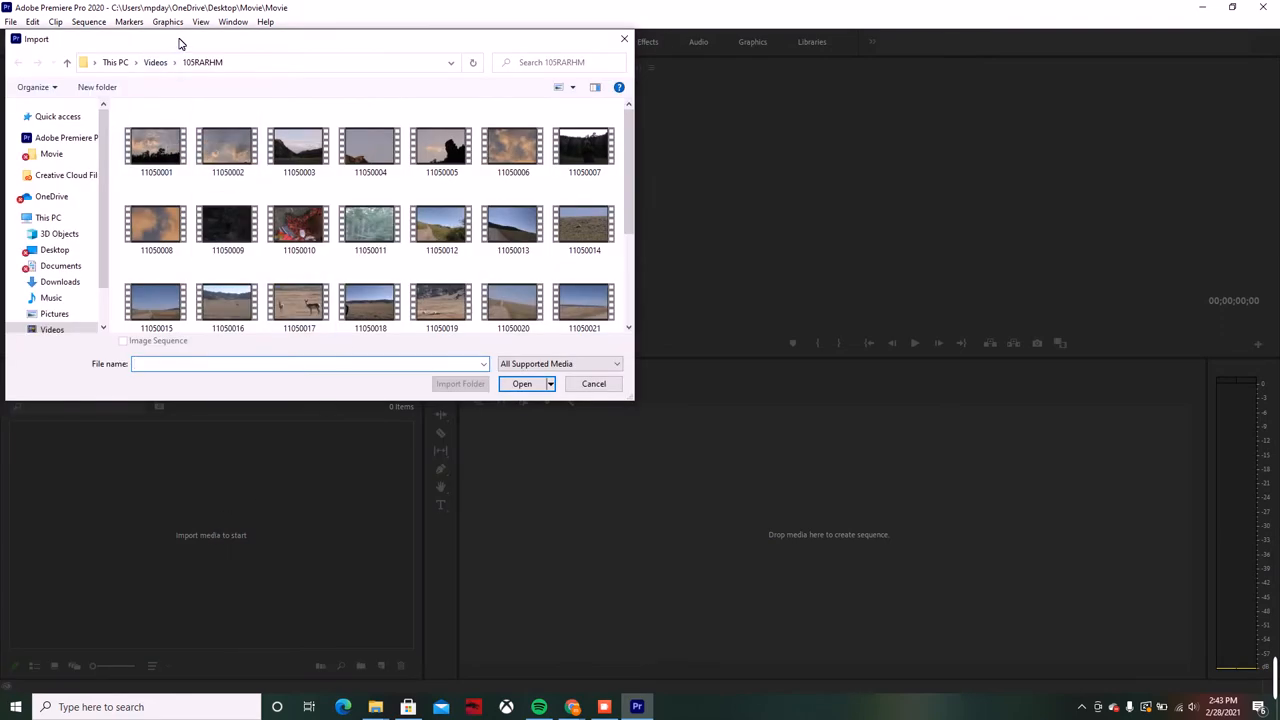
pyautogui.click(156, 147)
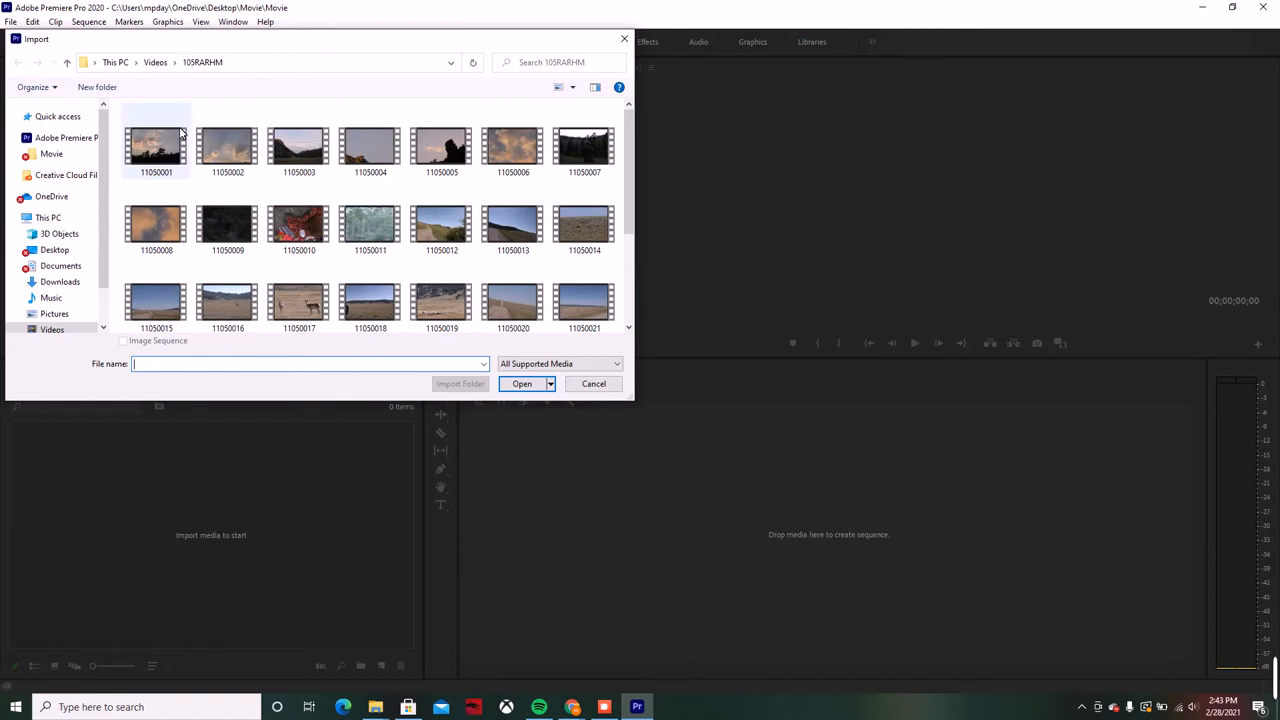
pyautogui.click(227, 147)
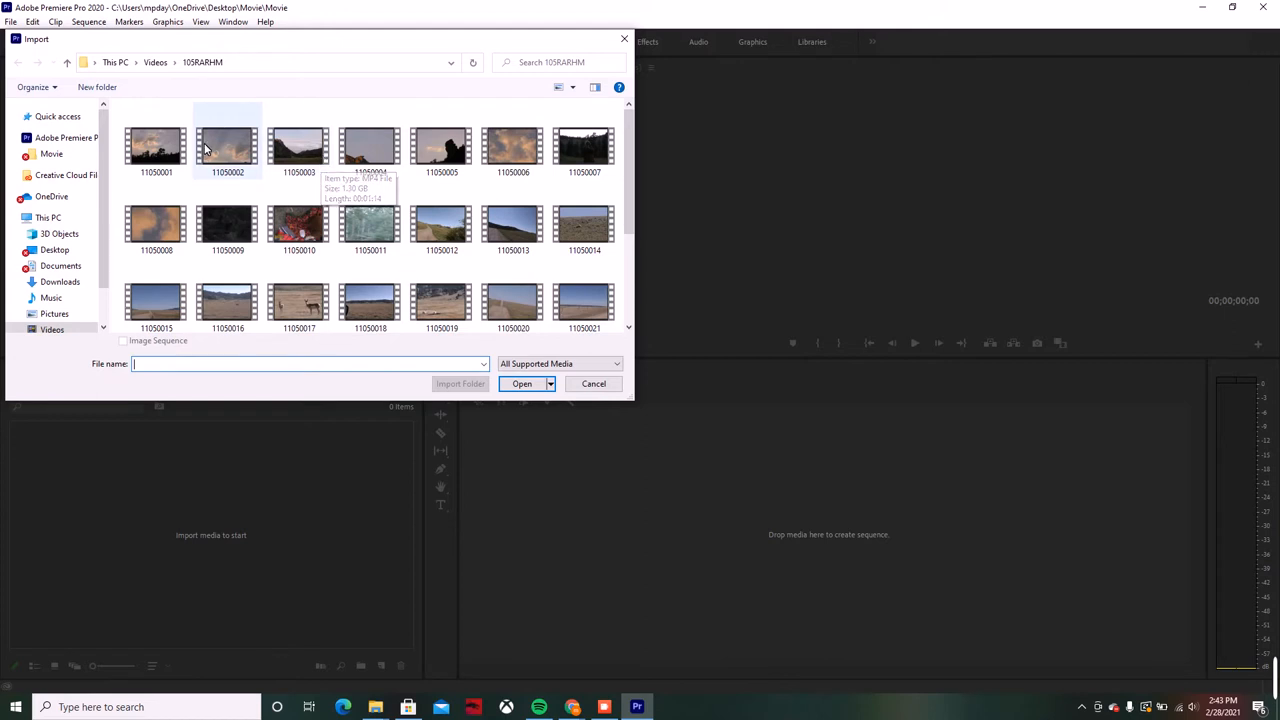
pyautogui.click(155, 147)
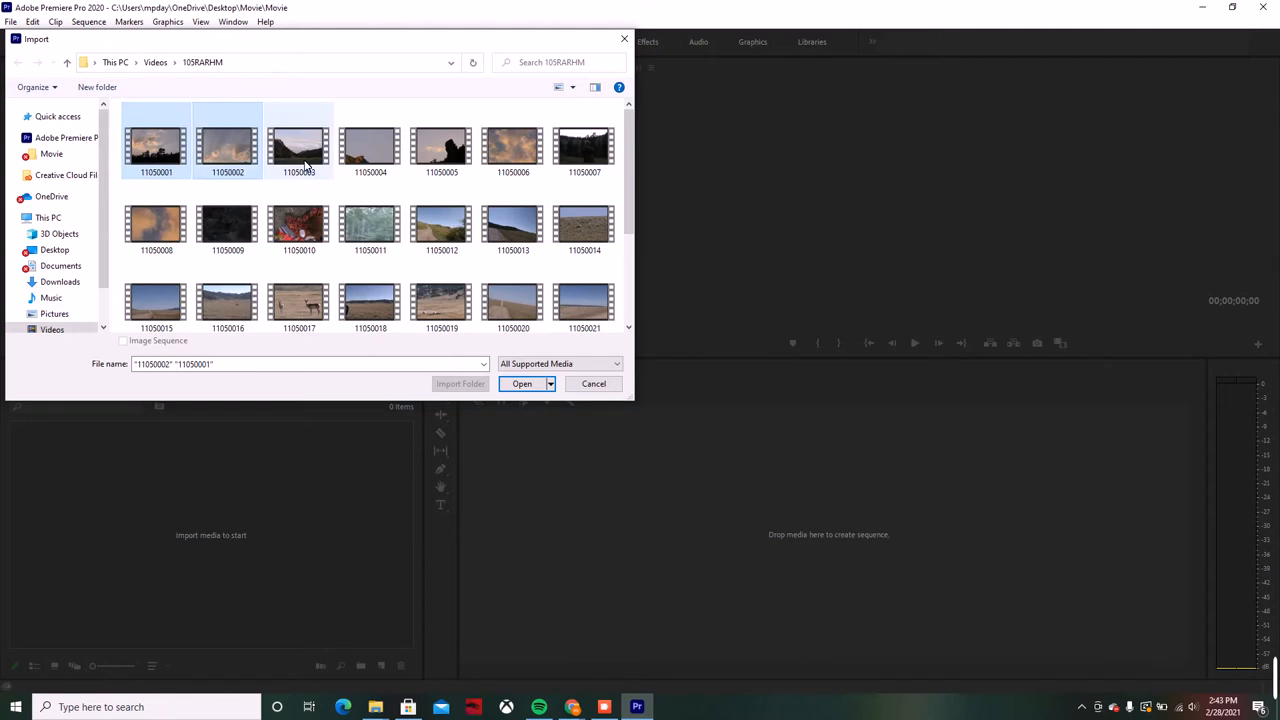
pyautogui.click(521, 383)
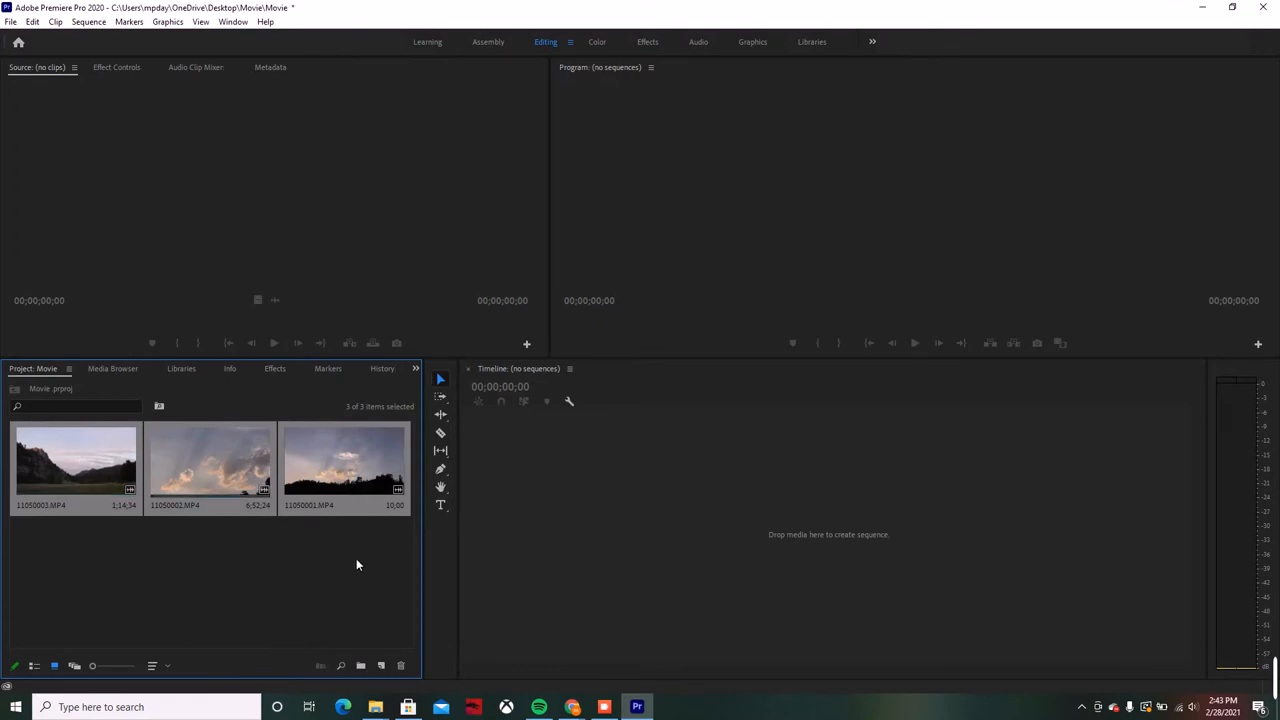
# Open clip 11050003 in the Source Monitor and mark In and Out points, trimming it to about 17 seconds.
pyautogui.click(75, 463)
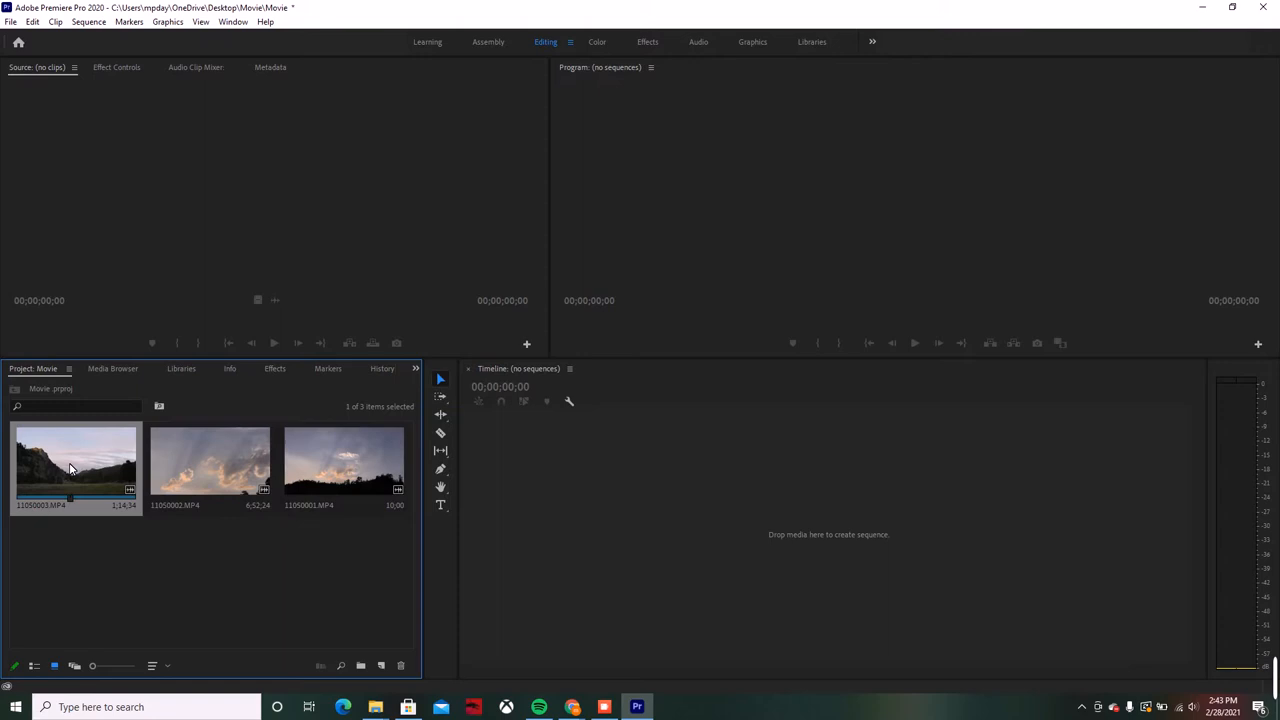
pyautogui.doubleClick(75, 460)
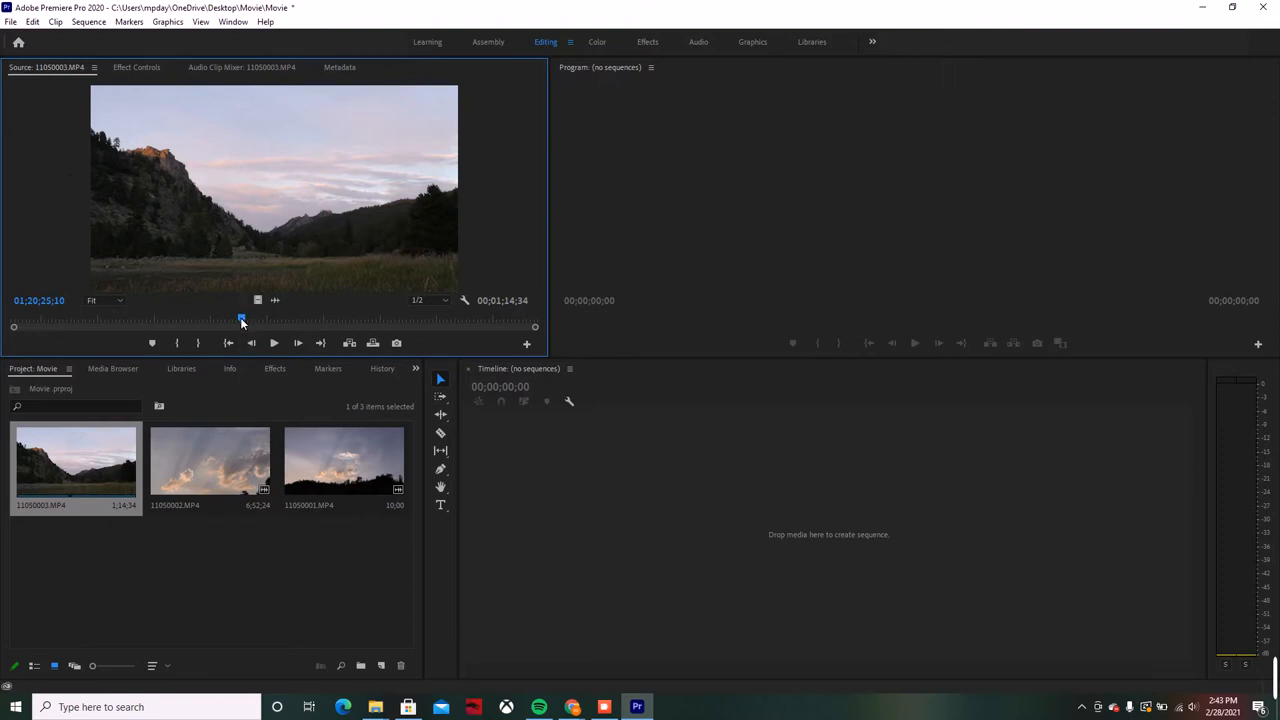
pyautogui.moveTo(241, 318); pyautogui.dragTo(79, 318)
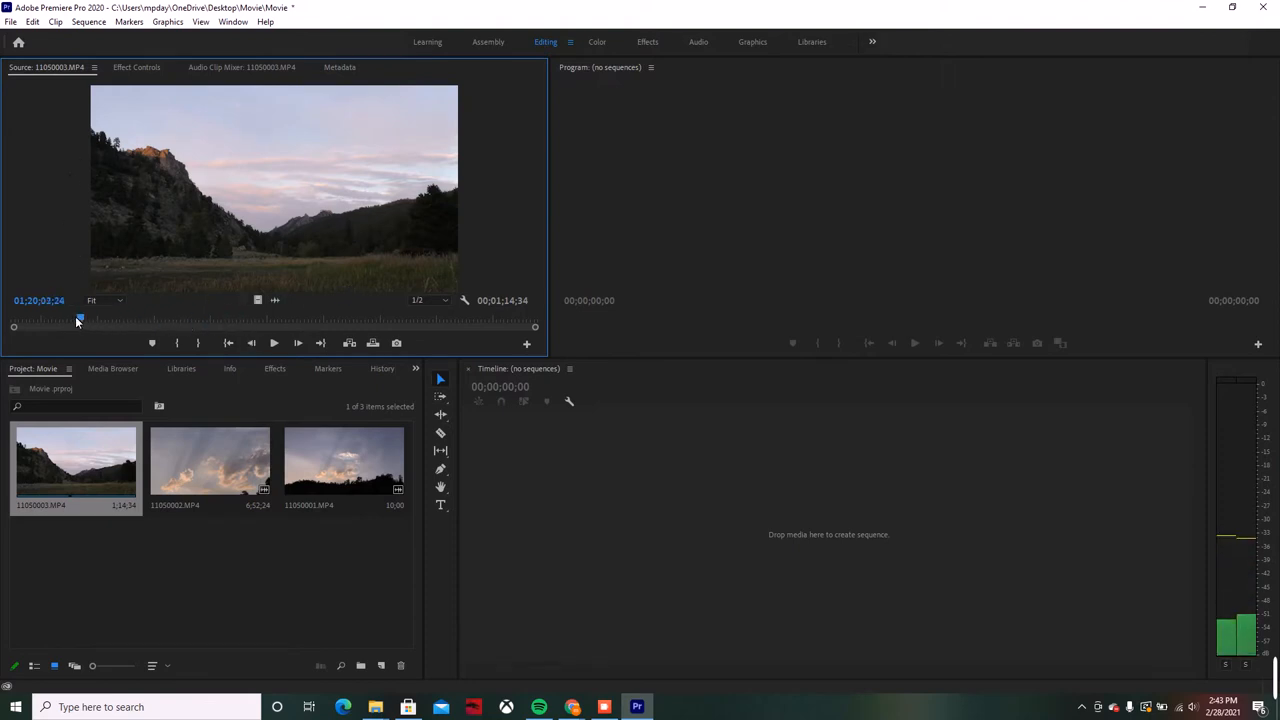
pyautogui.moveTo(79, 320); pyautogui.dragTo(440, 320)
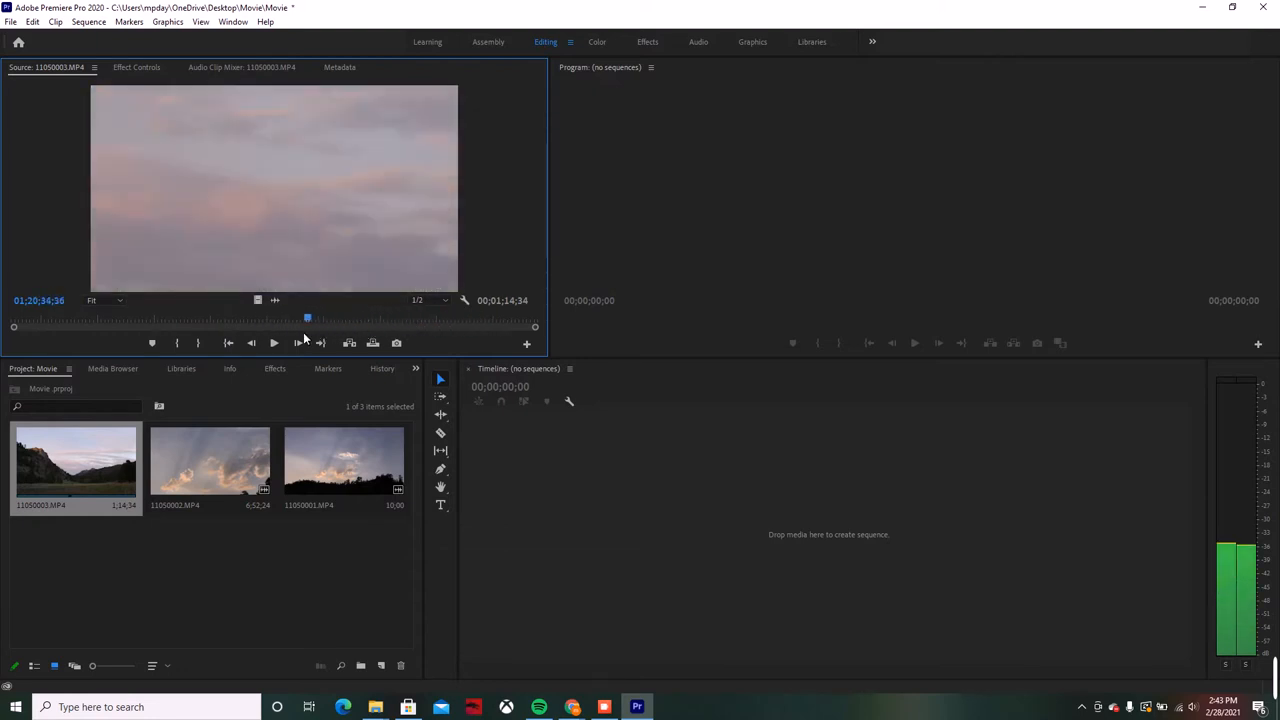
pyautogui.click(410, 318)
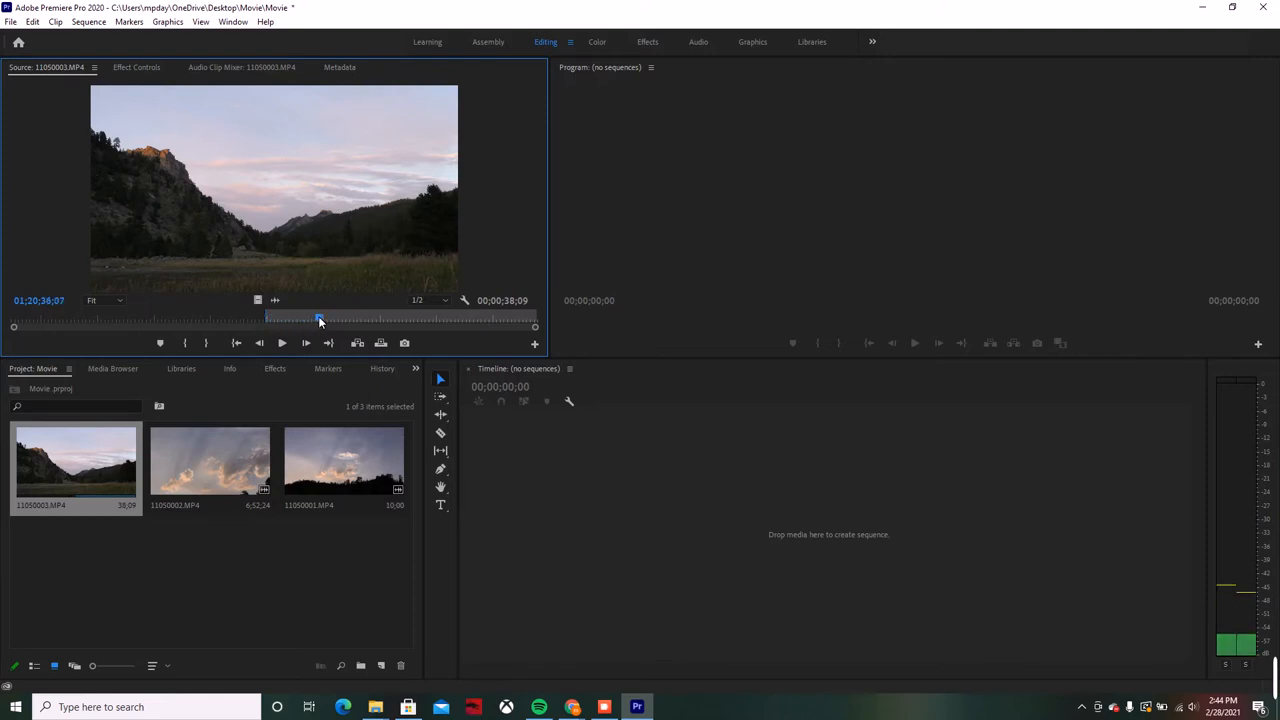
pyautogui.moveTo(320, 320); pyautogui.dragTo(388, 320)
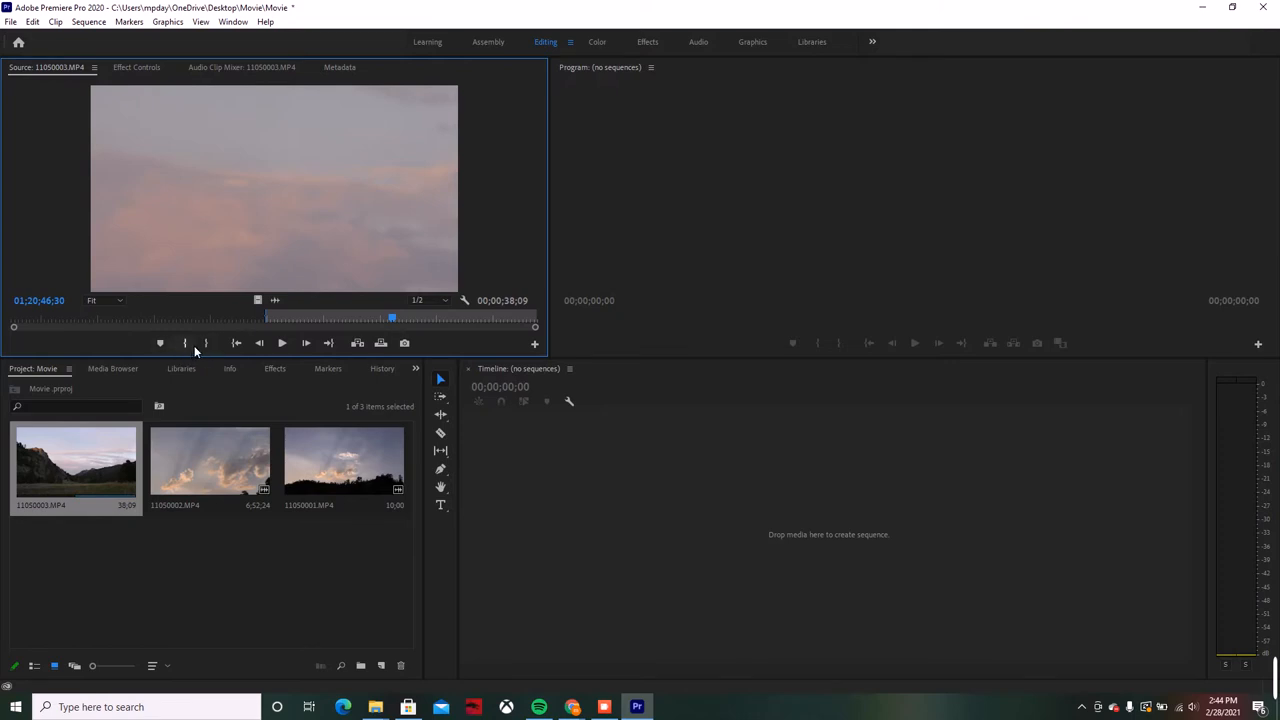
pyautogui.moveTo(207, 343)
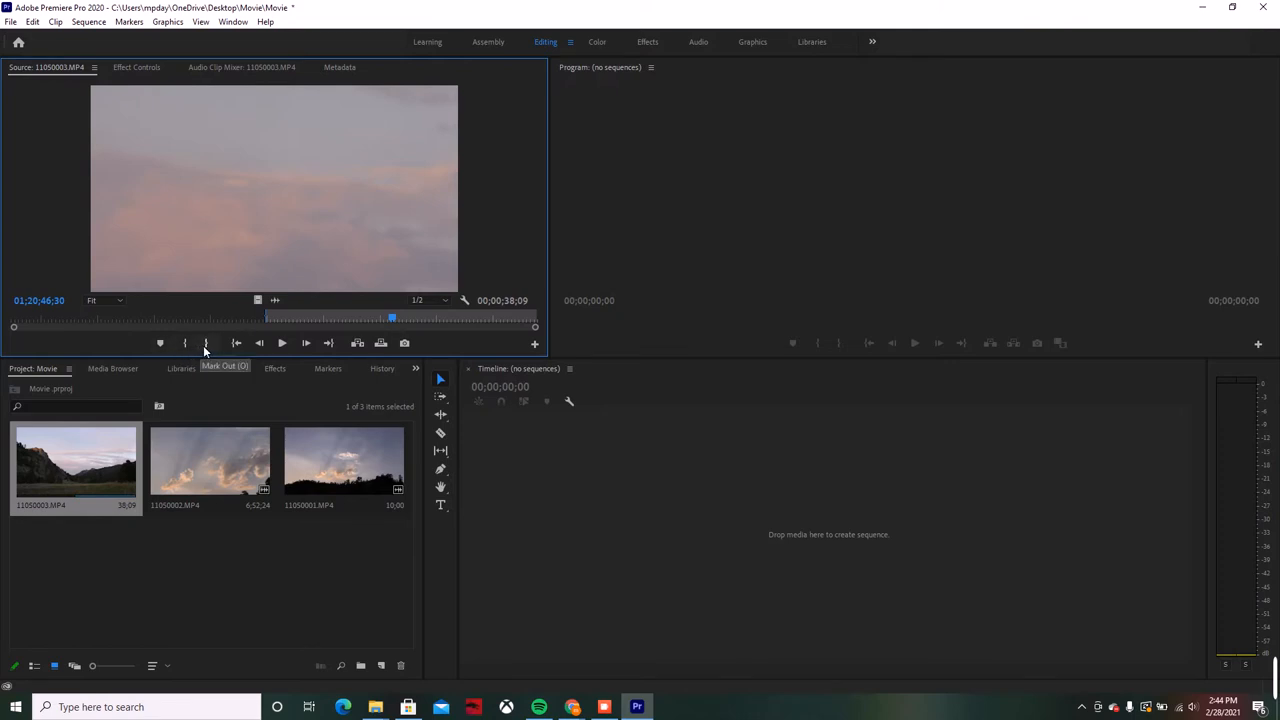
pyautogui.click(209, 343)
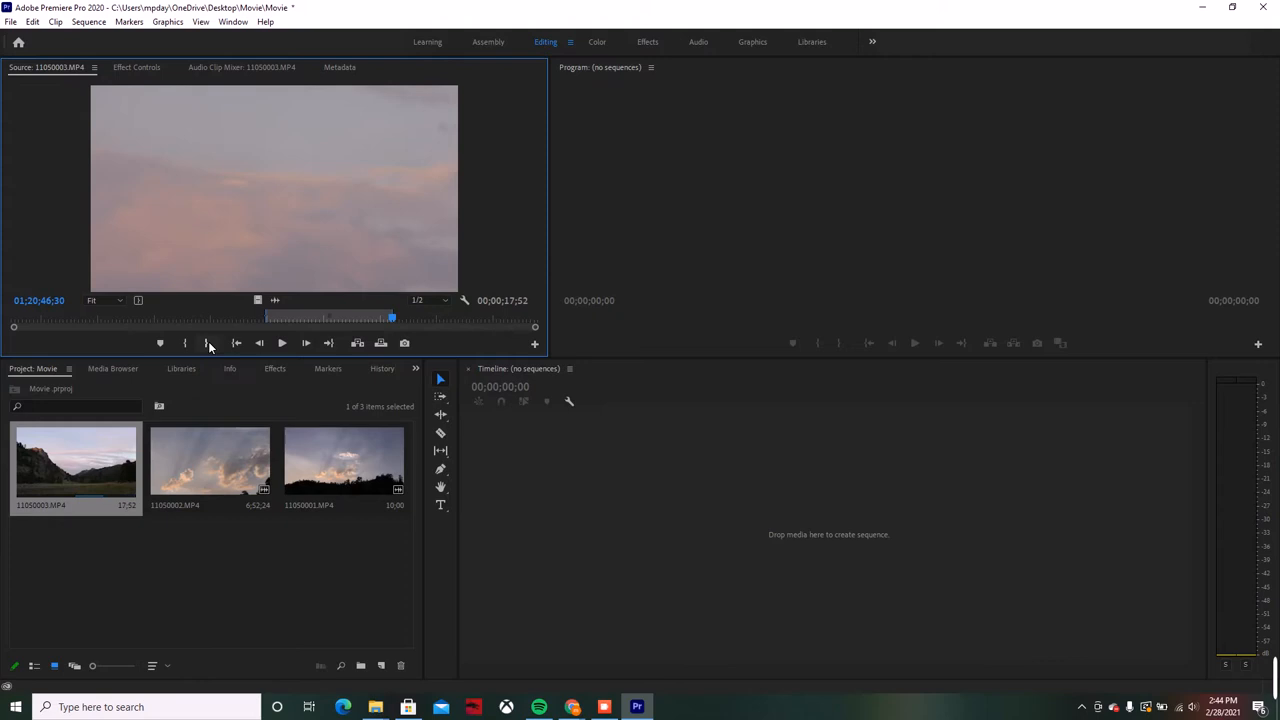
pyautogui.moveTo(400, 327)
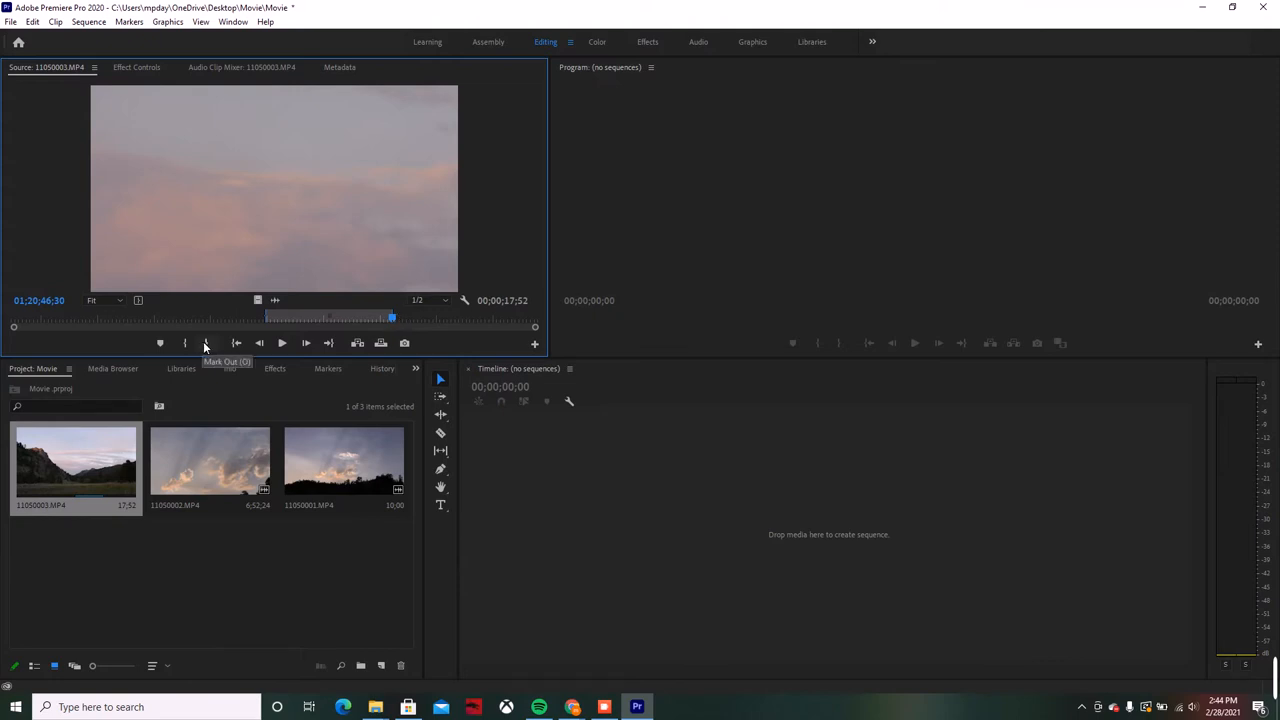
pyautogui.moveTo(347, 320)
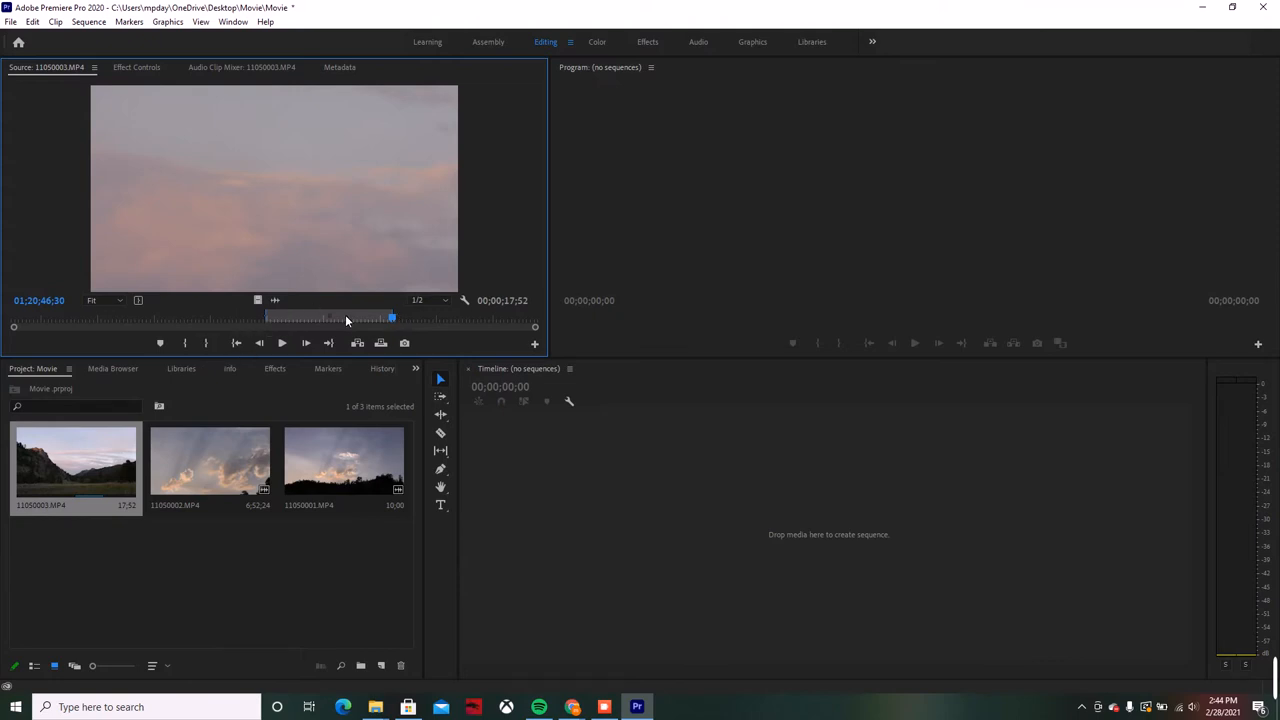
pyautogui.moveTo(300, 227)
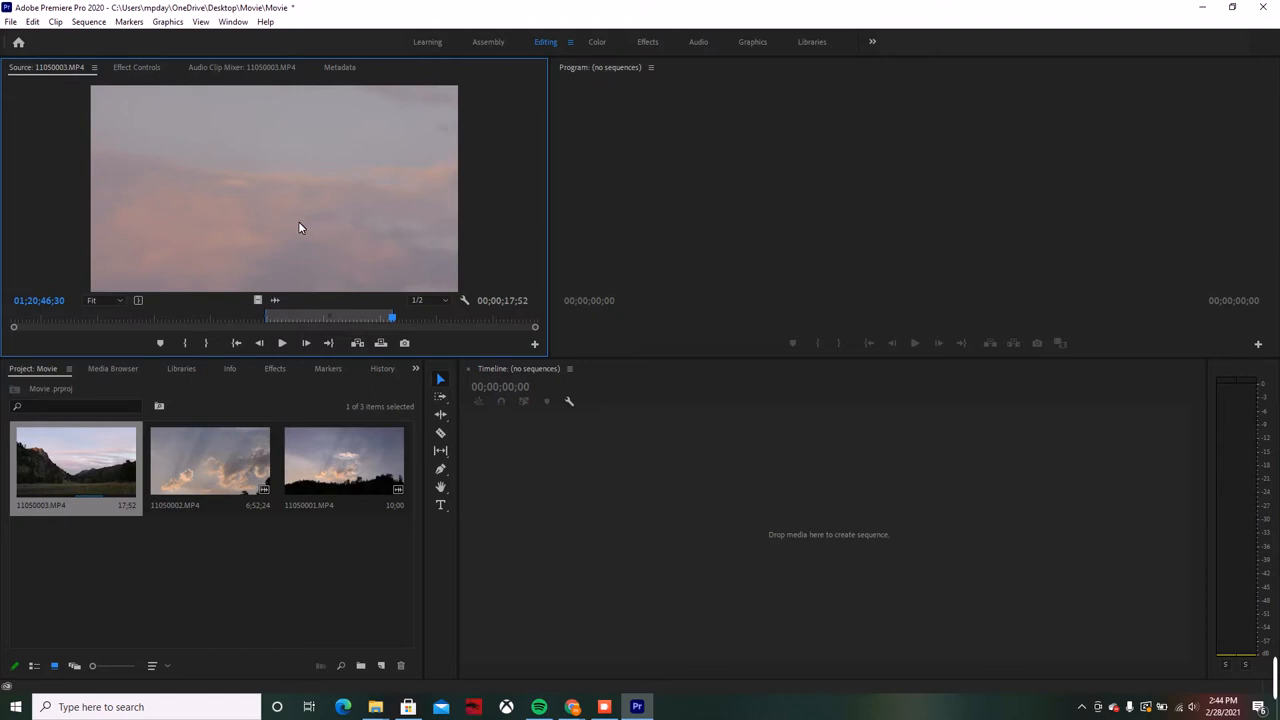
pyautogui.moveTo(258, 186)
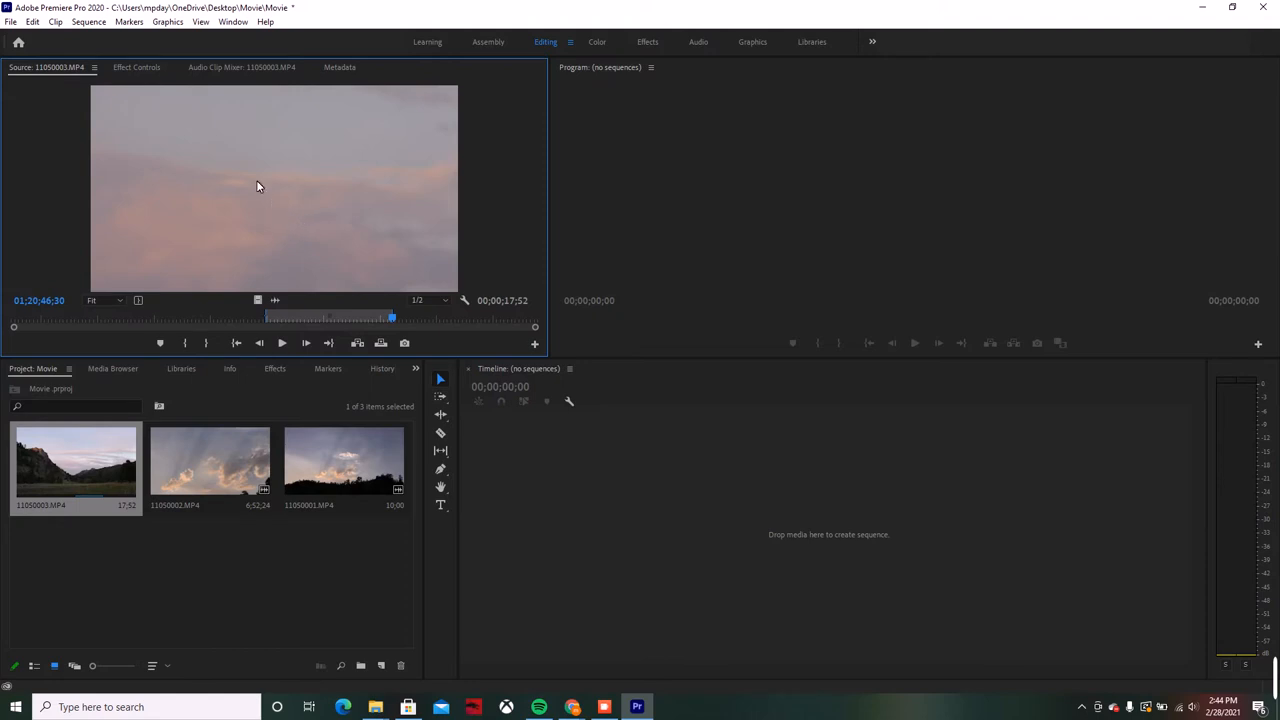
pyautogui.moveTo(335, 261)
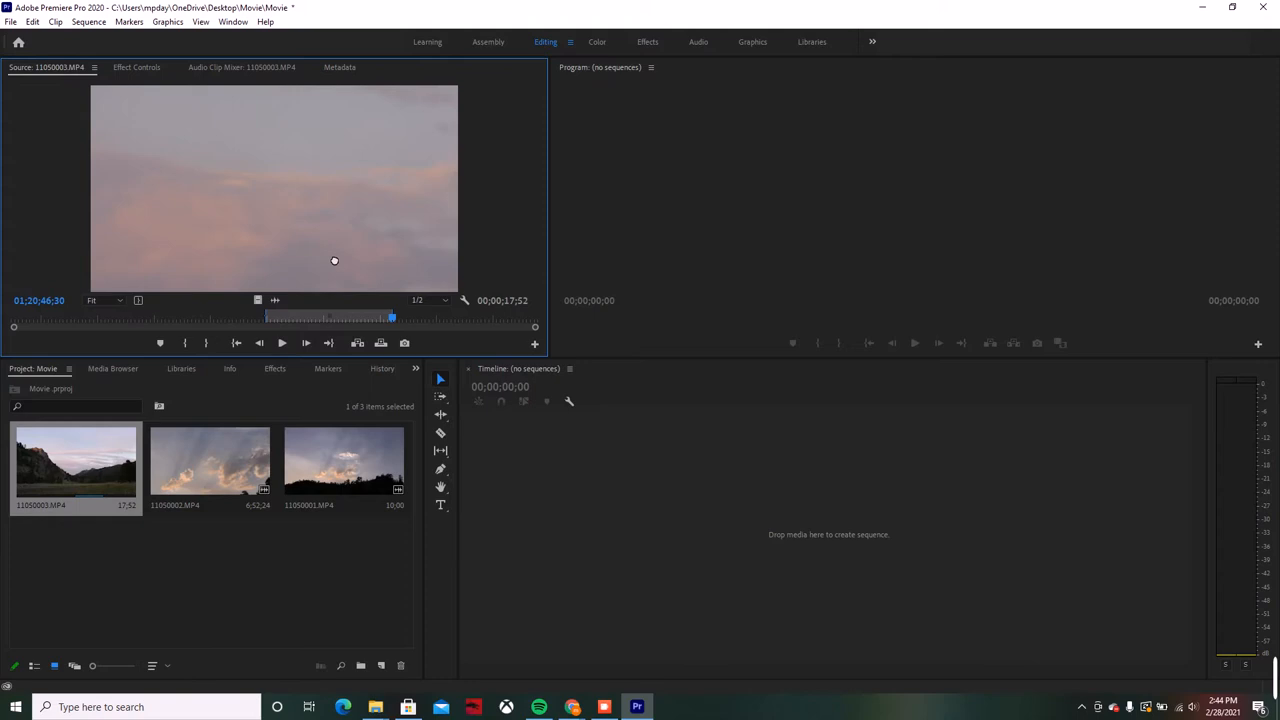
pyautogui.moveTo(568, 510)
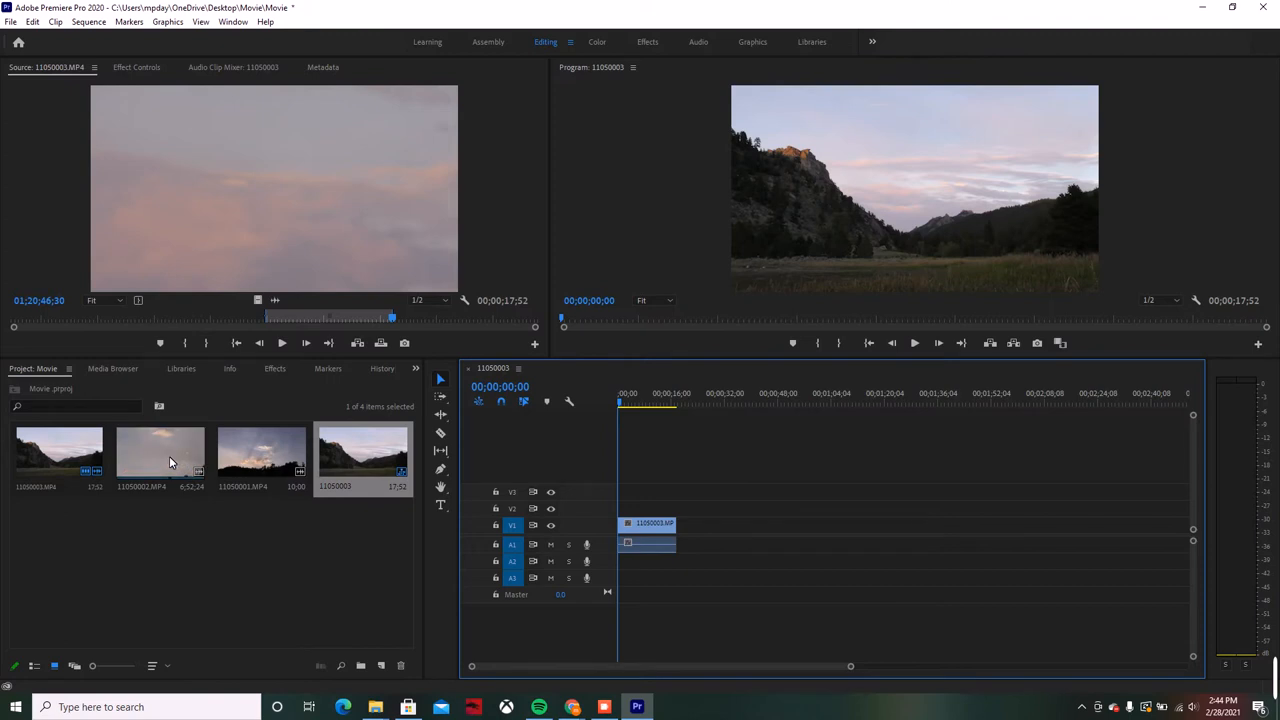
# Open clip 11050002 in the Source Monitor and scrub through its footage.
pyautogui.doubleClick(160, 451)
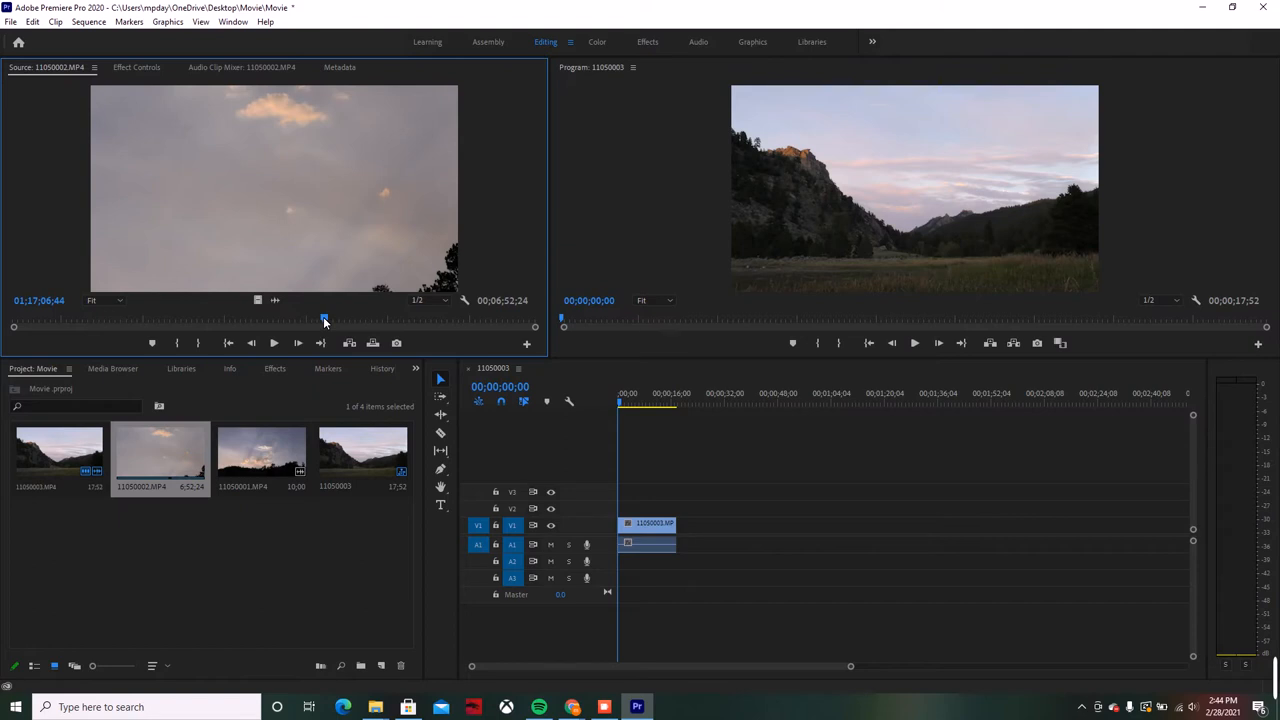
pyautogui.moveTo(324, 318); pyautogui.dragTo(143, 318)
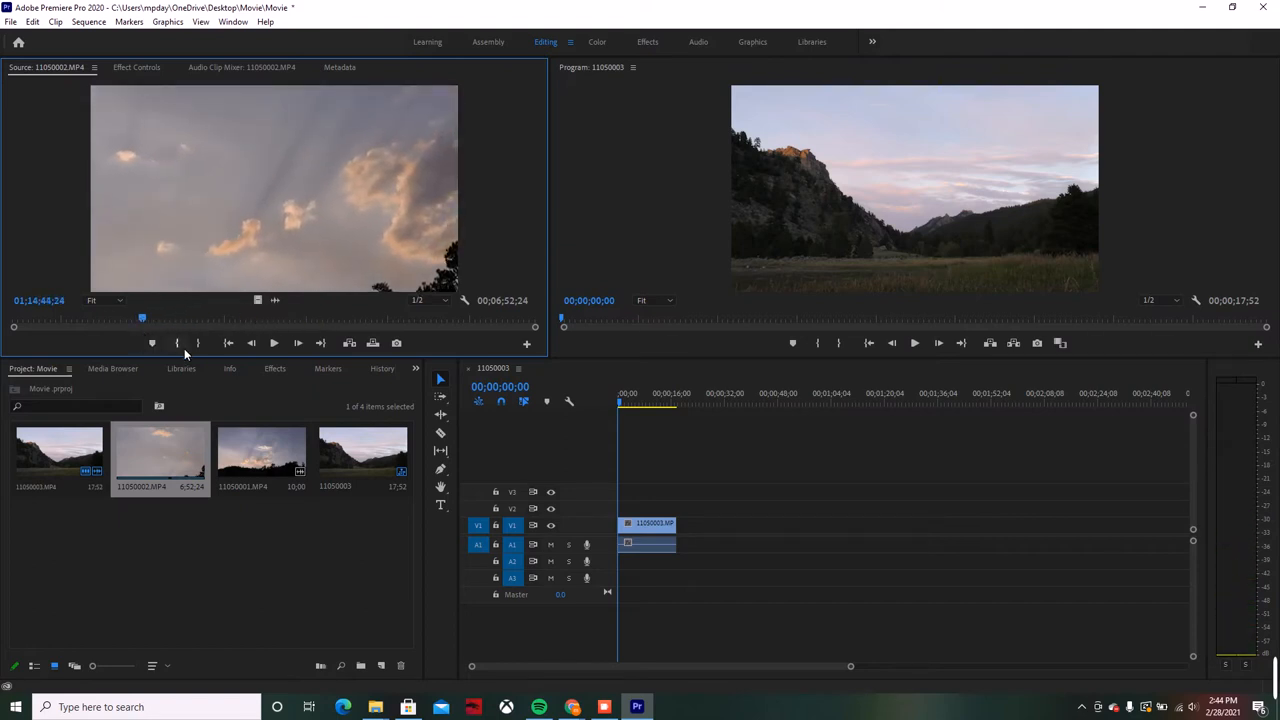
pyautogui.moveTo(178, 343)
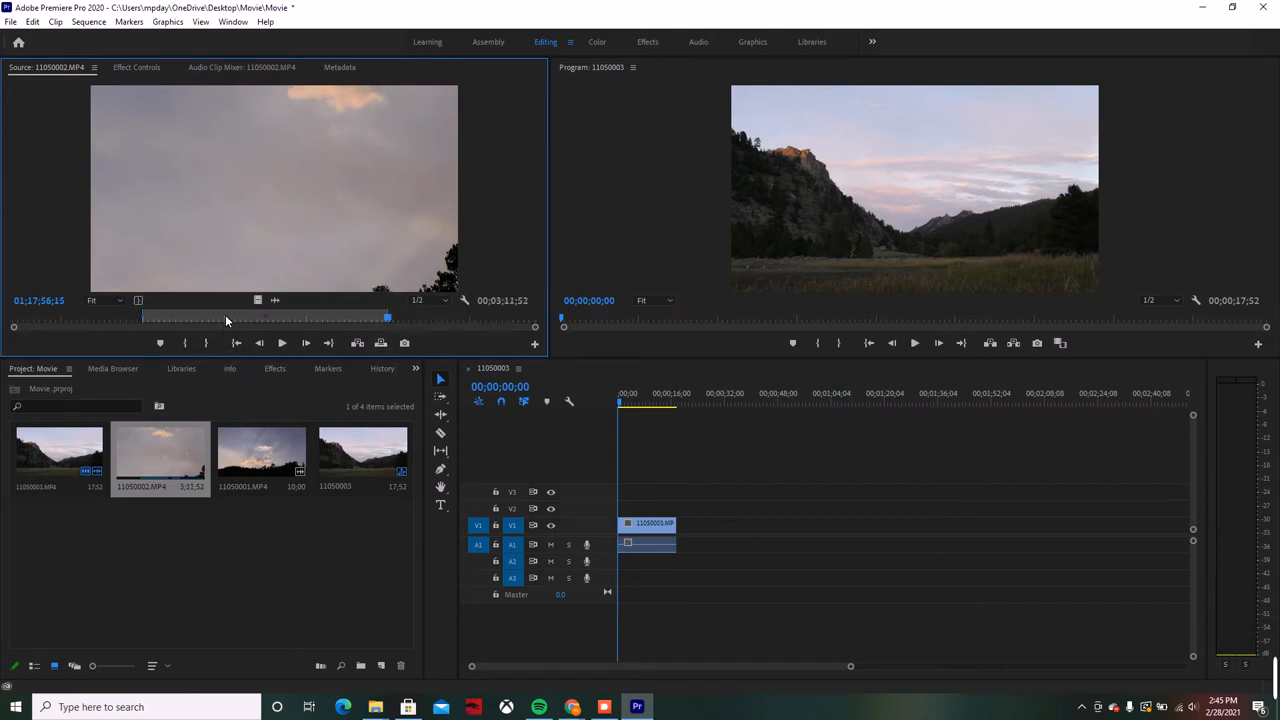
pyautogui.moveTo(258, 300)
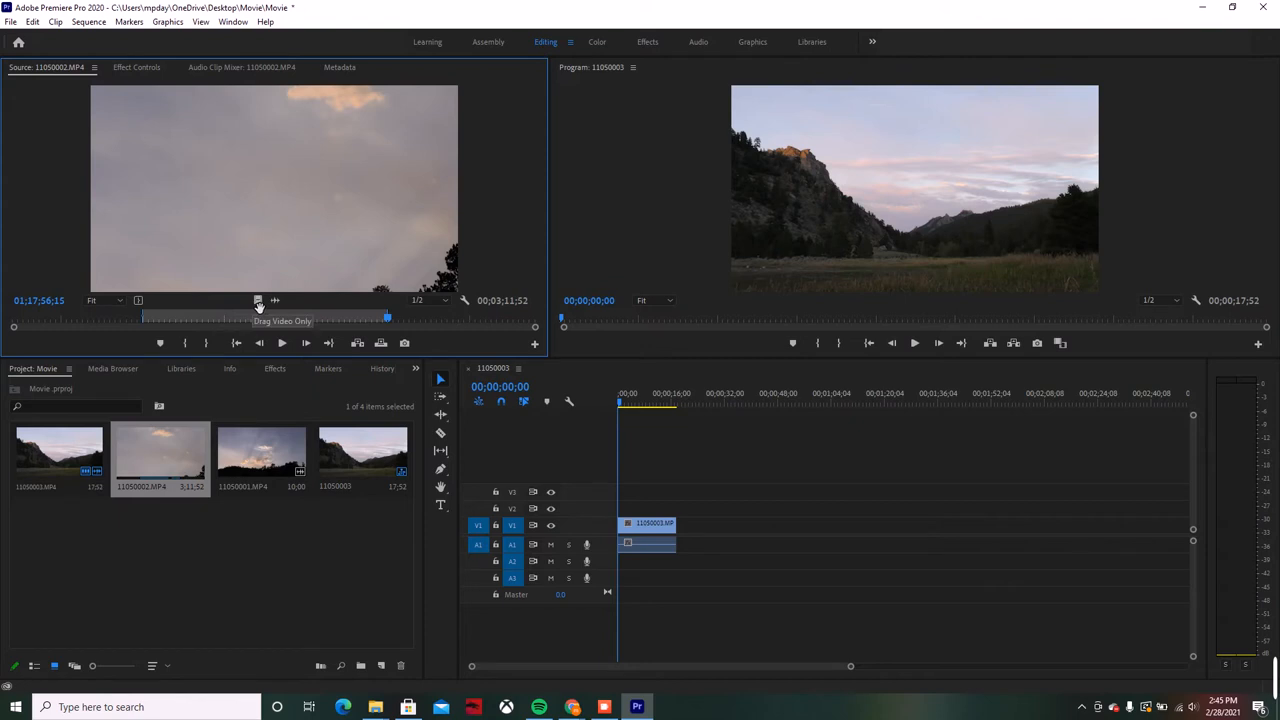
pyautogui.moveTo(258, 312)
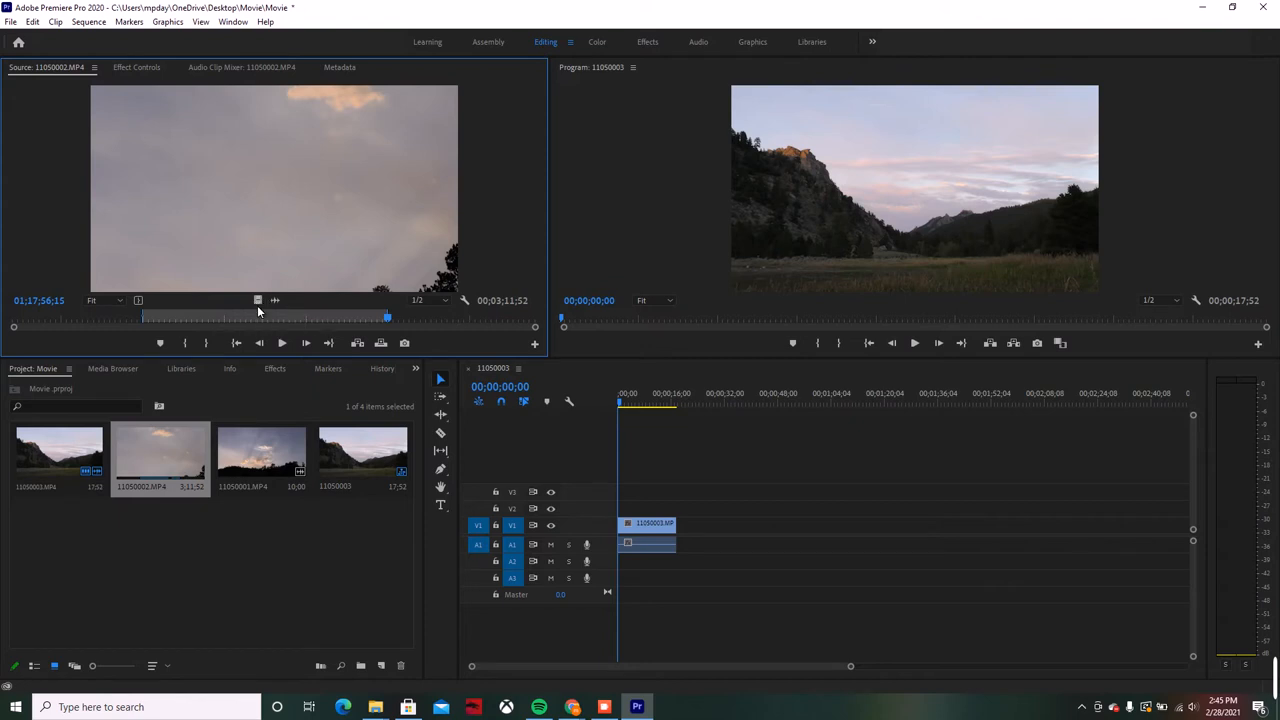
pyautogui.moveTo(263, 310)
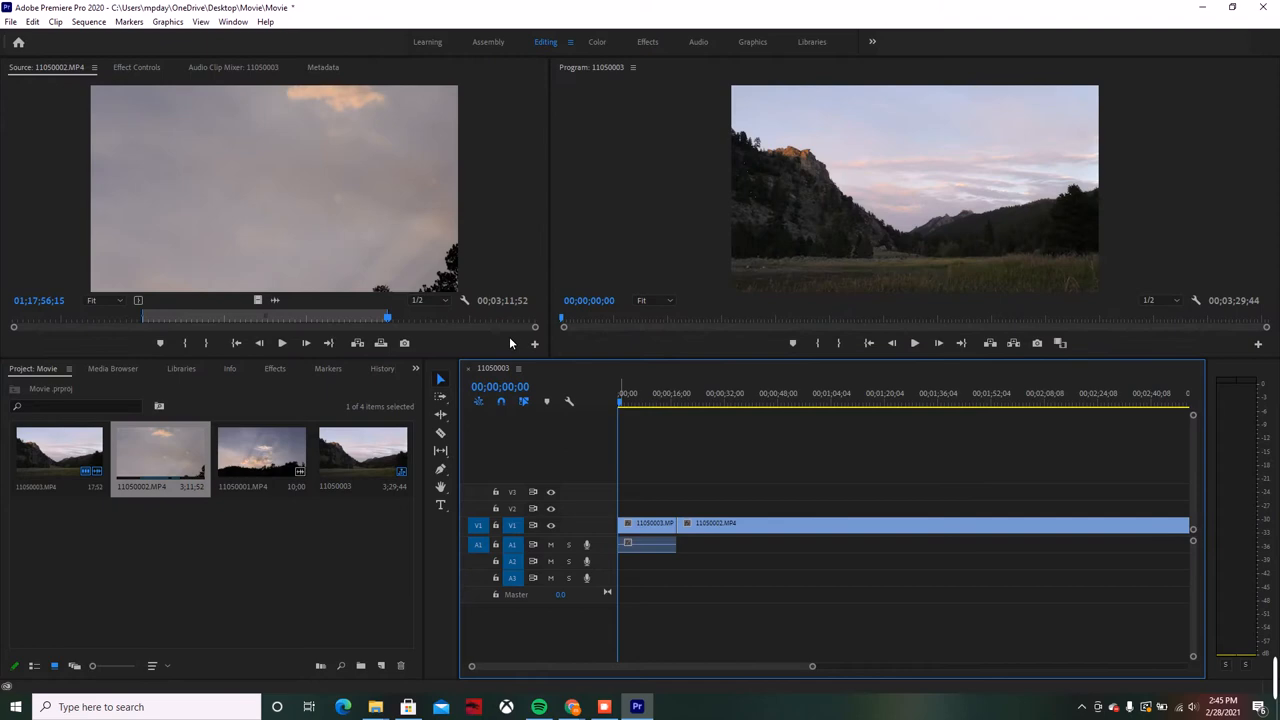
pyautogui.moveTo(283, 308)
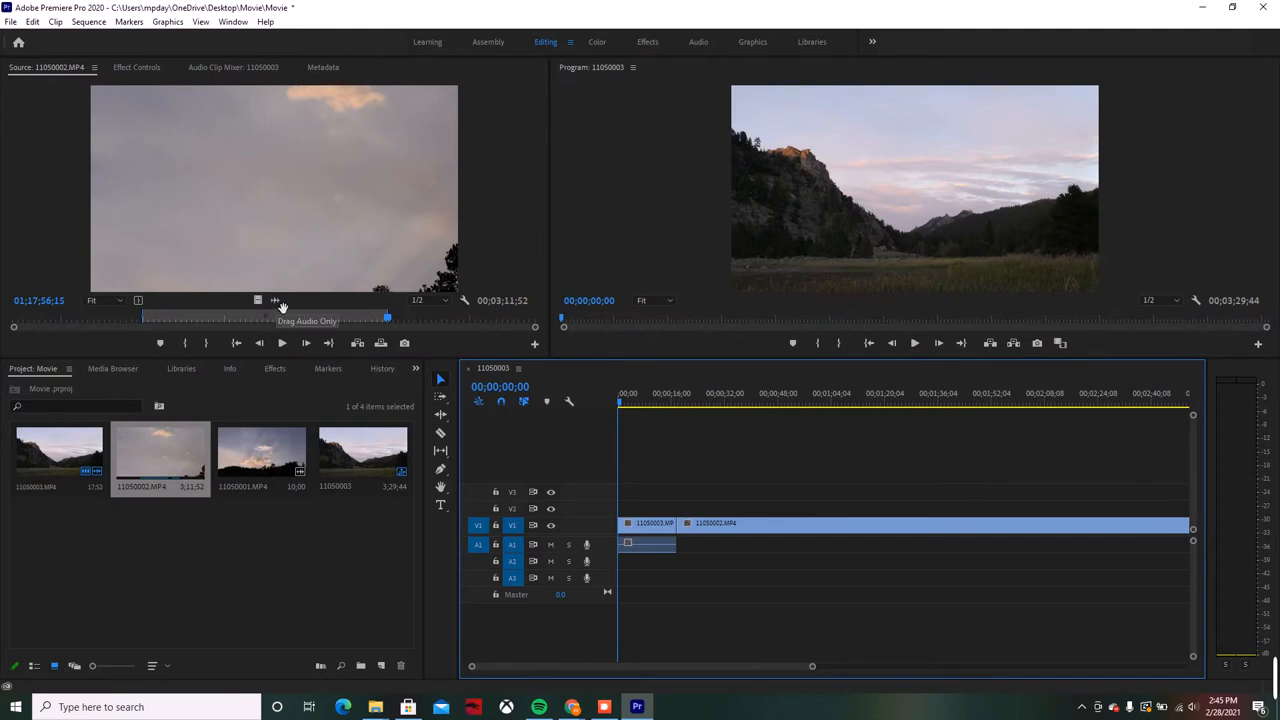
pyautogui.moveTo(287, 307)
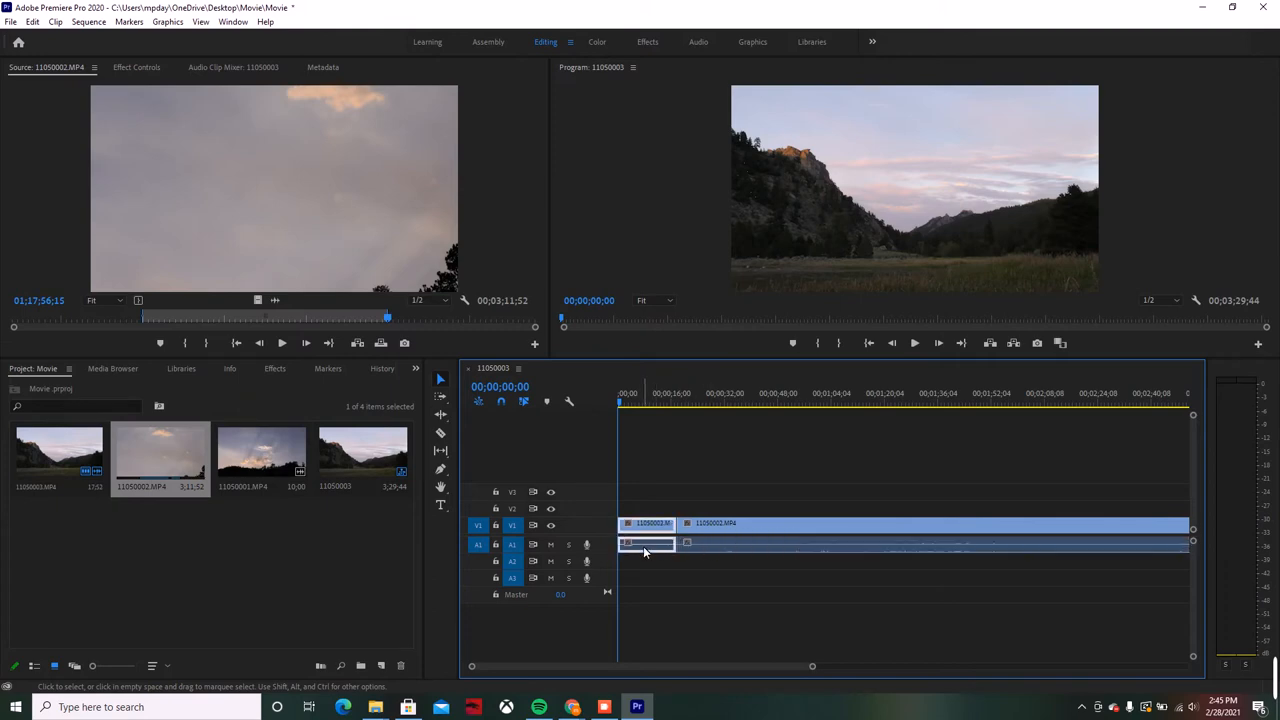
pyautogui.moveTo(645, 550)
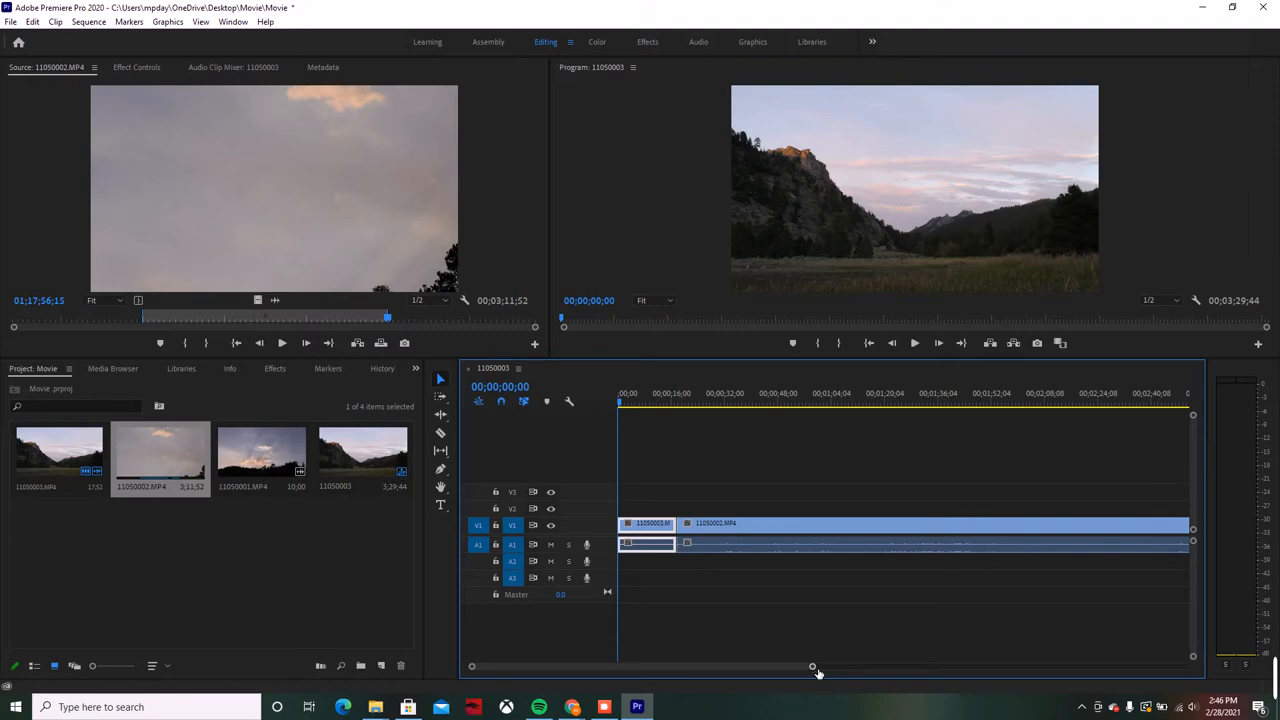
# Zoom the timeline out and line up clip 11050002's audio directly under its video.
pyautogui.moveTo(812, 666); pyautogui.dragTo(943, 666)
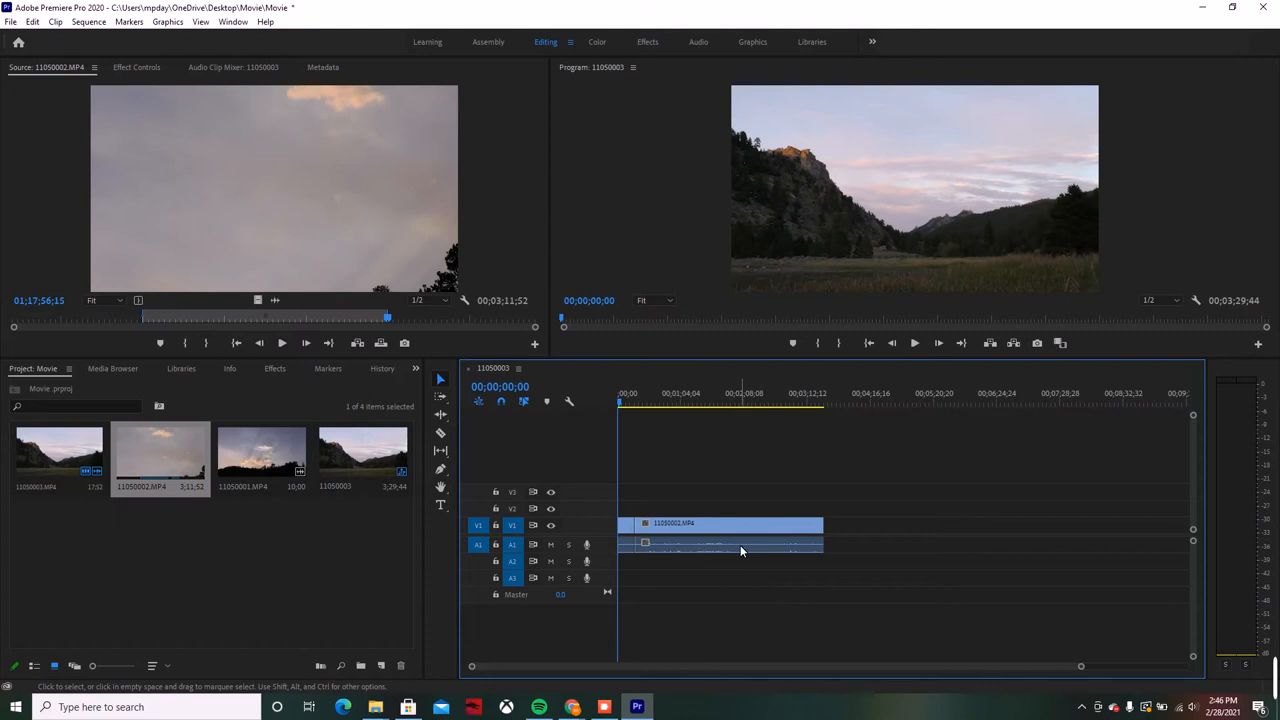
pyautogui.click(730, 524)
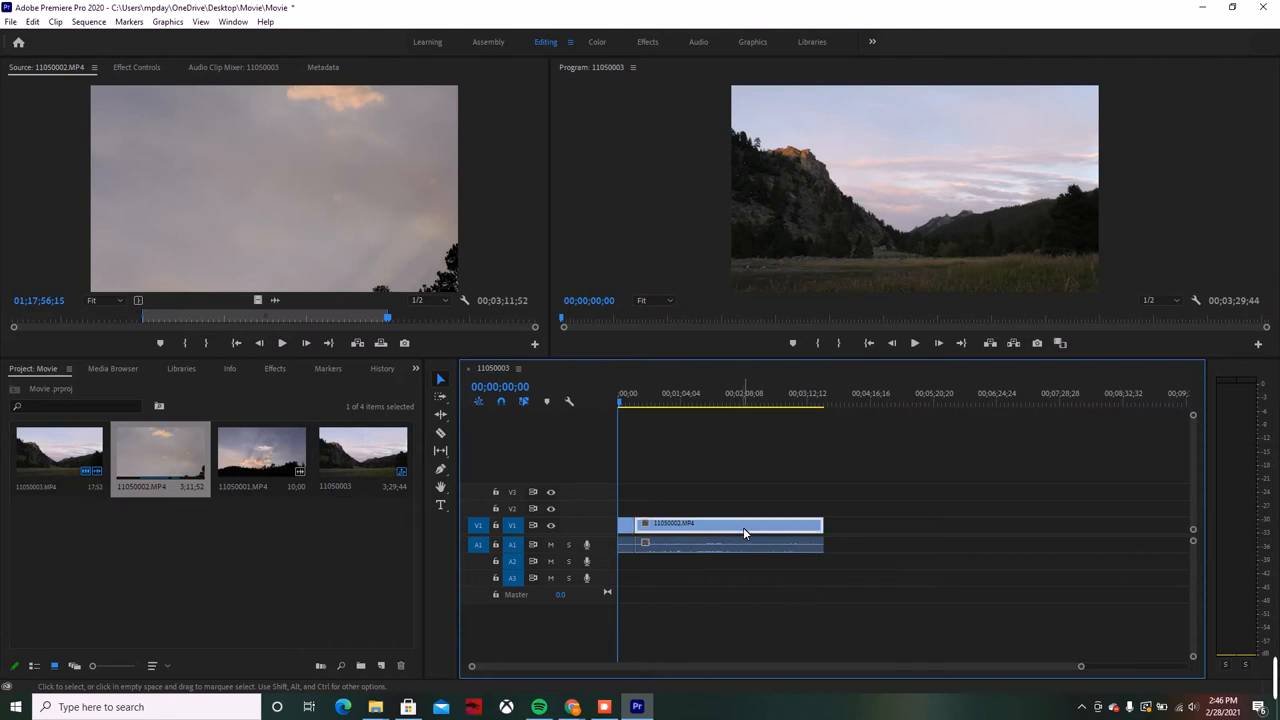
pyautogui.click(745, 544)
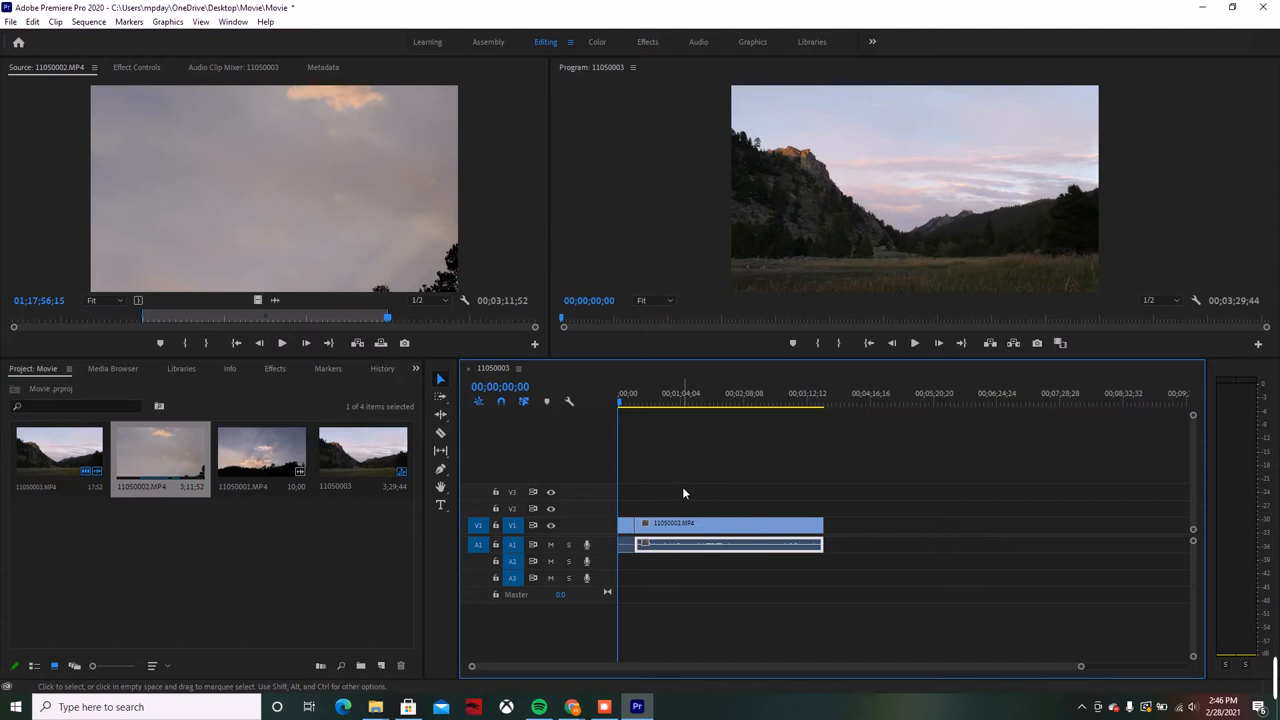
pyautogui.moveTo(683, 489); pyautogui.dragTo(768, 580)
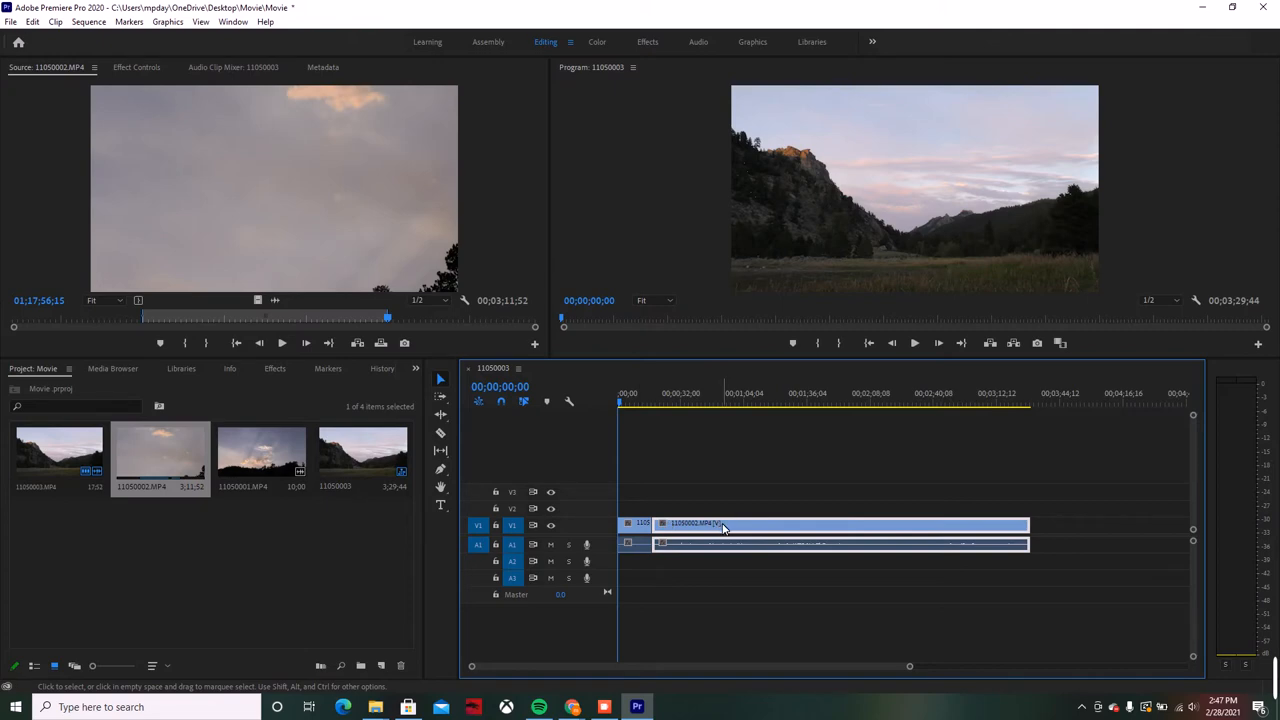
pyautogui.moveTo(810, 582)
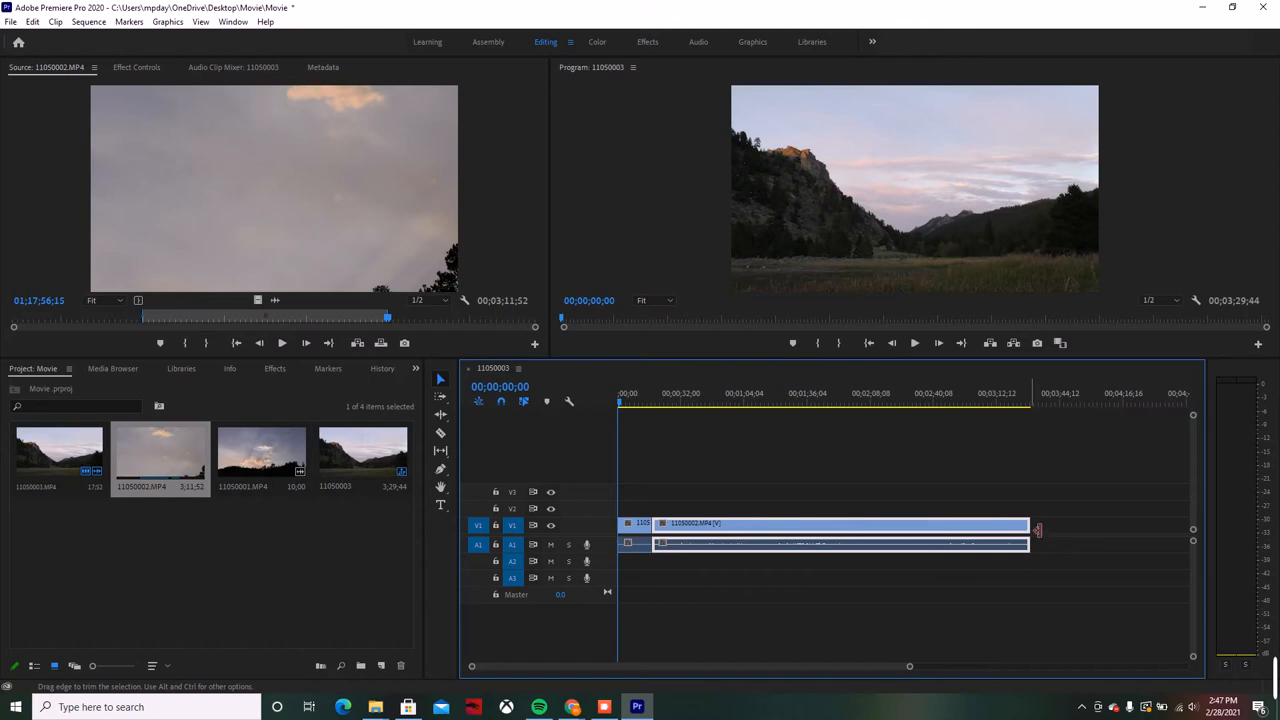
# Trim the end edge of clip 11050002 on the Timeline.
pyautogui.moveTo(1030, 528); pyautogui.dragTo(980, 528)
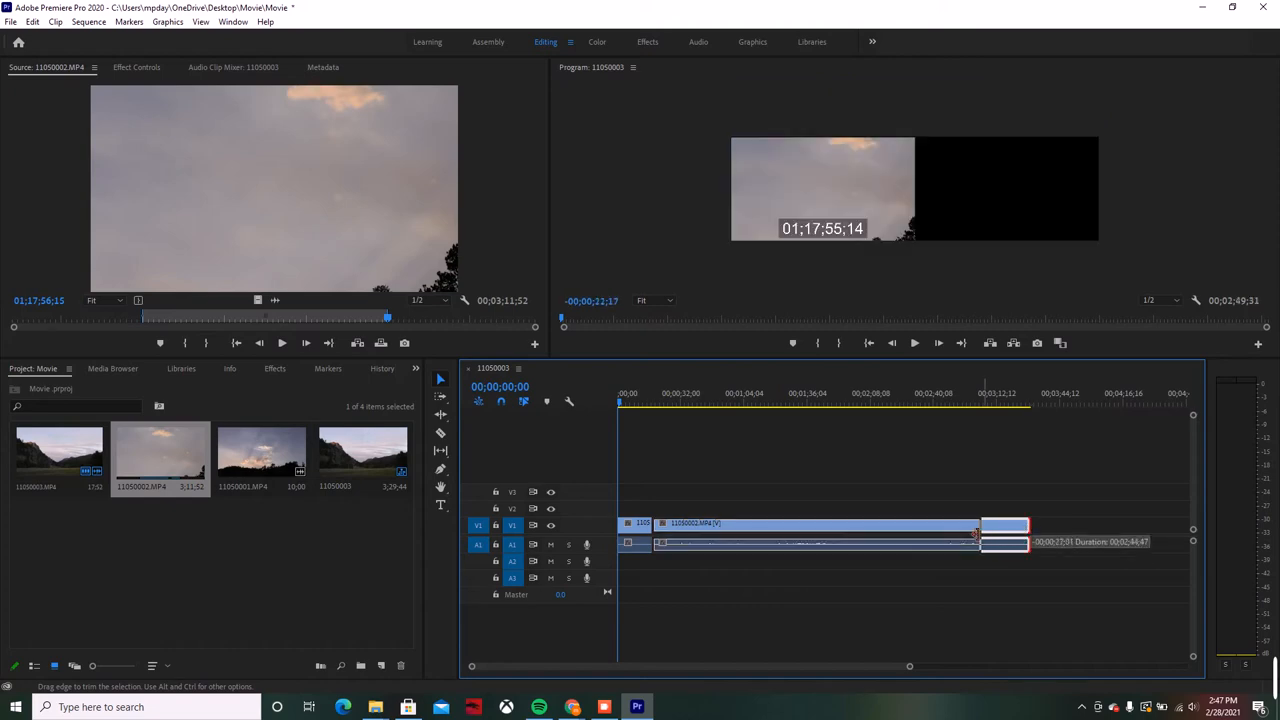
pyautogui.moveTo(978, 535); pyautogui.dragTo(1025, 535)
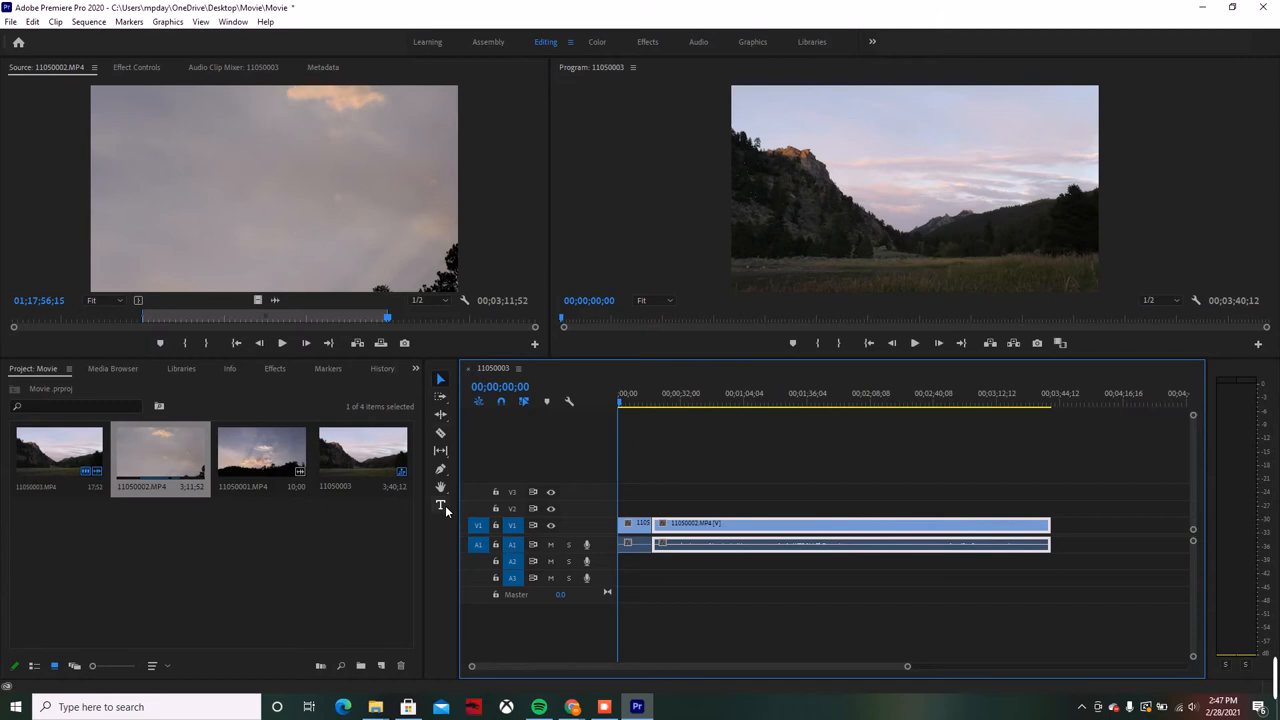
pyautogui.moveTo(441, 435)
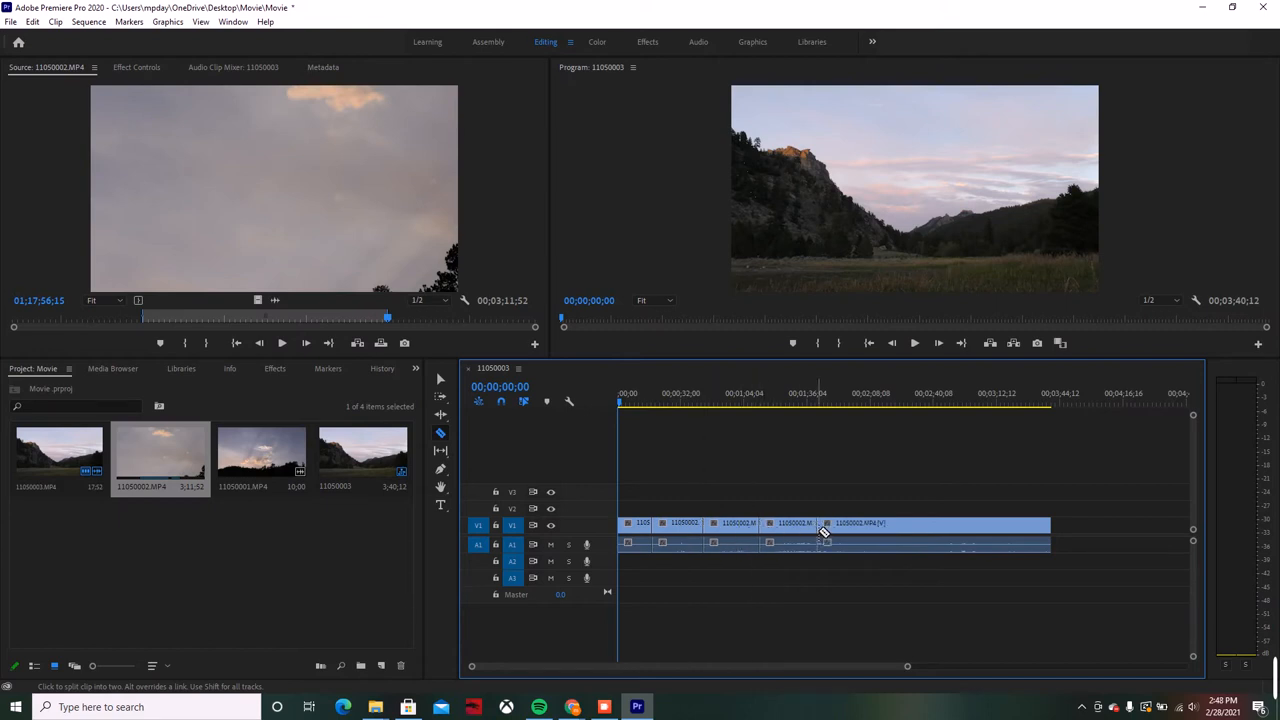
pyautogui.moveTo(876, 530)
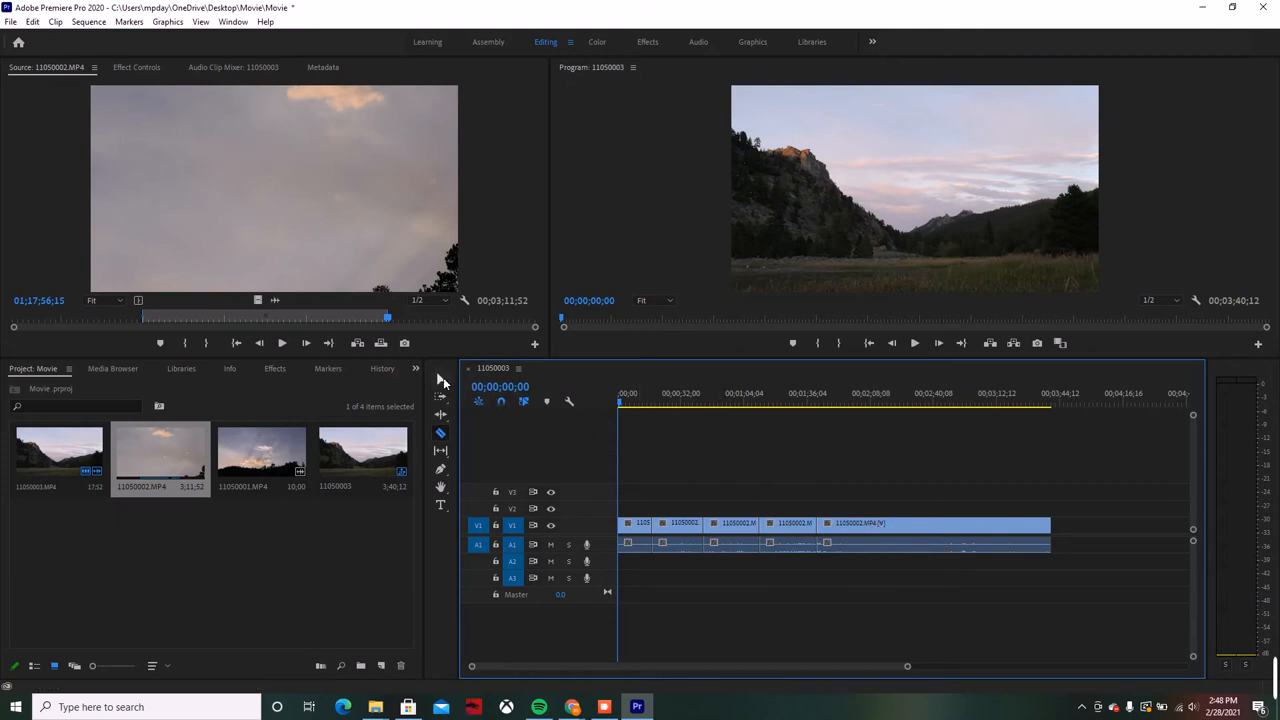
pyautogui.moveTo(440, 382)
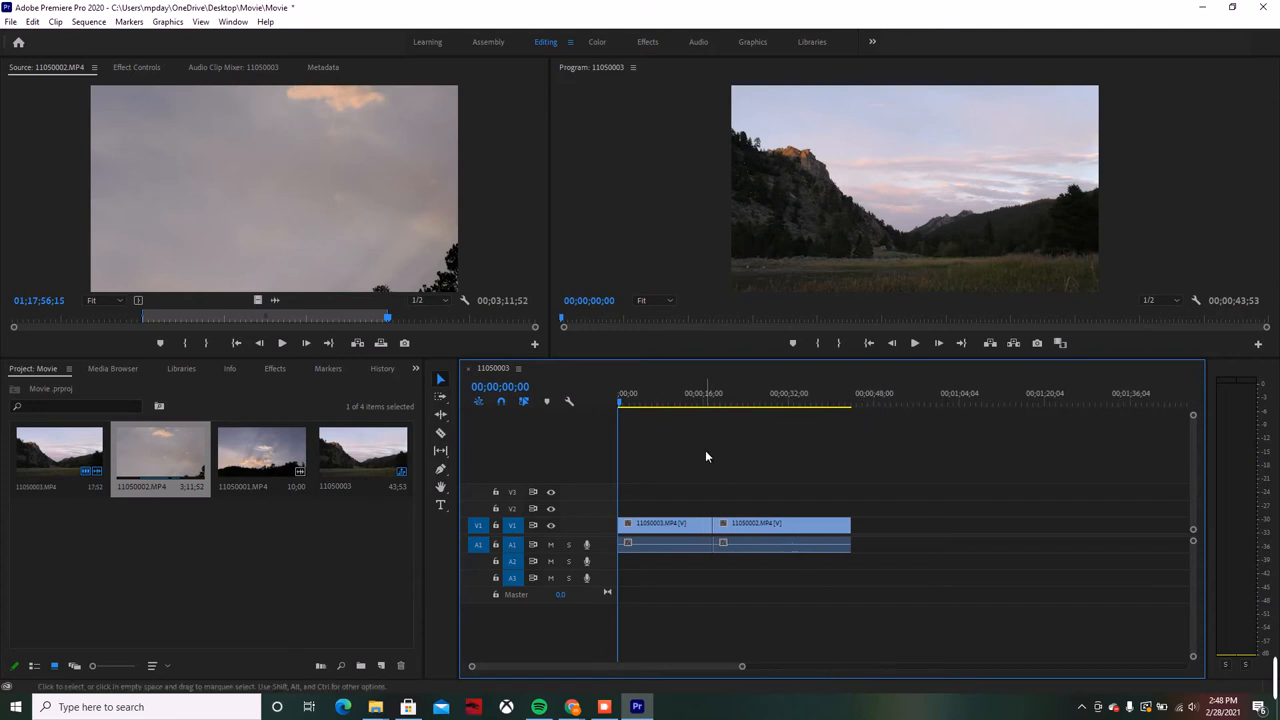
pyautogui.moveTo(684, 436)
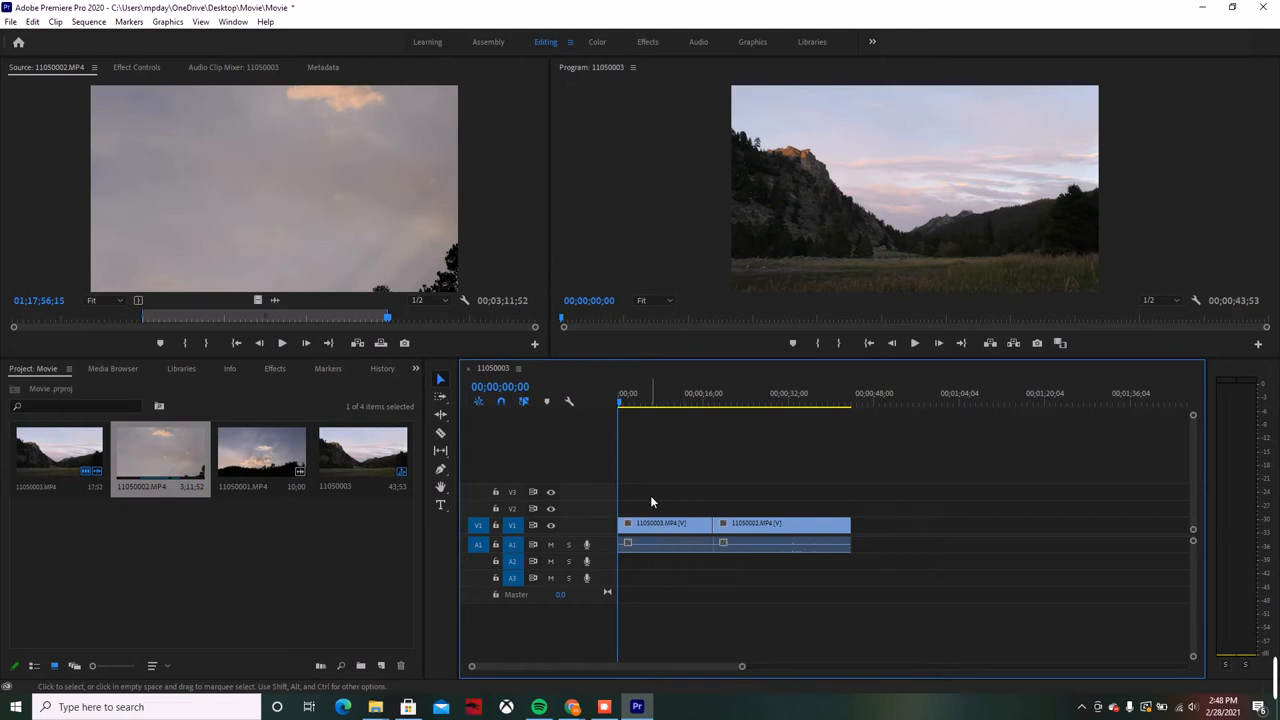
# Select clip 11050002 on track V1 to move it ahead of 11050003.
pyautogui.click(665, 523)
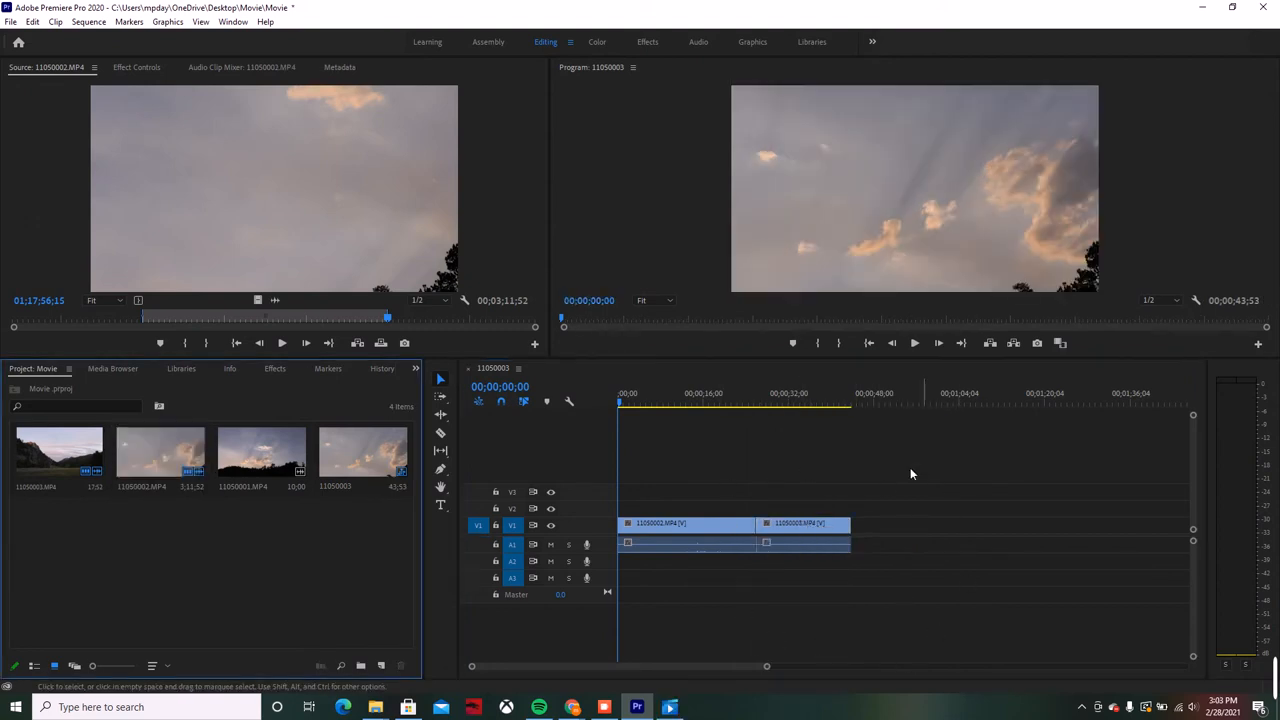
pyautogui.moveTo(880, 572)
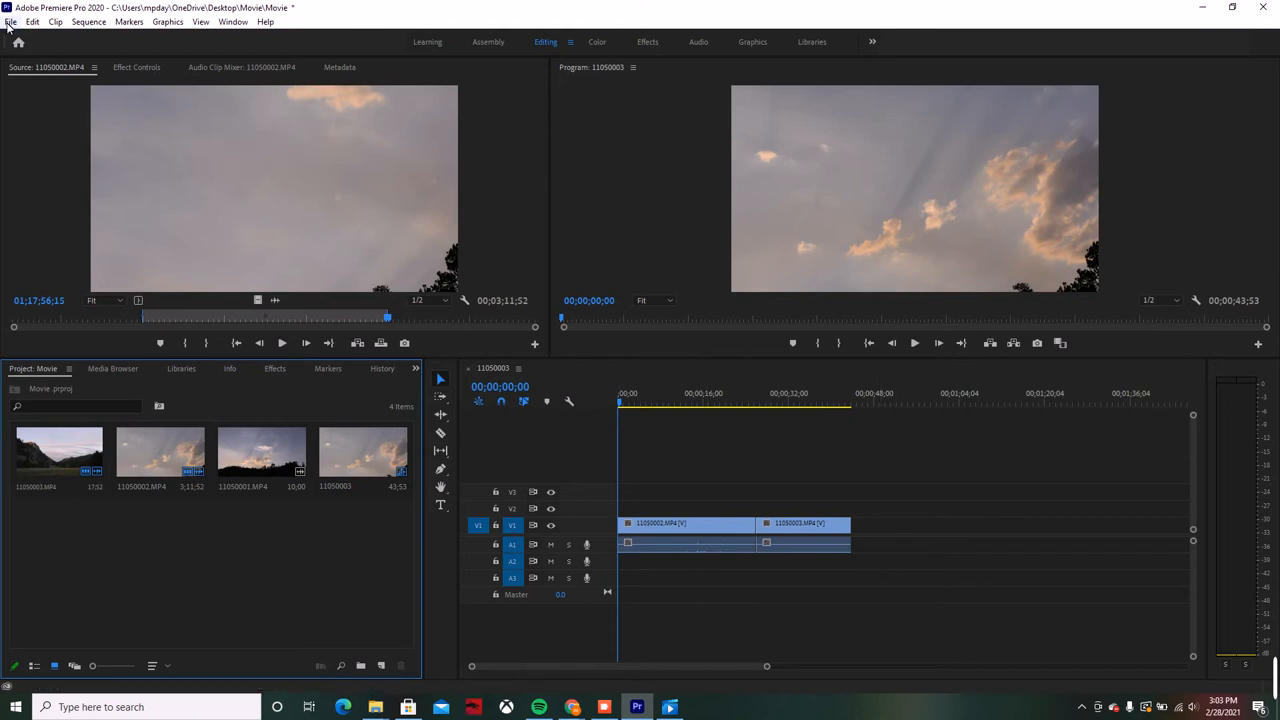
# Create a legacy title named 'Hello' from File > New > Legacy Title.
pyautogui.click(11, 21)
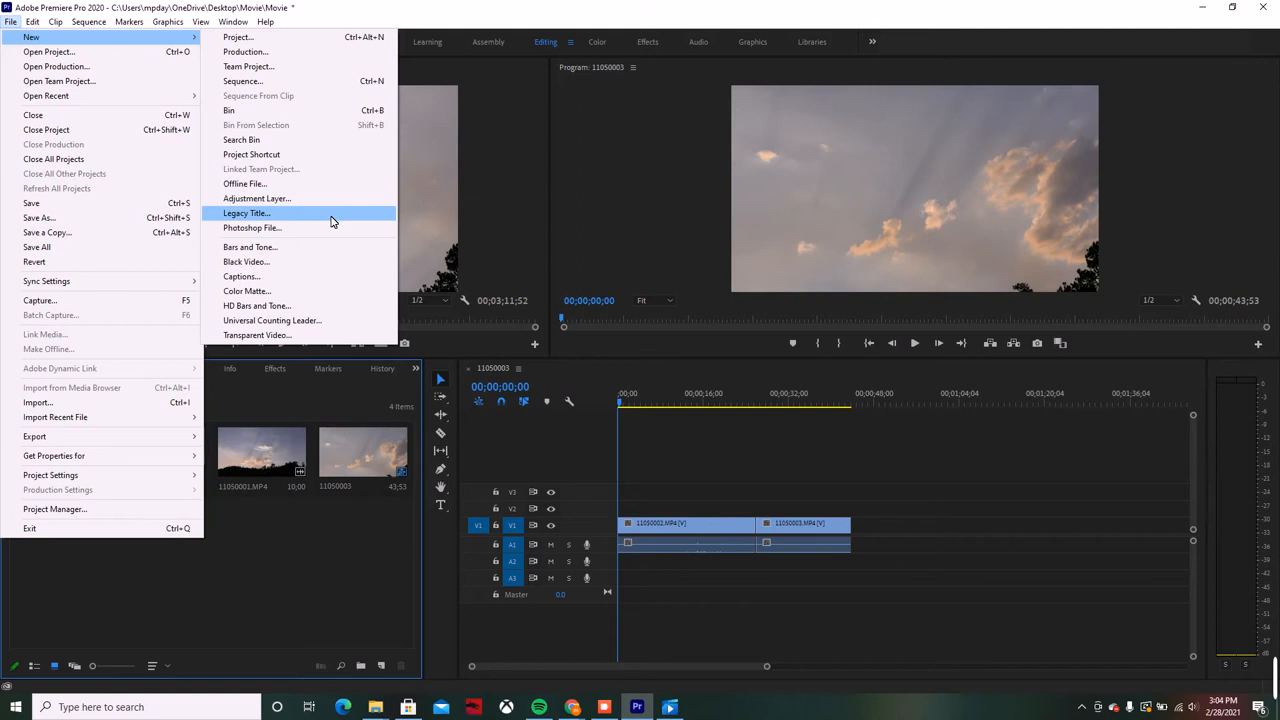
pyautogui.click(246, 213)
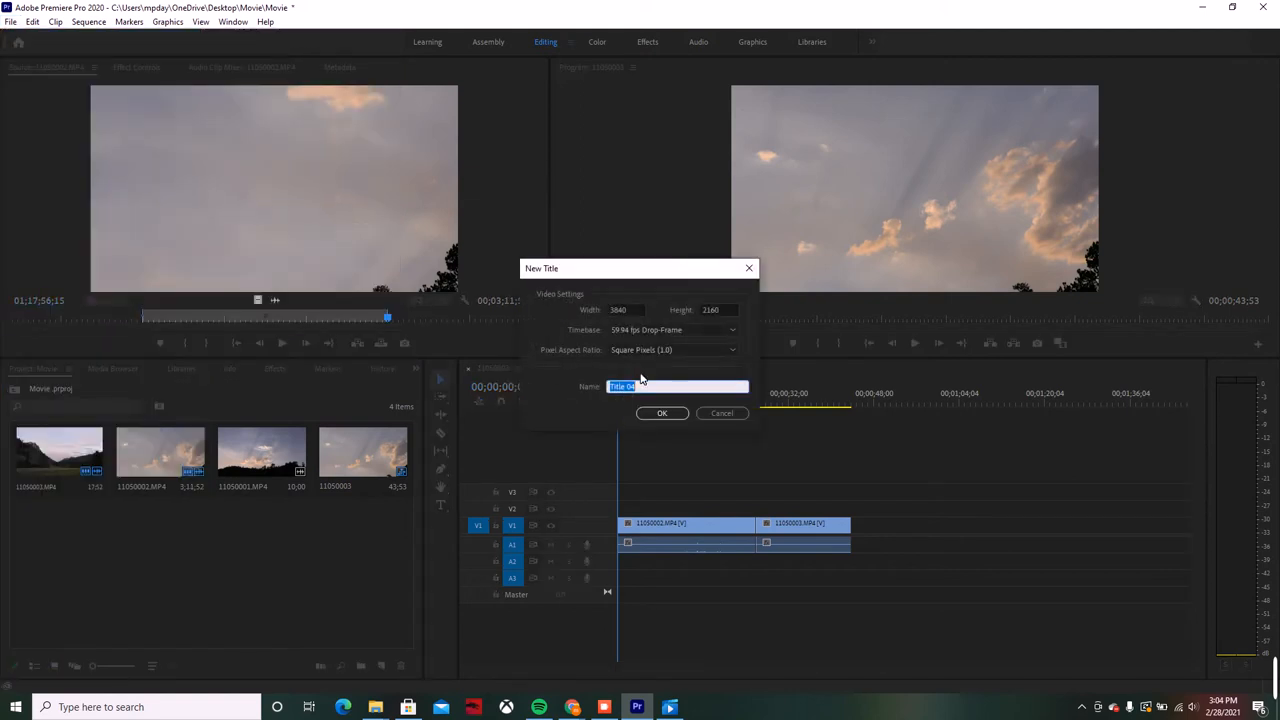
pyautogui.moveTo(655, 384)
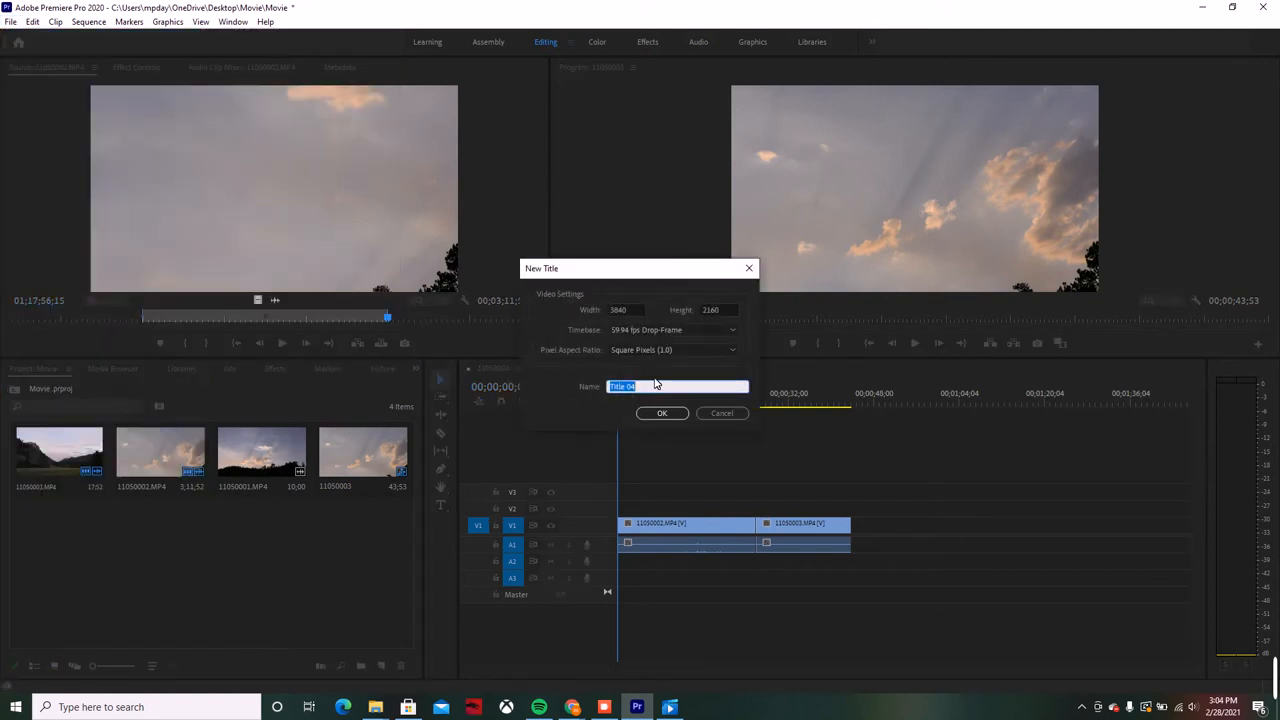
pyautogui.write('Hello')
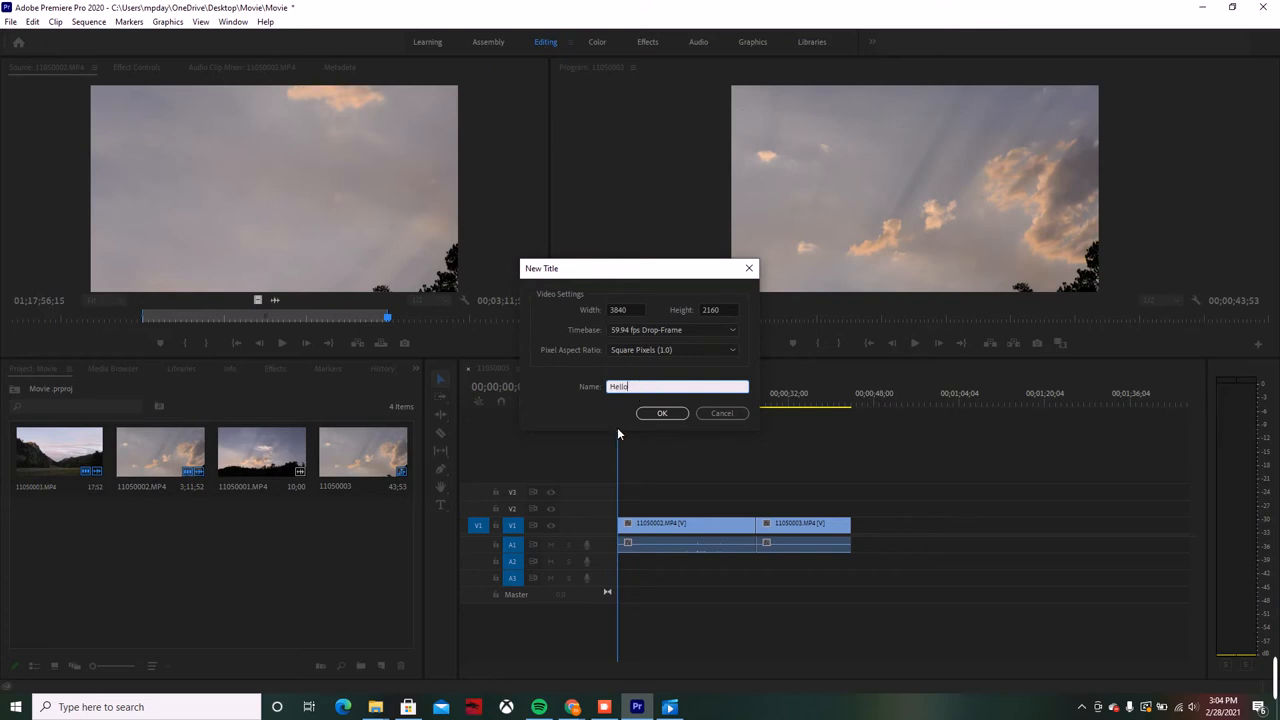
pyautogui.click(662, 413)
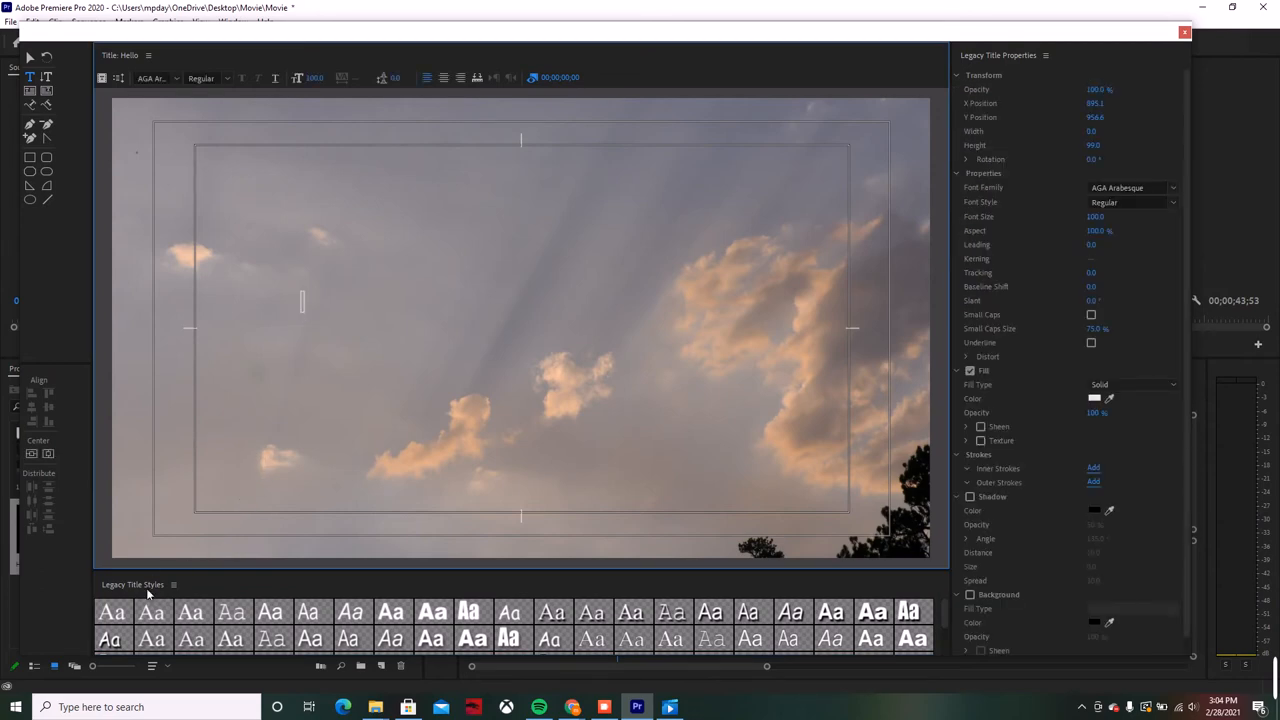
# Place a text box on the title frame and enter 'Hello!'.
pyautogui.click(111, 612)
pyautogui.write('H')
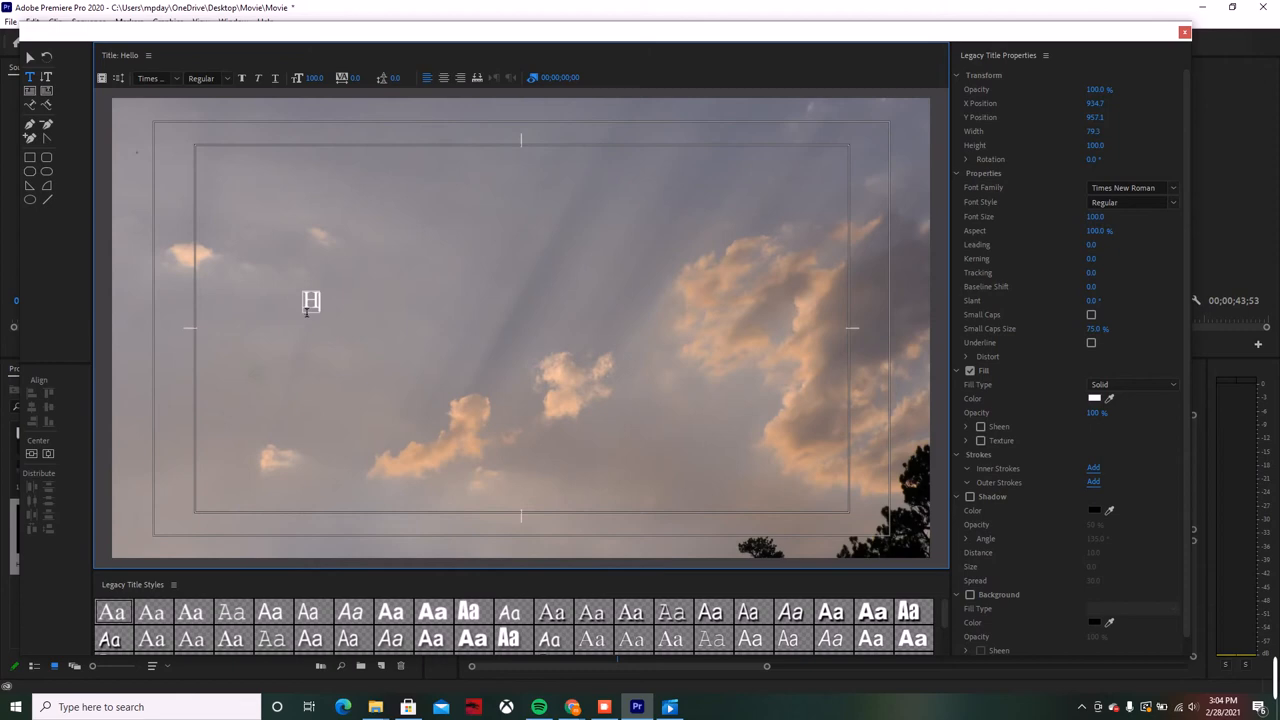
pyautogui.write('ello')
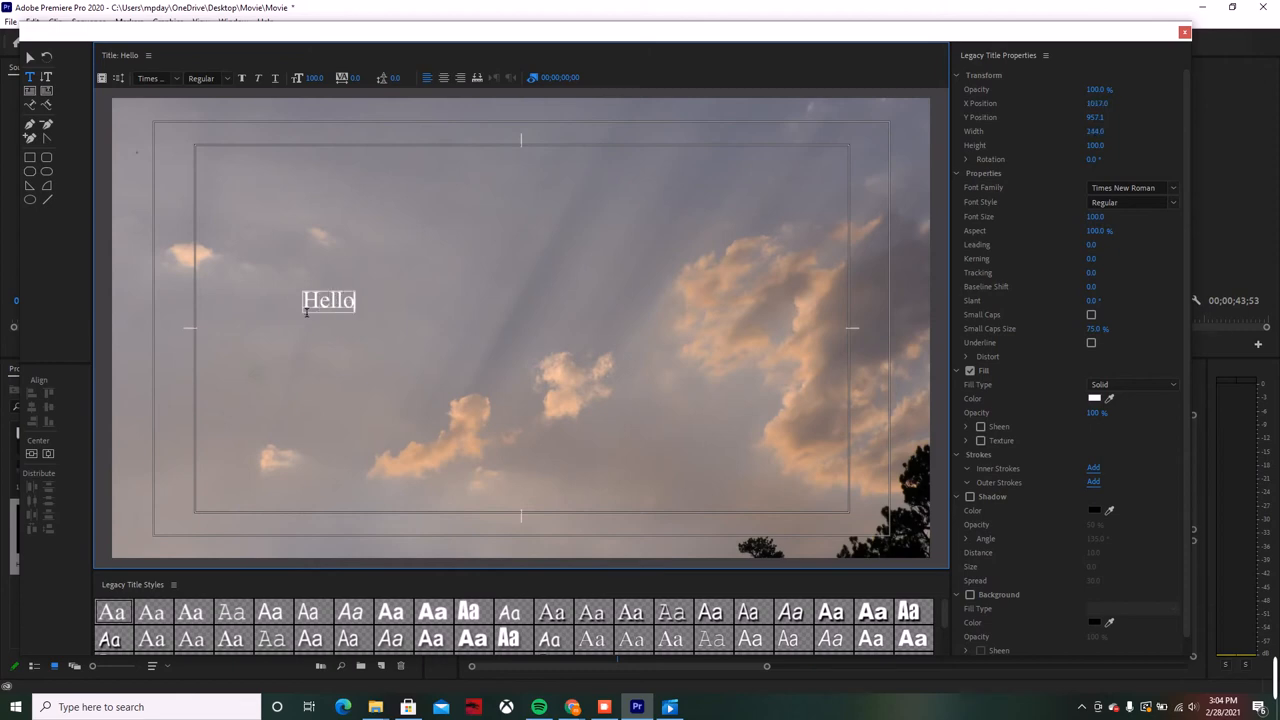
pyautogui.write('!')
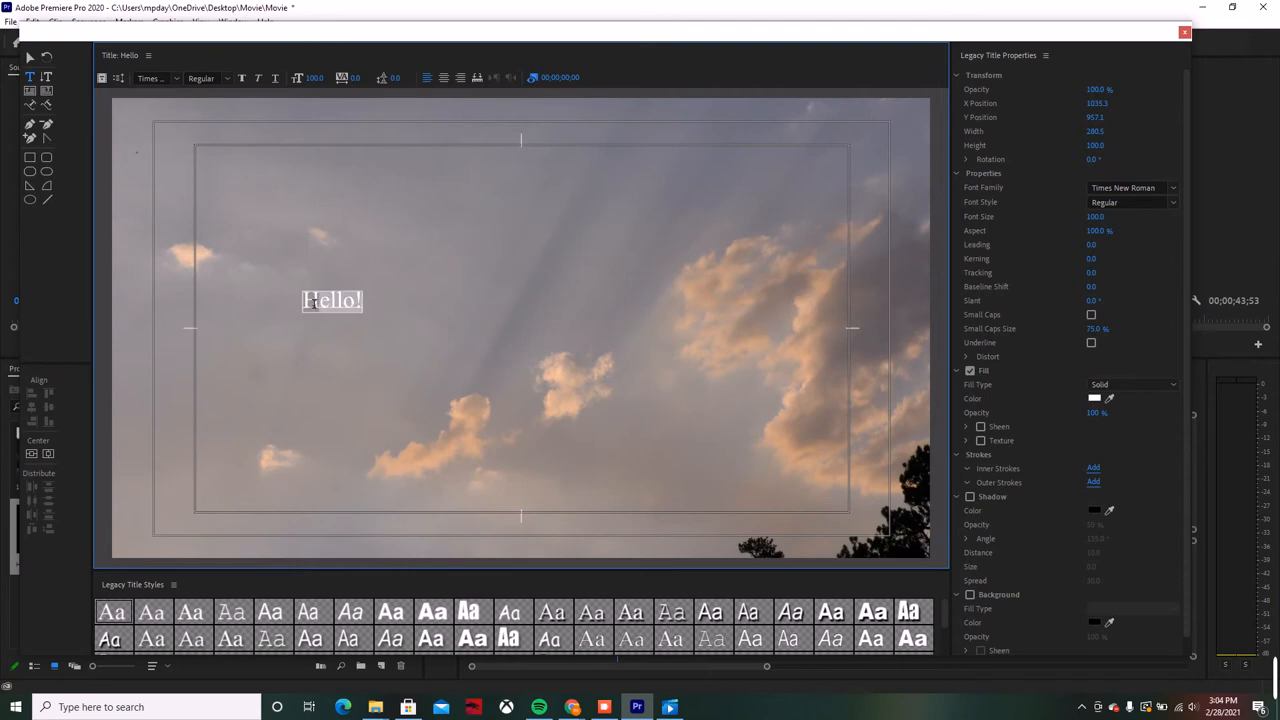
pyautogui.moveTo(413, 299)
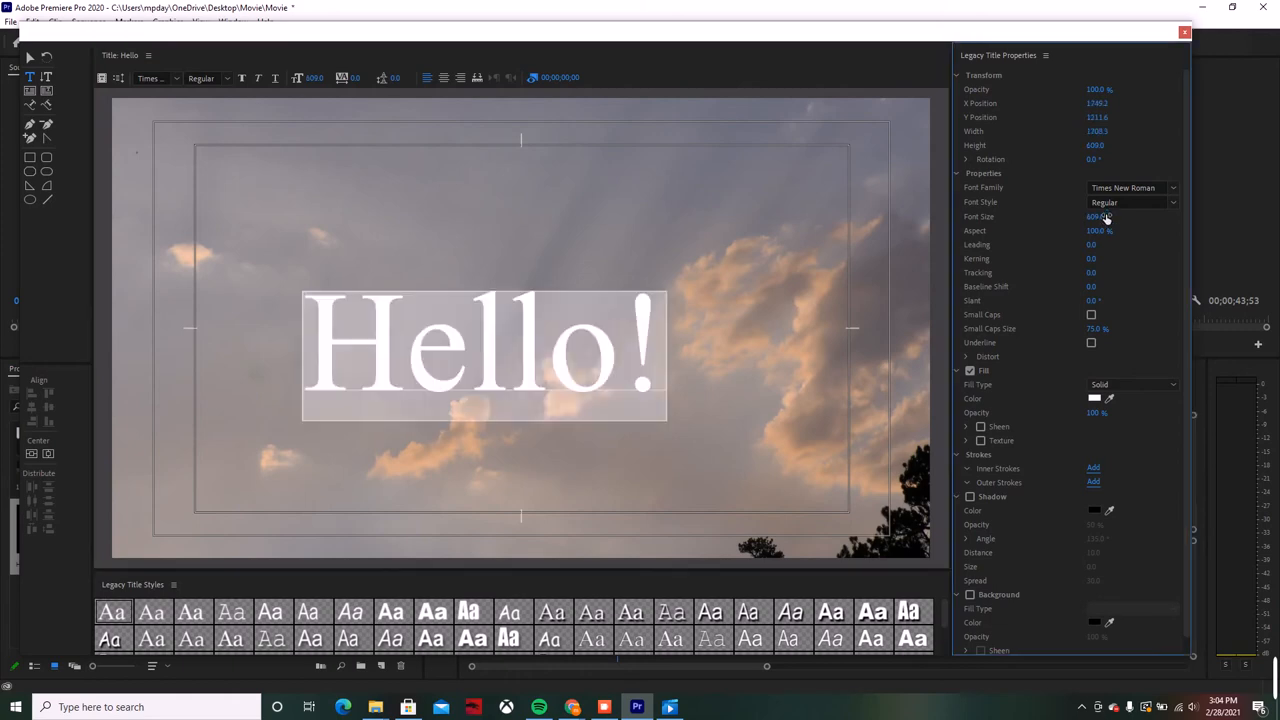
# Set the Hello! text fill colour to red (FF0000).
pyautogui.click(1094, 398)
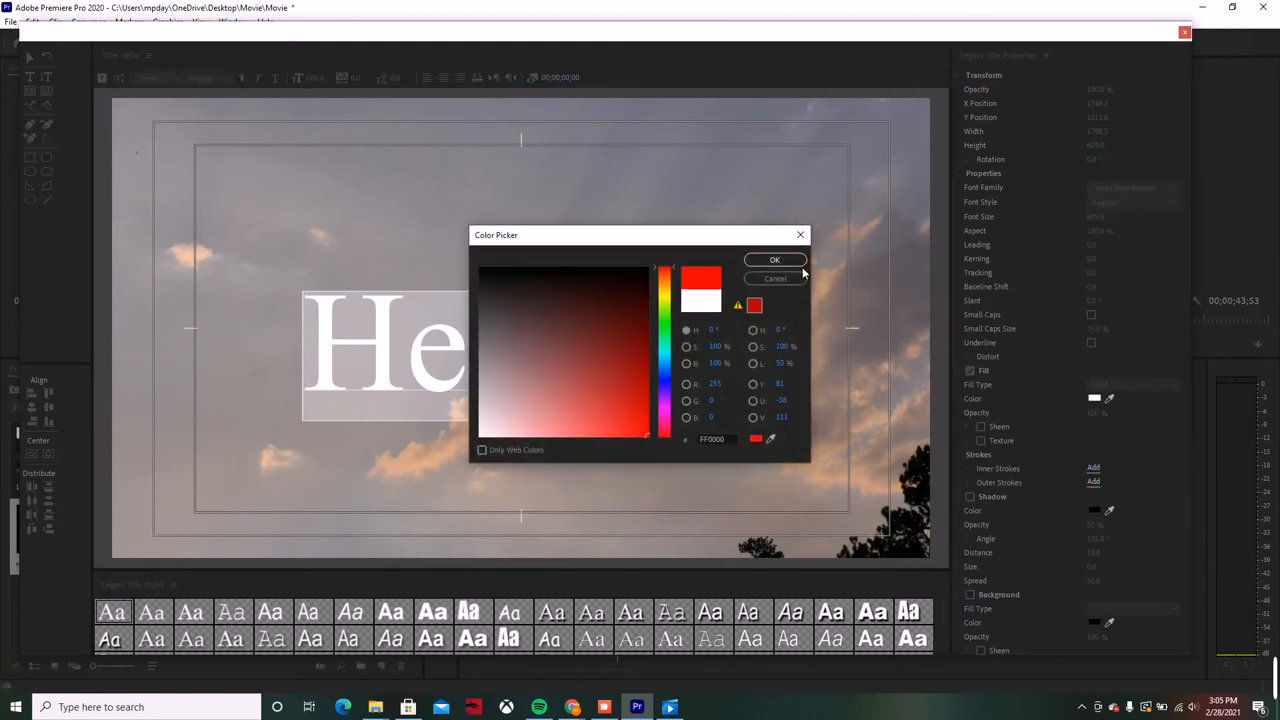
pyautogui.click(774, 260)
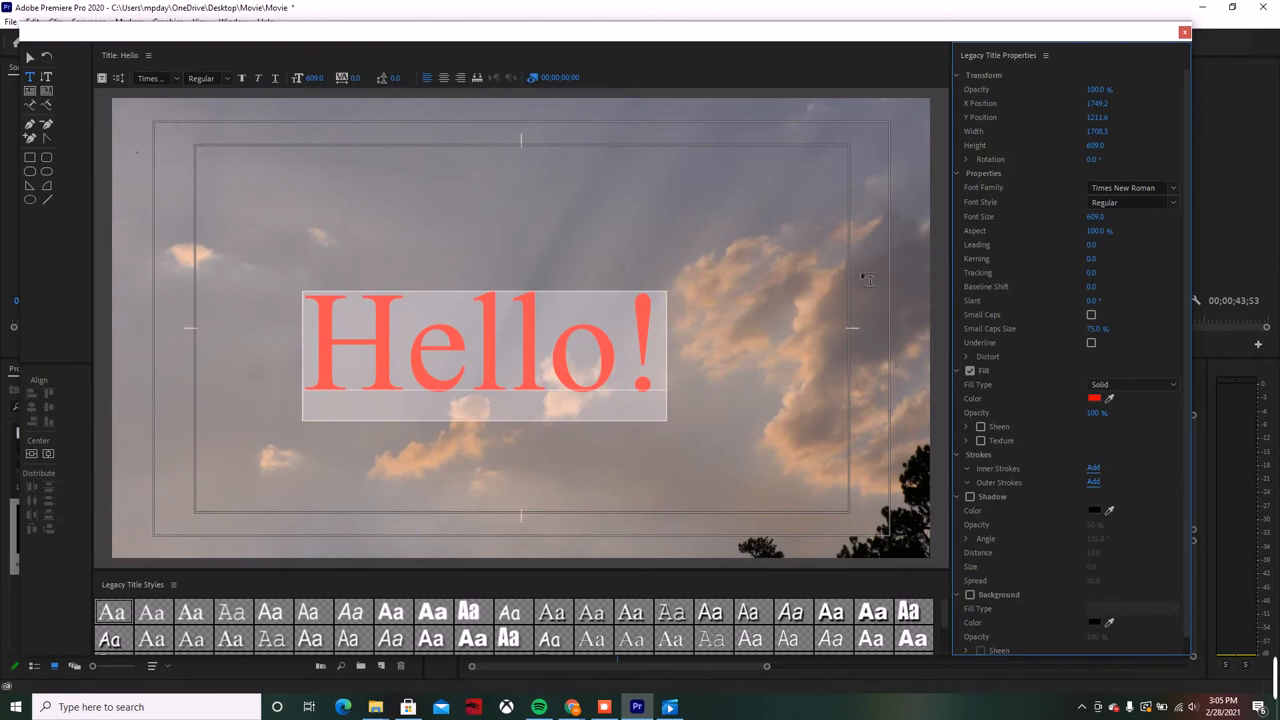
pyautogui.moveTo(1038, 538)
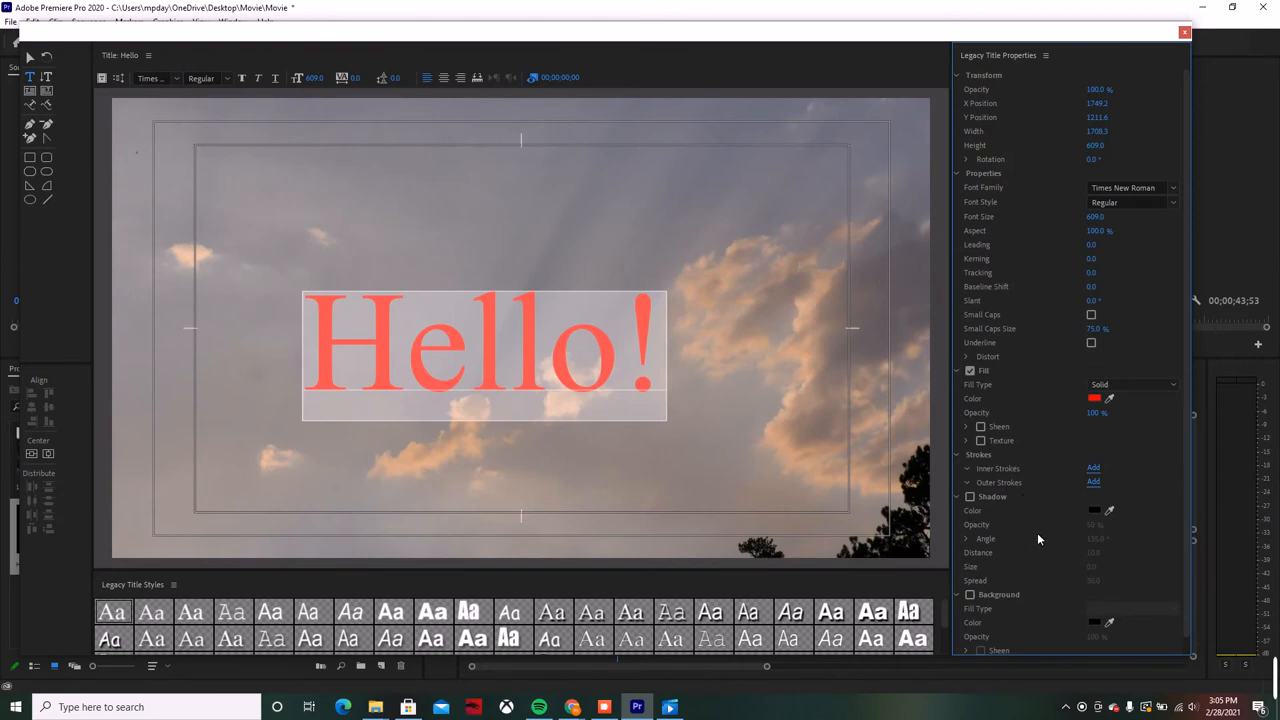
pyautogui.moveTo(1047, 334)
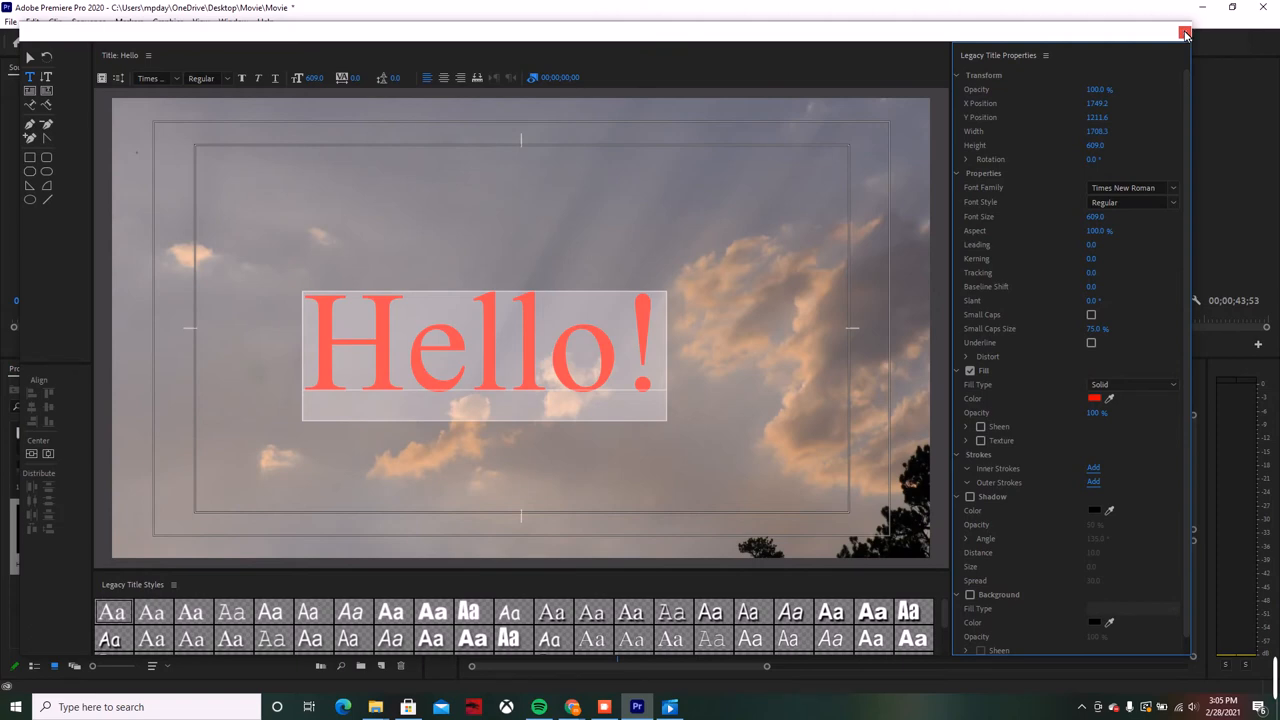
# Close the Hello! title editor to return to the sequence timeline.
pyautogui.click(1185, 33)
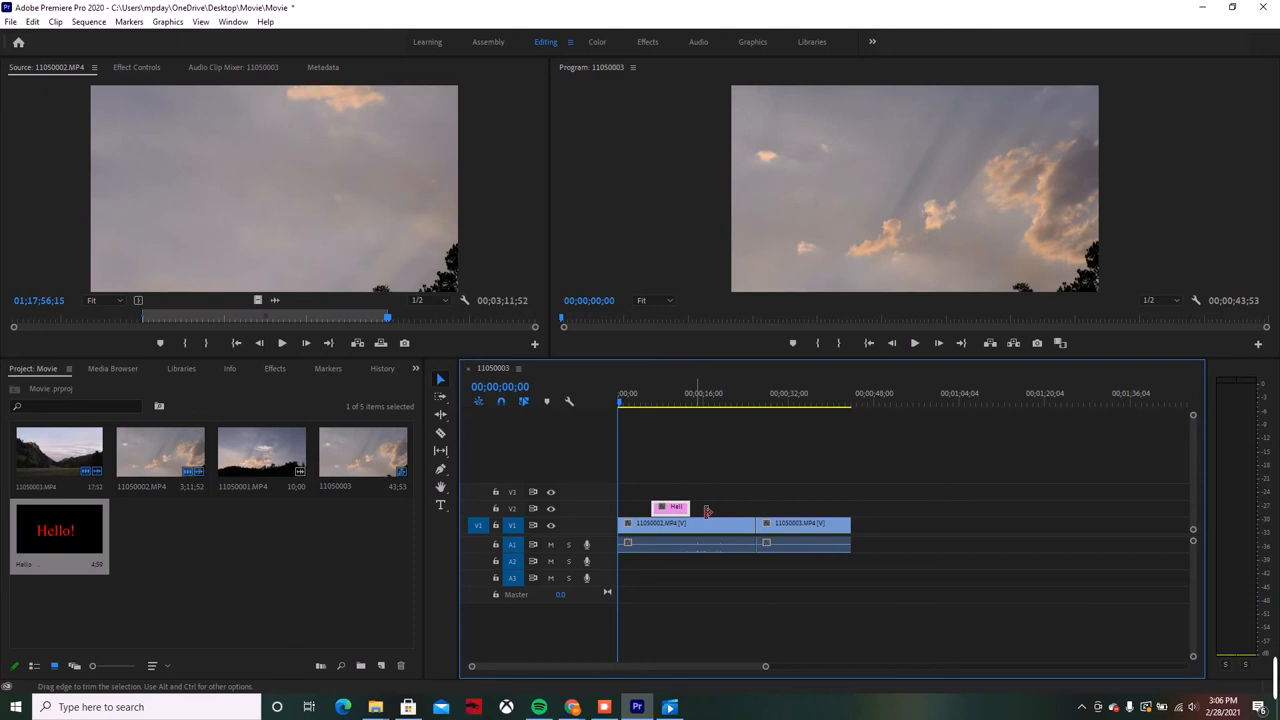
pyautogui.moveTo(770, 337)
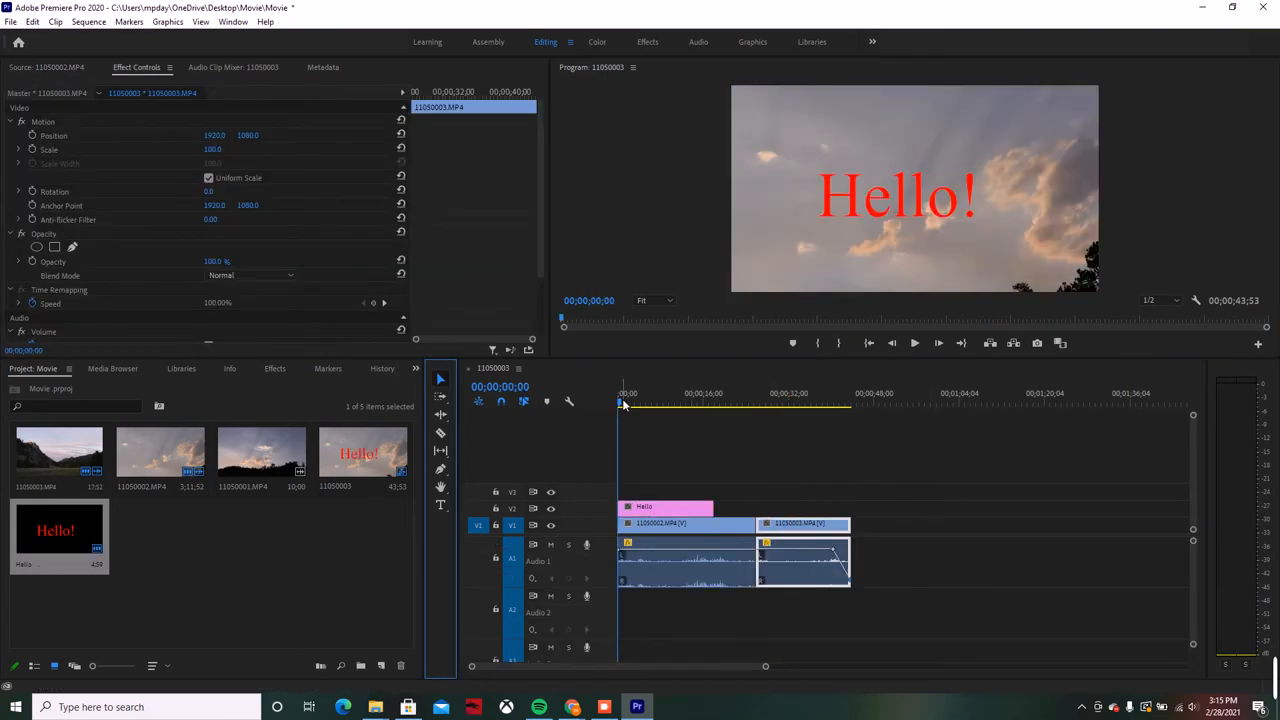
pyautogui.click(686, 403)
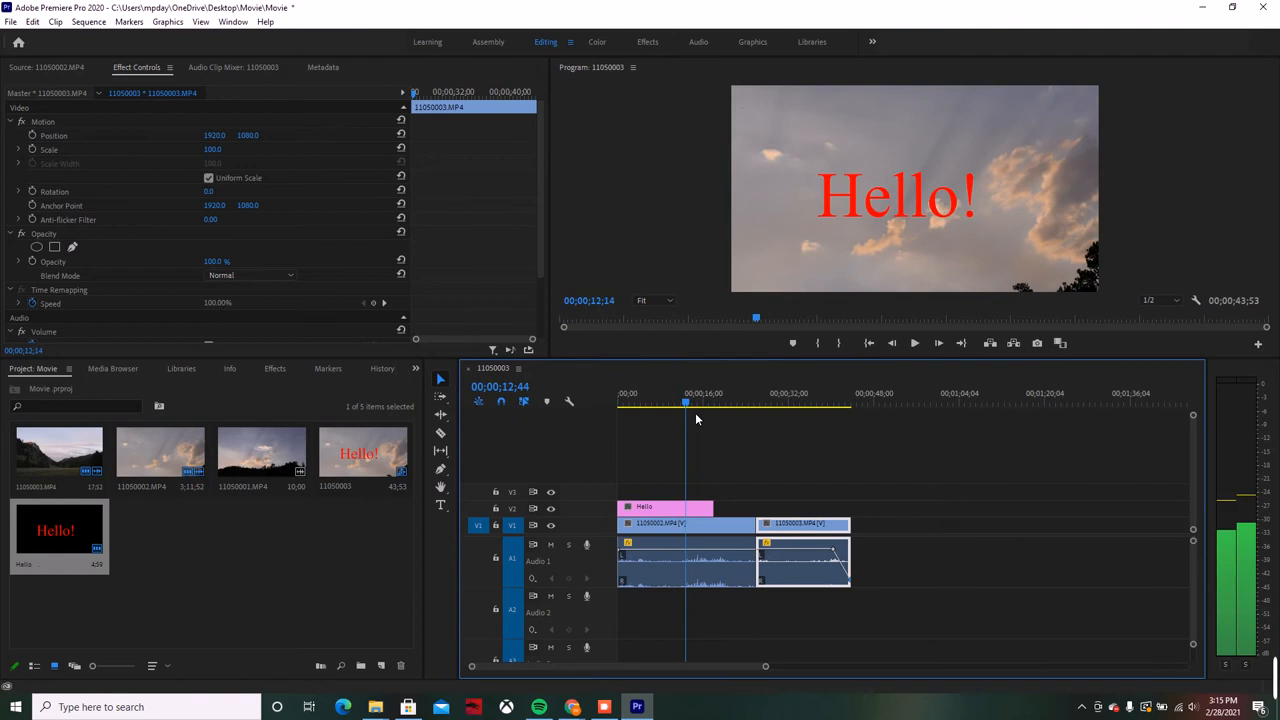
pyautogui.click(760, 403)
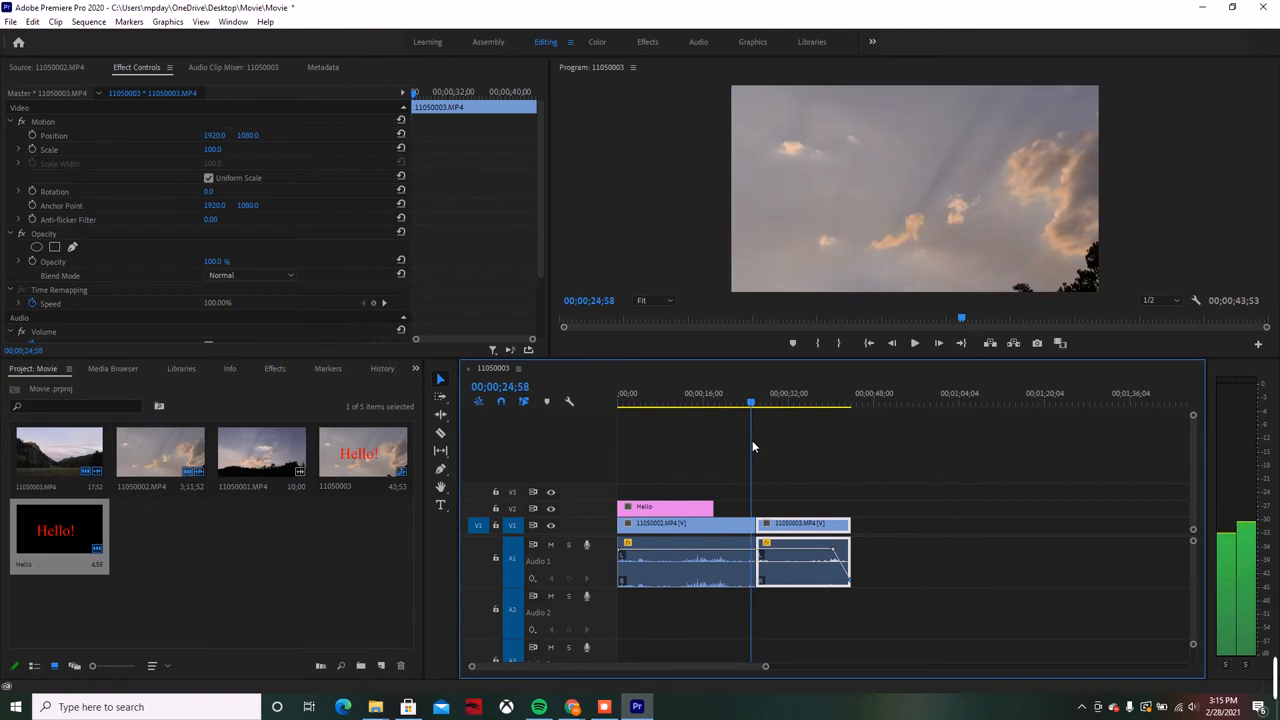
pyautogui.click(758, 402)
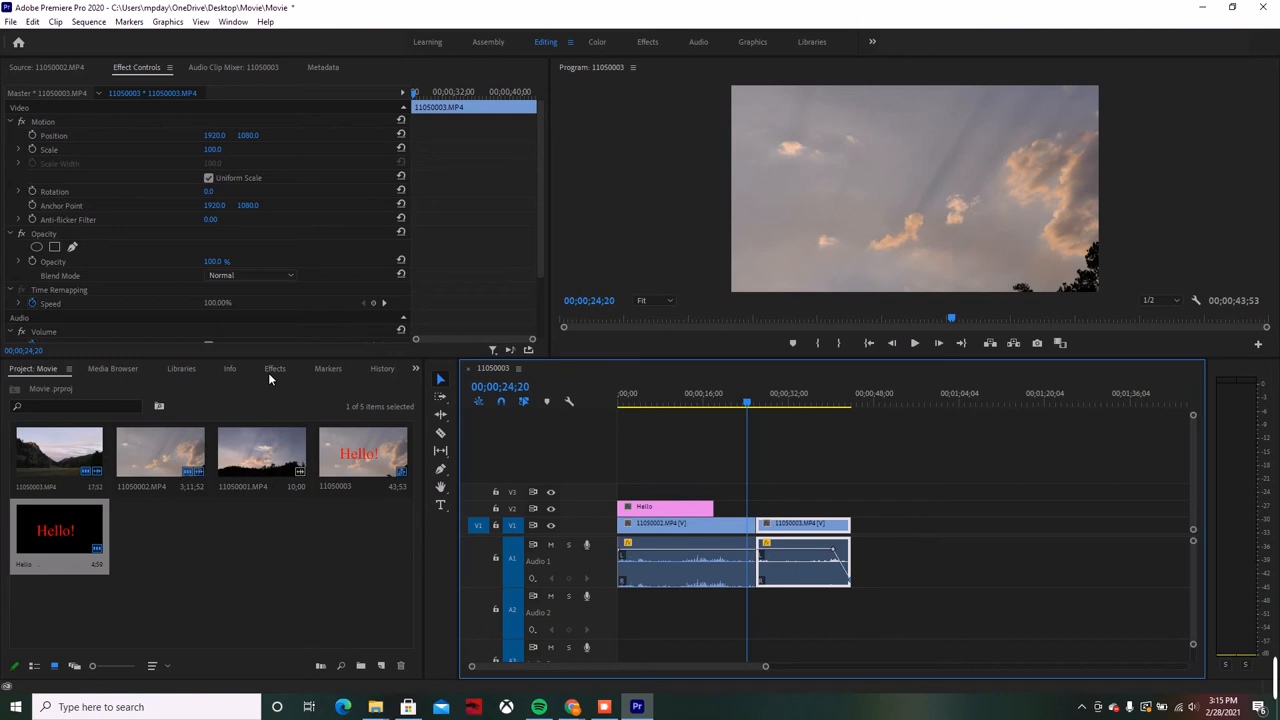
pyautogui.click(275, 368)
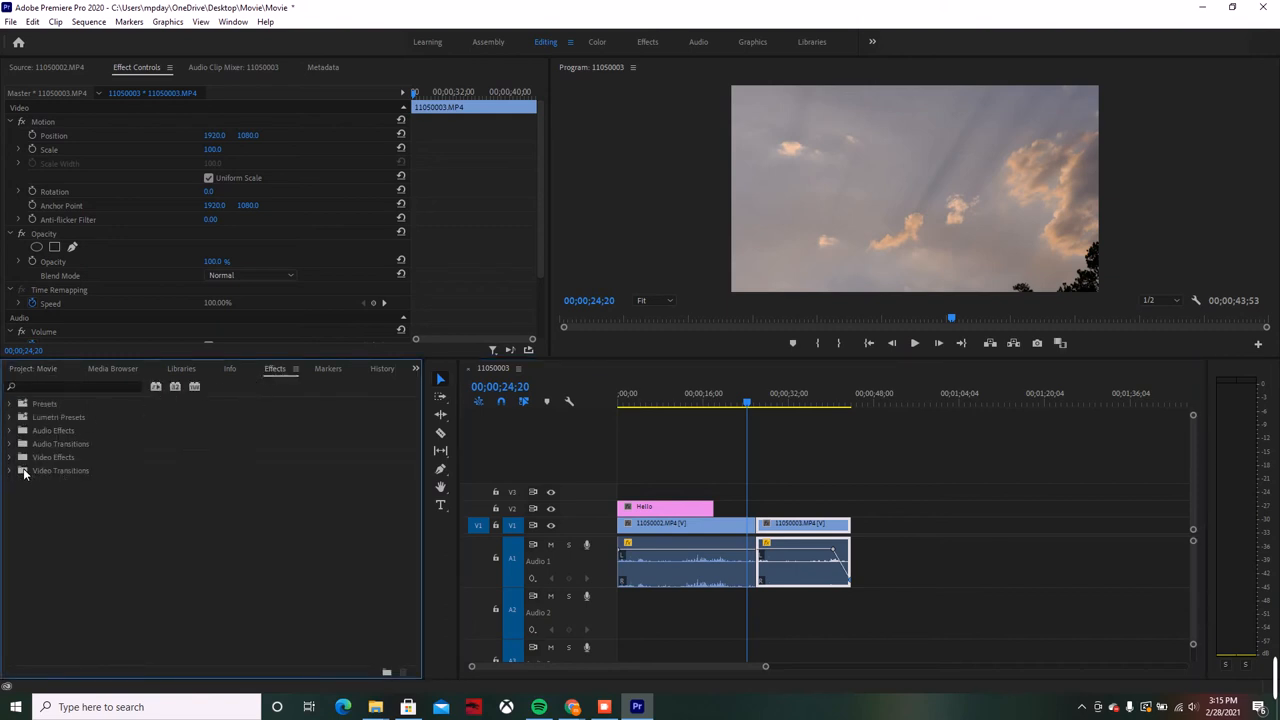
# Place the Barn Doors wipe from Video Transitions > Wipe at the cut between clips.
pyautogui.click(10, 470)
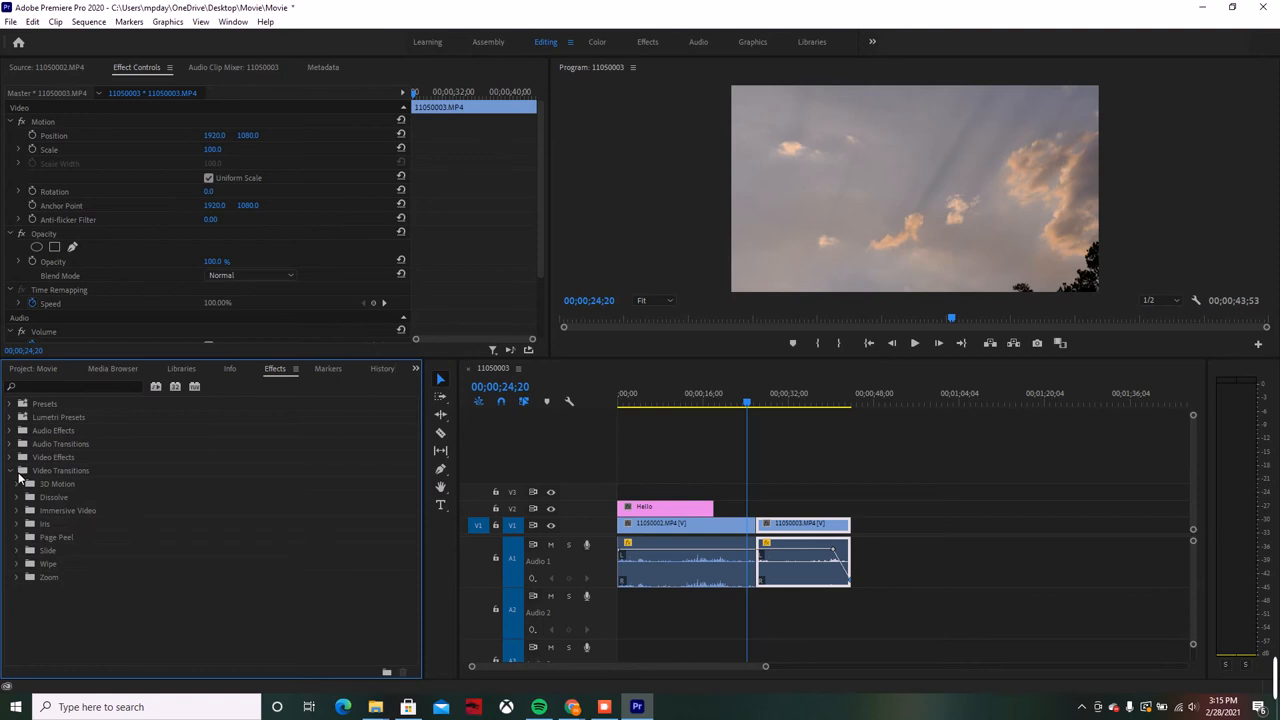
pyautogui.moveTo(47, 570)
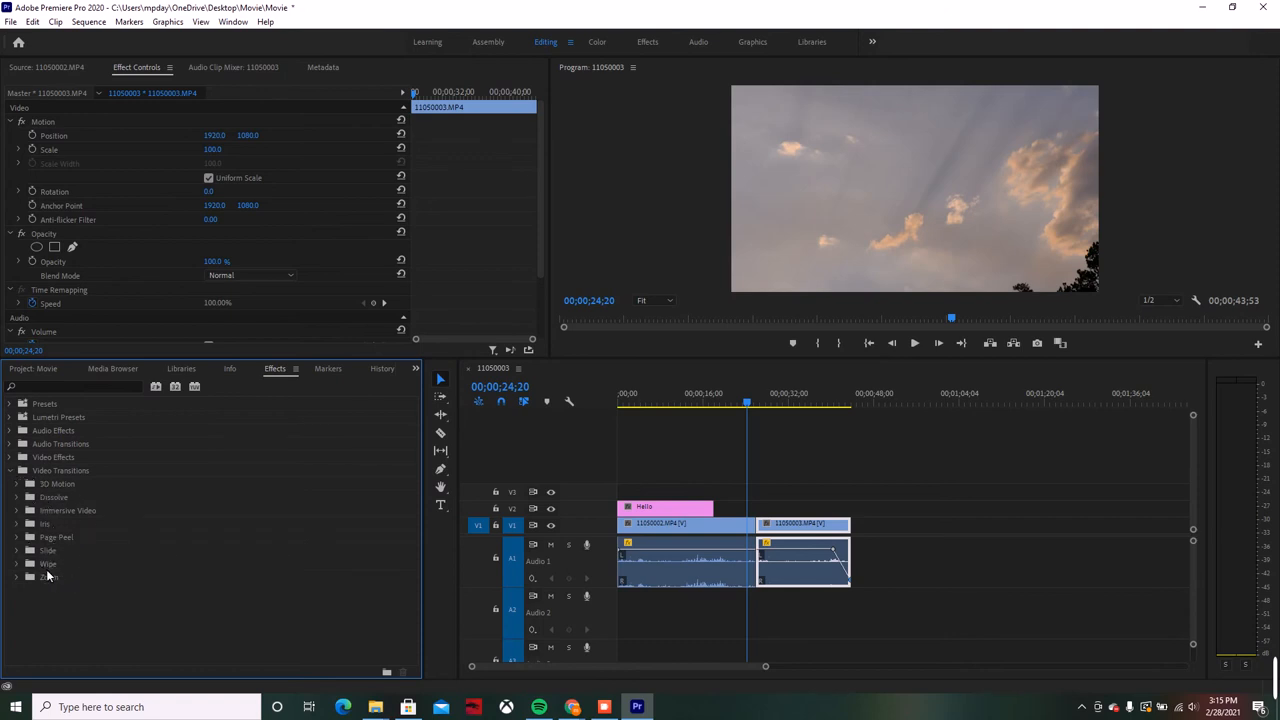
pyautogui.click(17, 563)
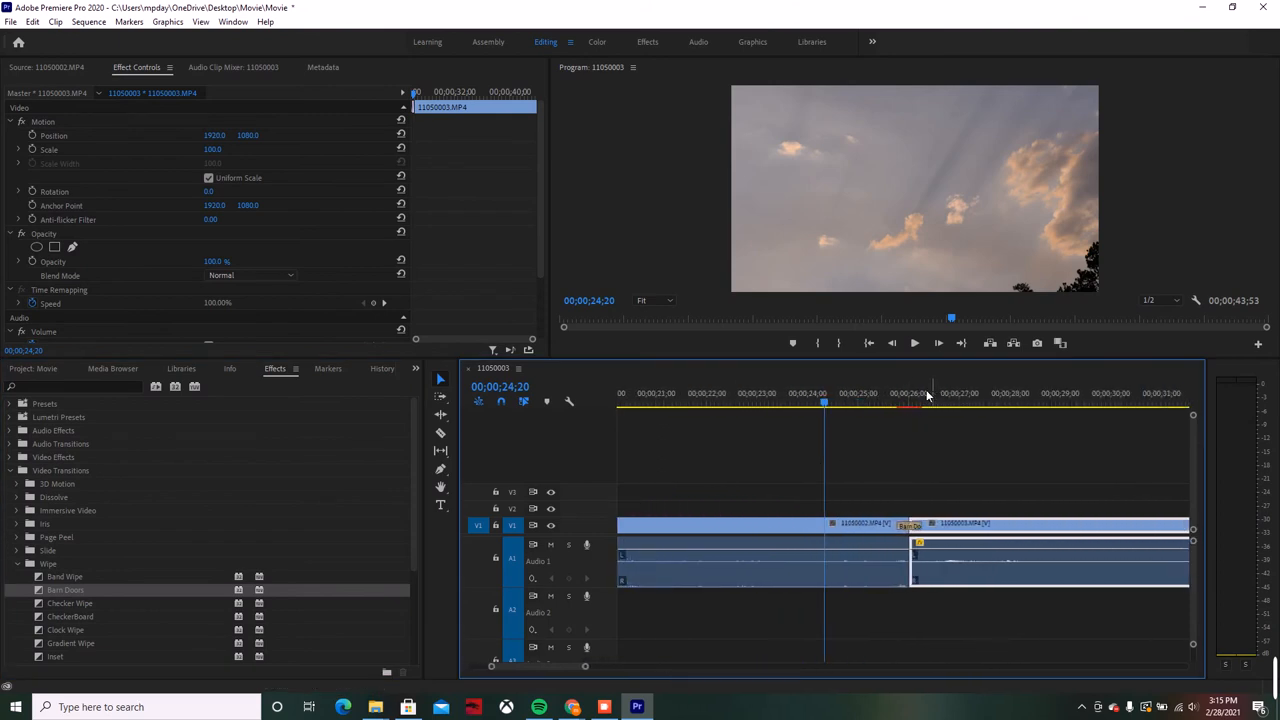
pyautogui.click(828, 407)
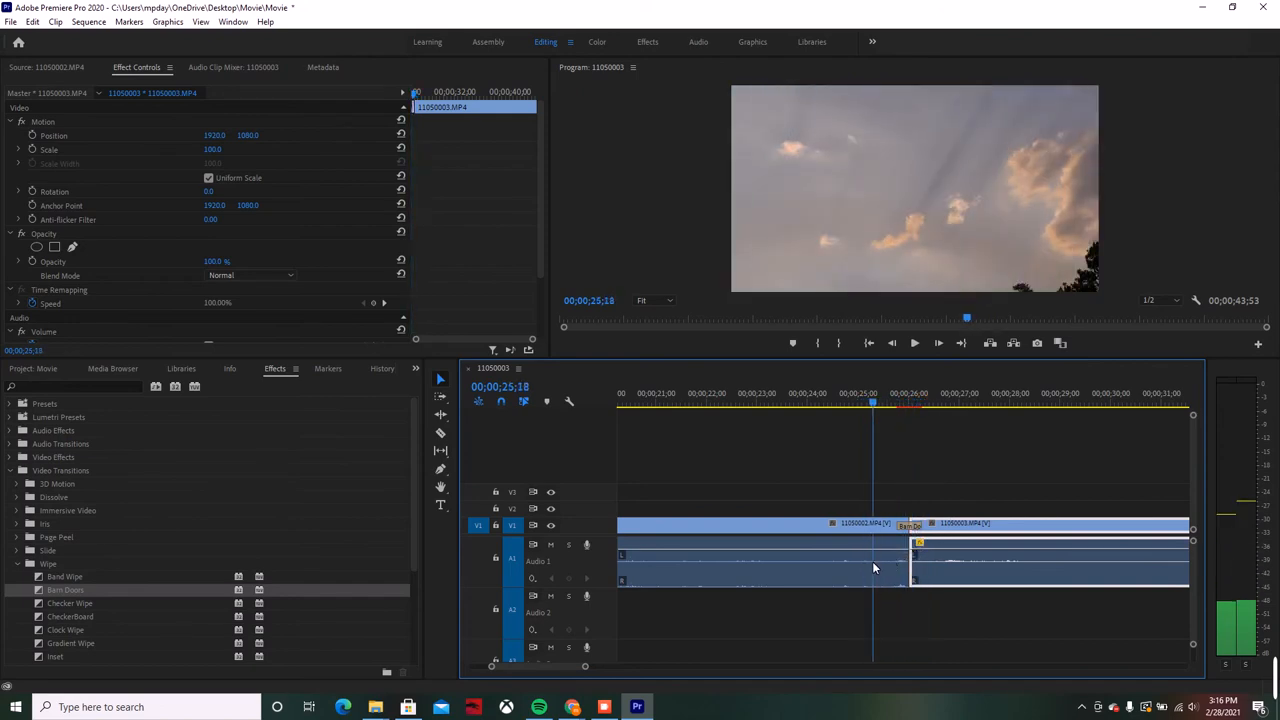
pyautogui.click(970, 405)
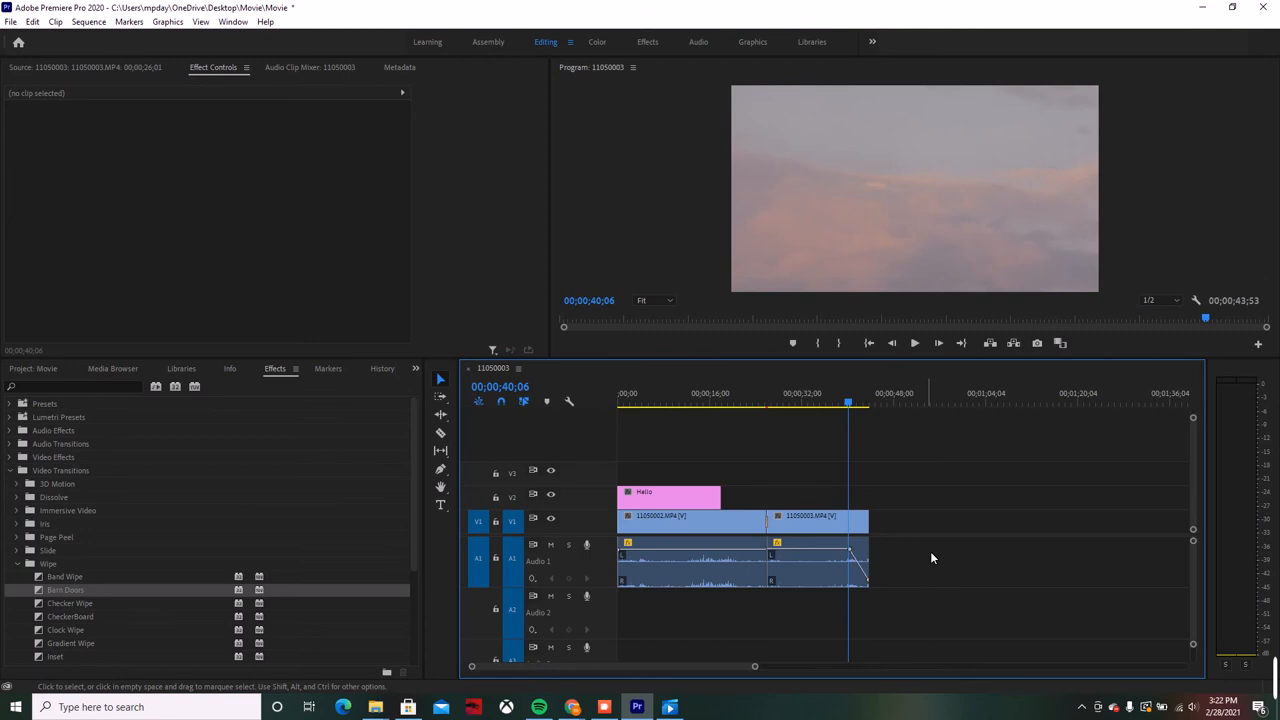
# Move the playhead into the second clip, then select all clips with Track Select Forward.
pyautogui.click(667, 403)
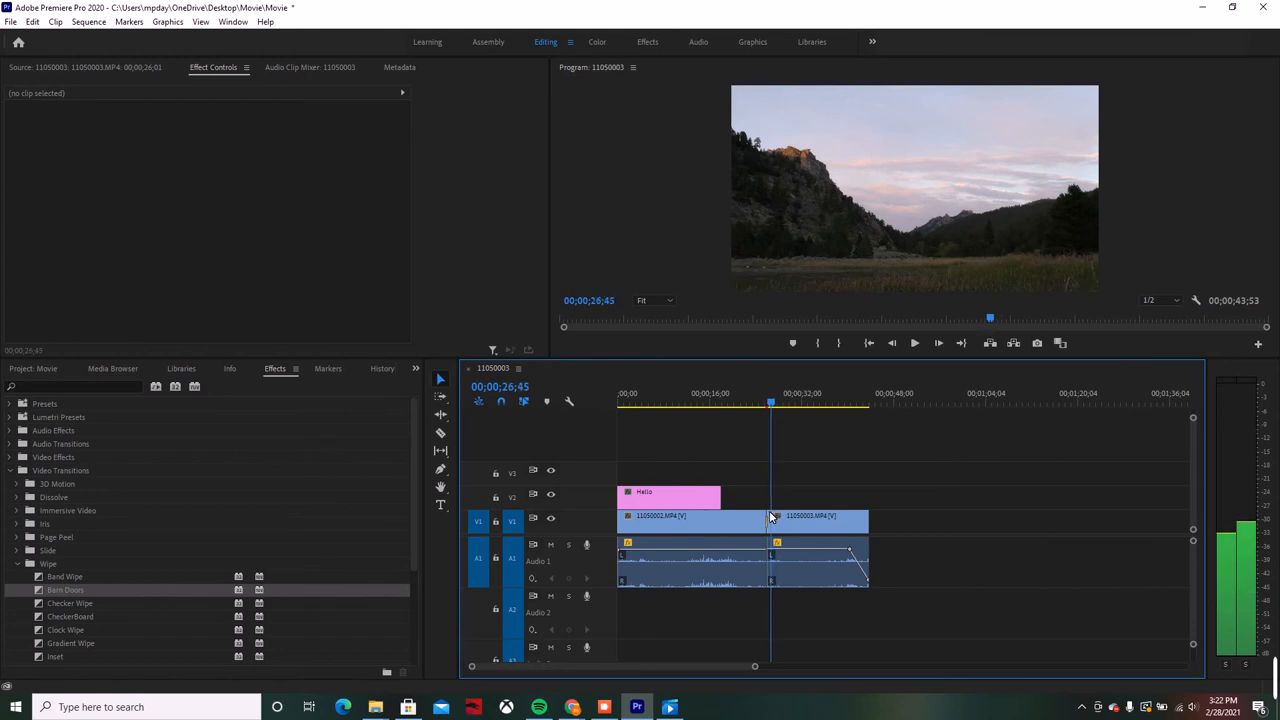
pyautogui.click(805, 393)
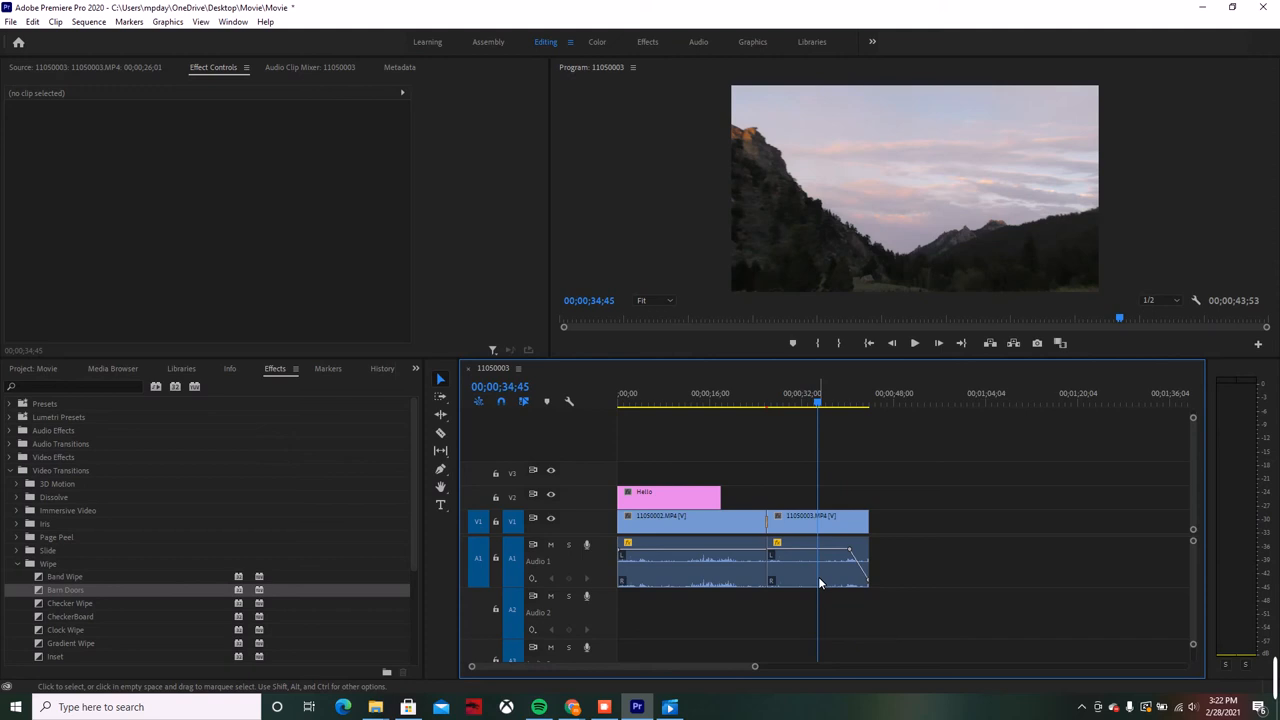
pyautogui.moveTo(698, 457)
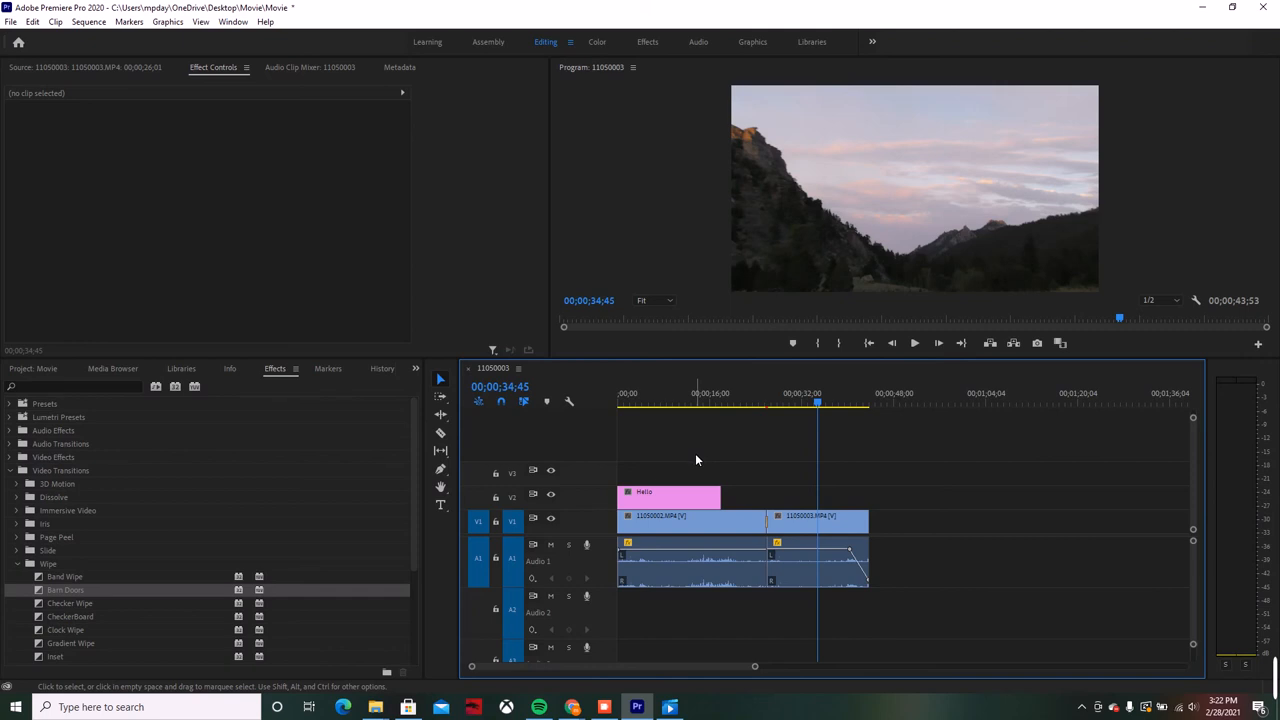
pyautogui.moveTo(670, 464)
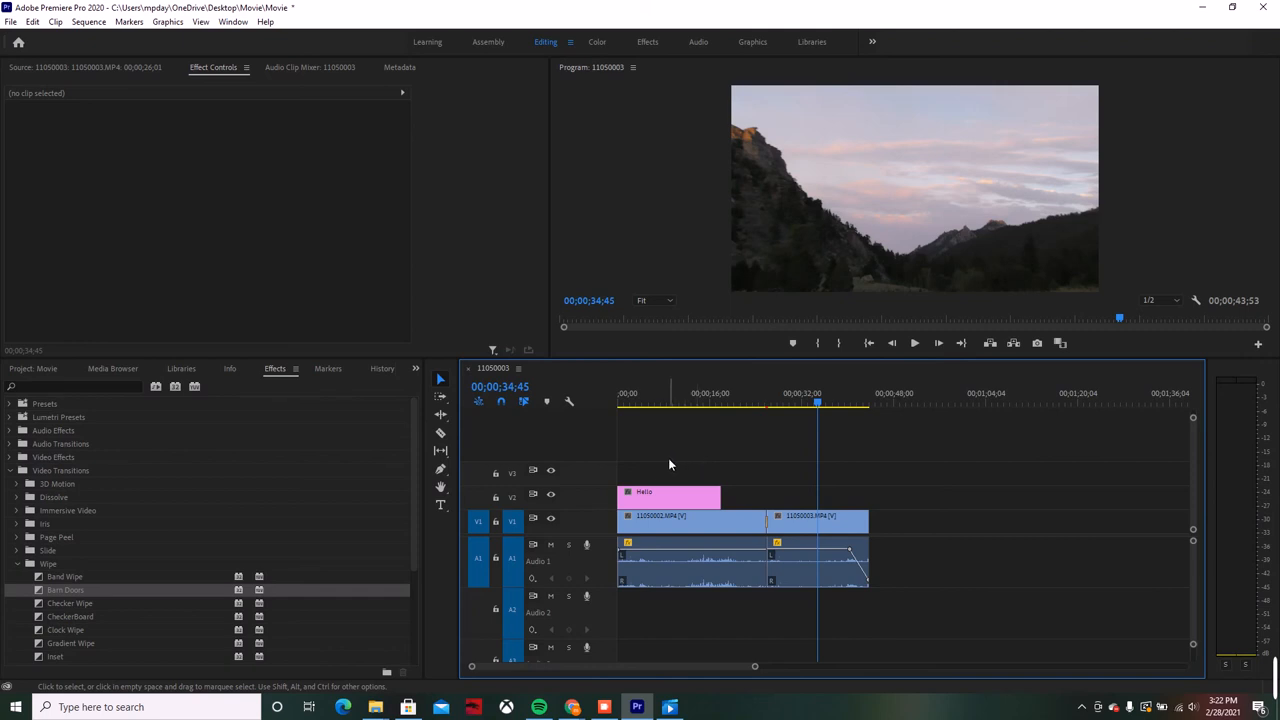
pyautogui.moveTo(448, 390)
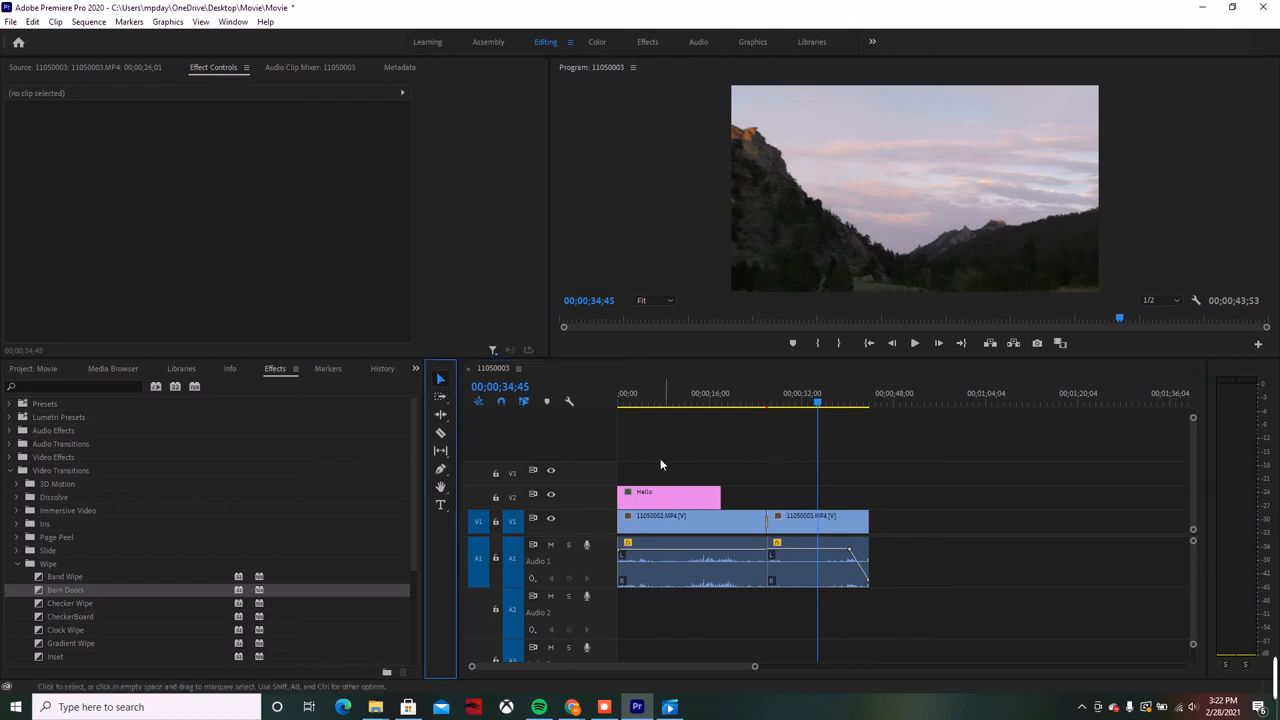
pyautogui.moveTo(660, 464); pyautogui.dragTo(862, 616)
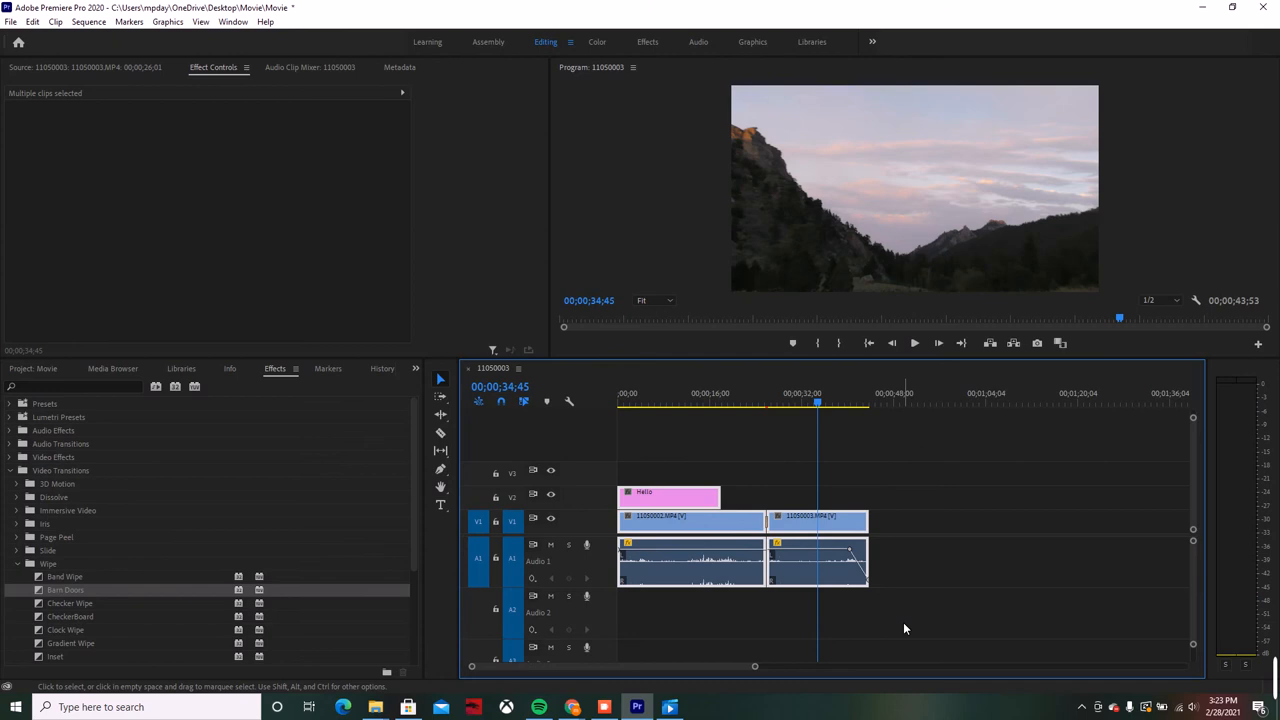
pyautogui.click(684, 470)
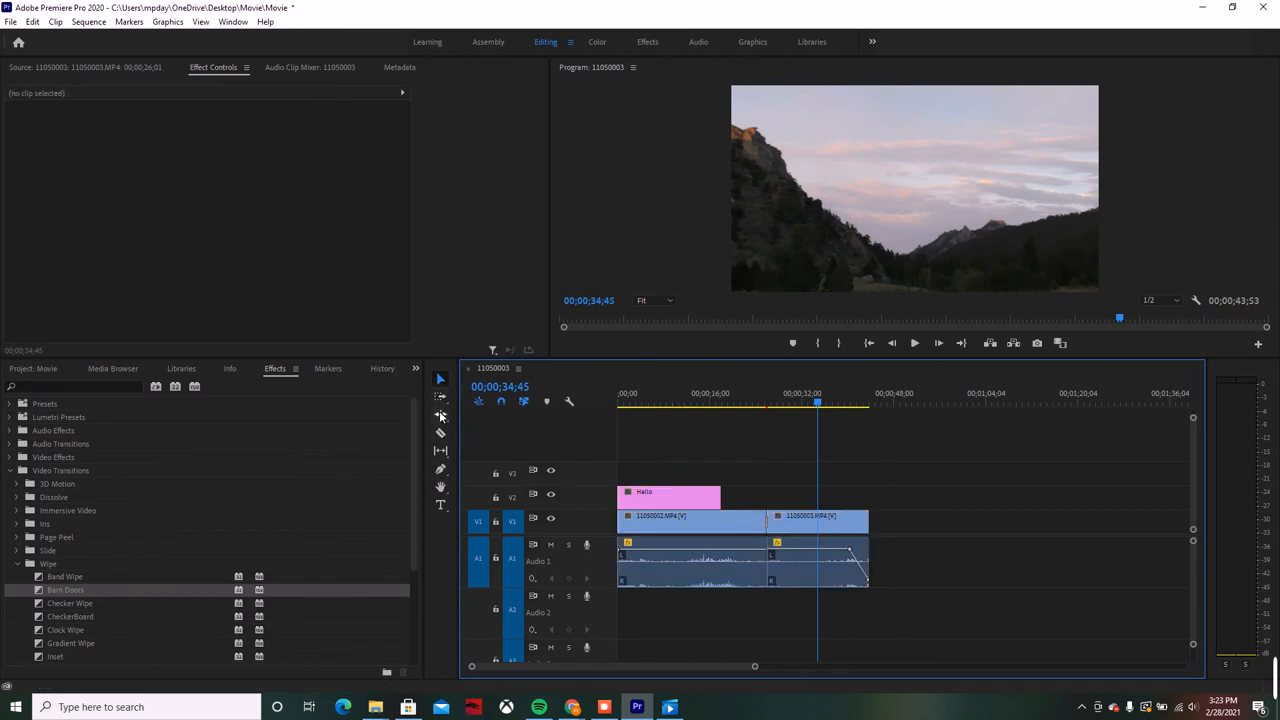
pyautogui.moveTo(440, 405)
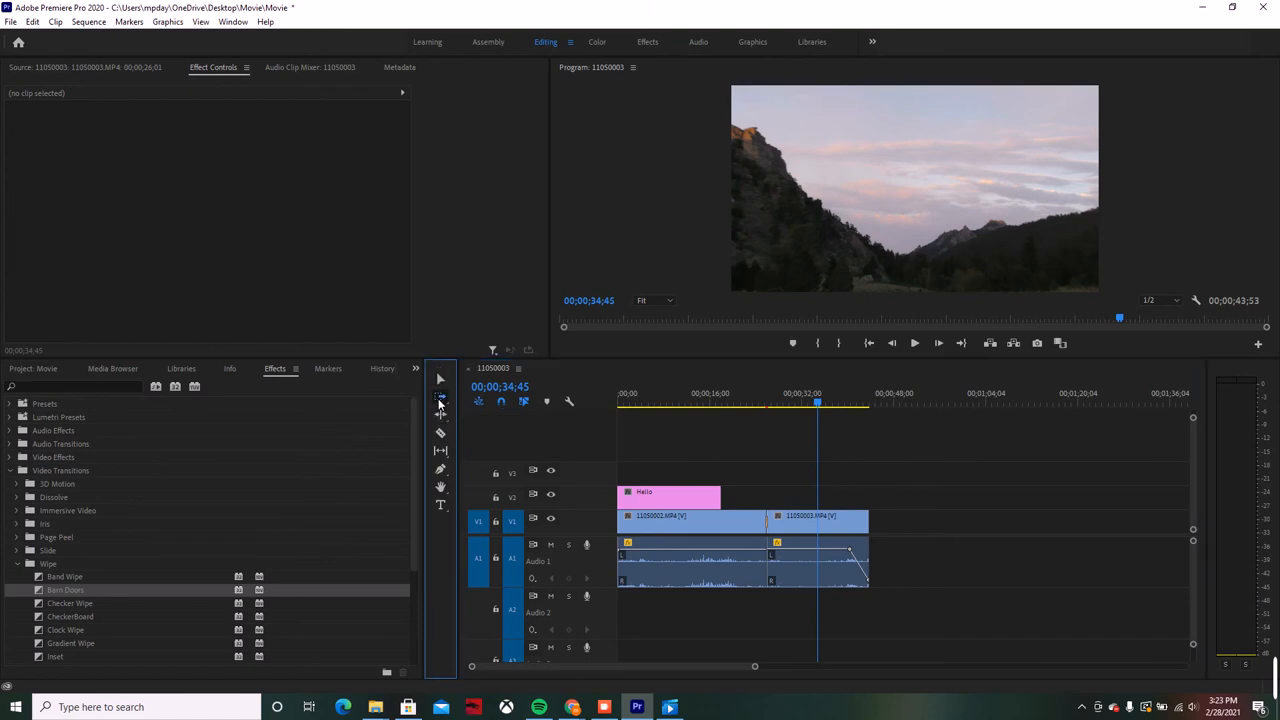
pyautogui.moveTo(647, 504)
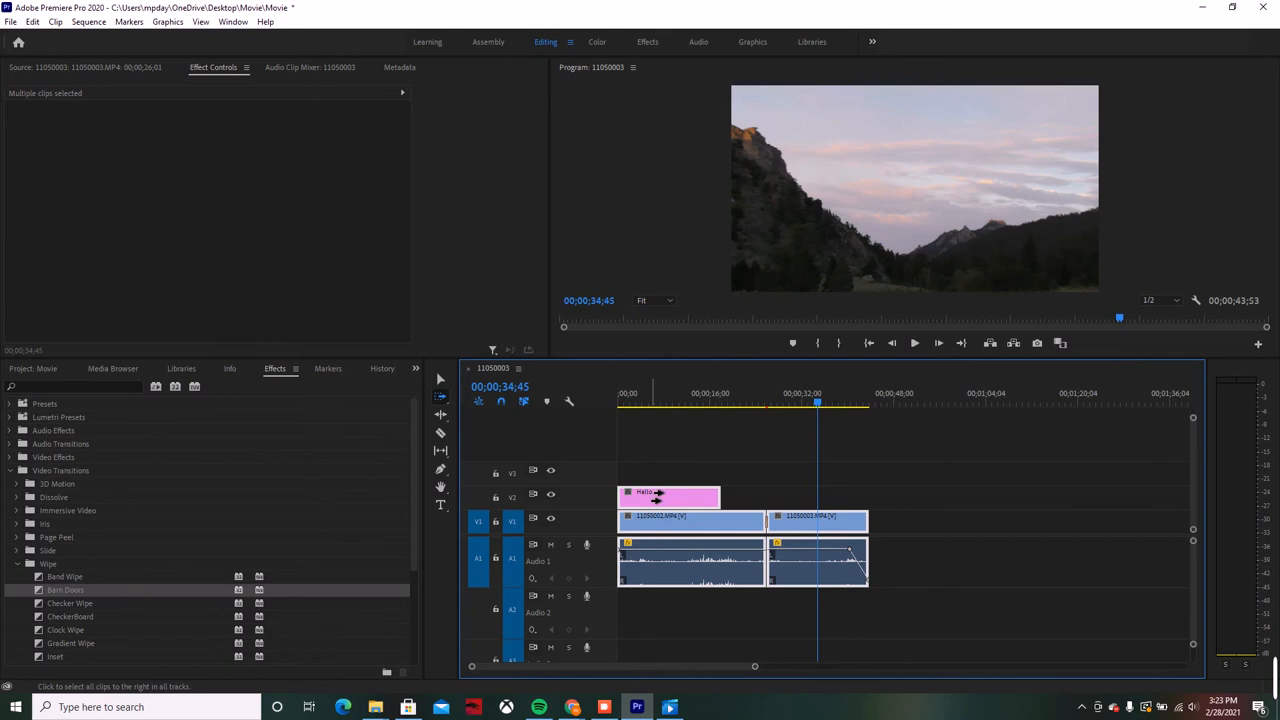
pyautogui.click(619, 420)
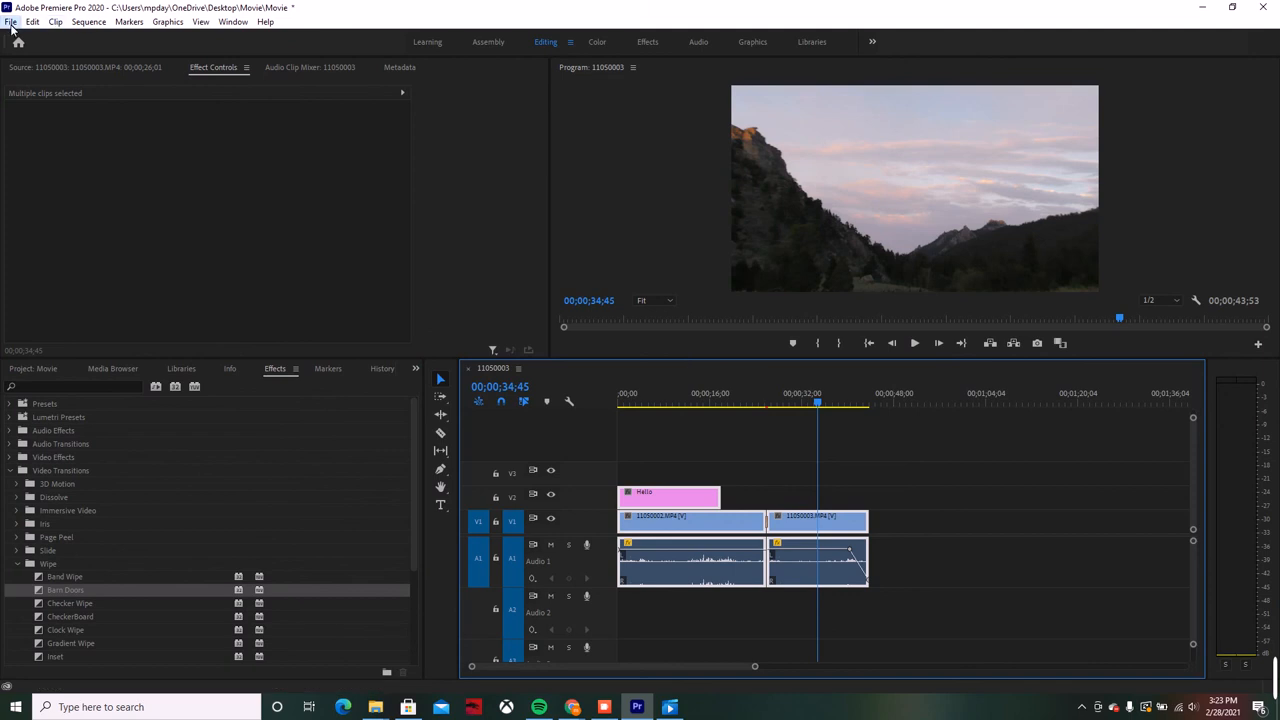
# Open File > Export > Media and choose H.264 as the export format.
pyautogui.click(11, 21)
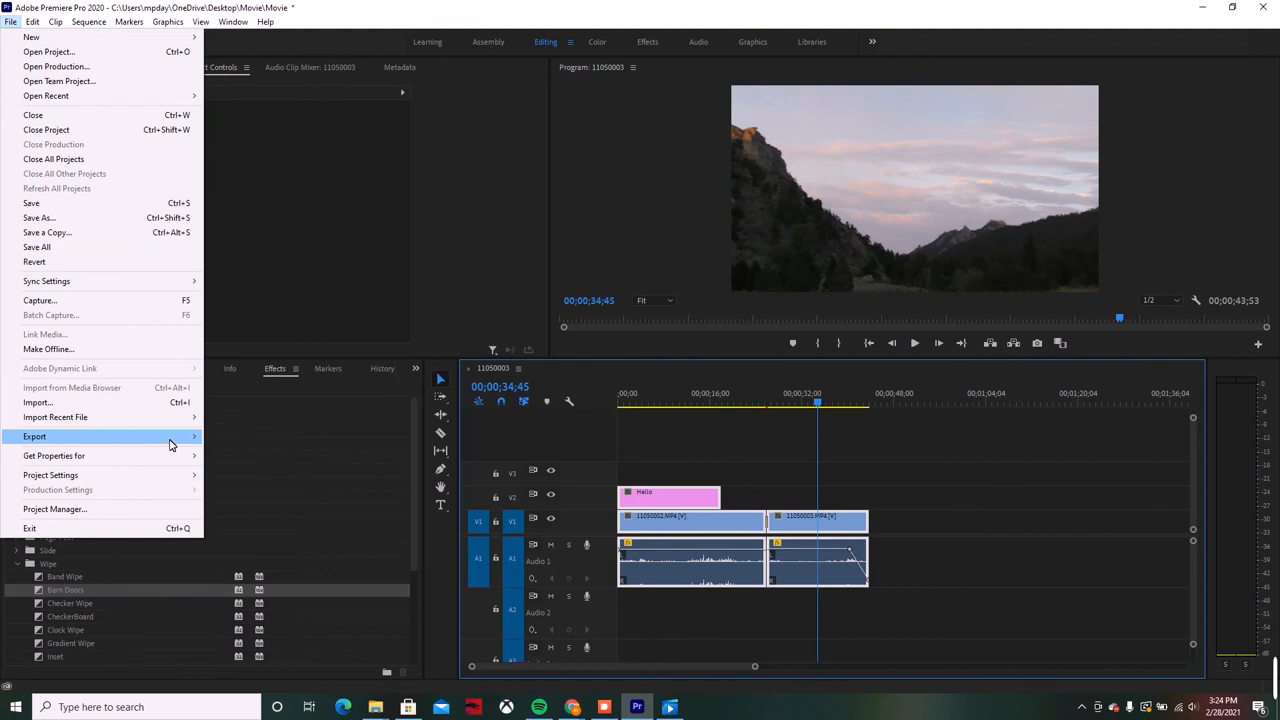
pyautogui.moveTo(192, 444)
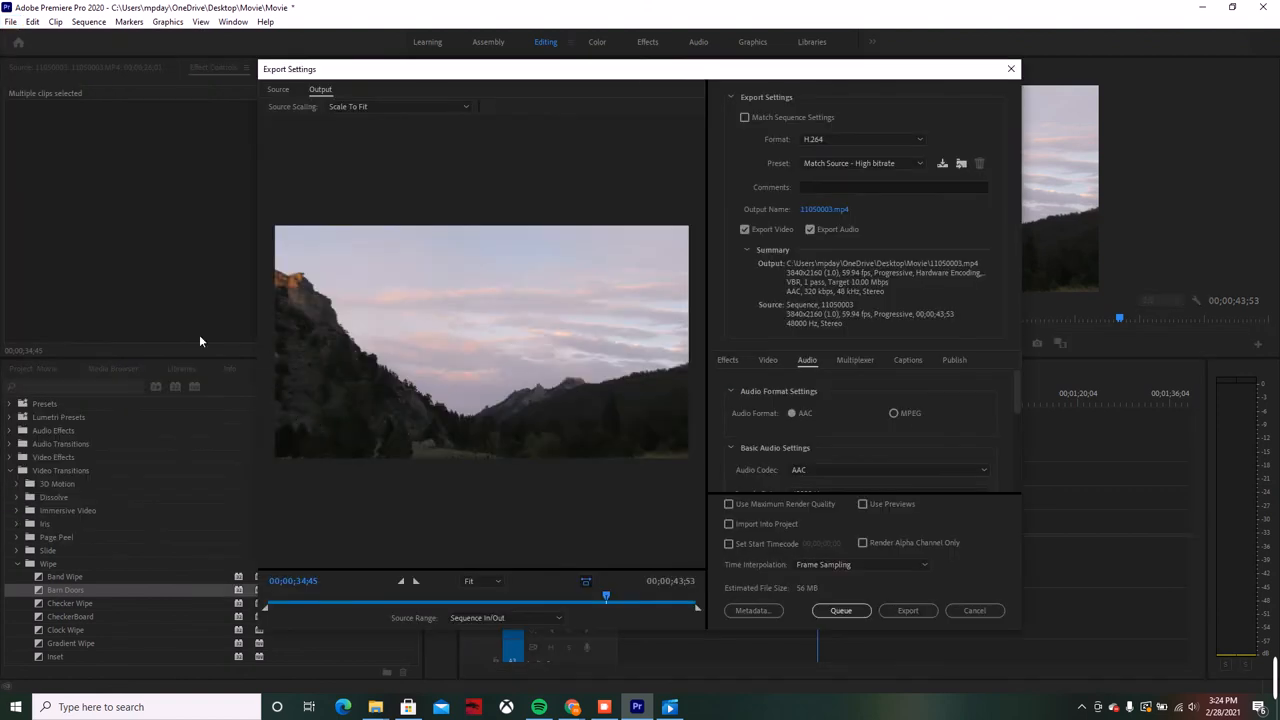
pyautogui.moveTo(703, 350)
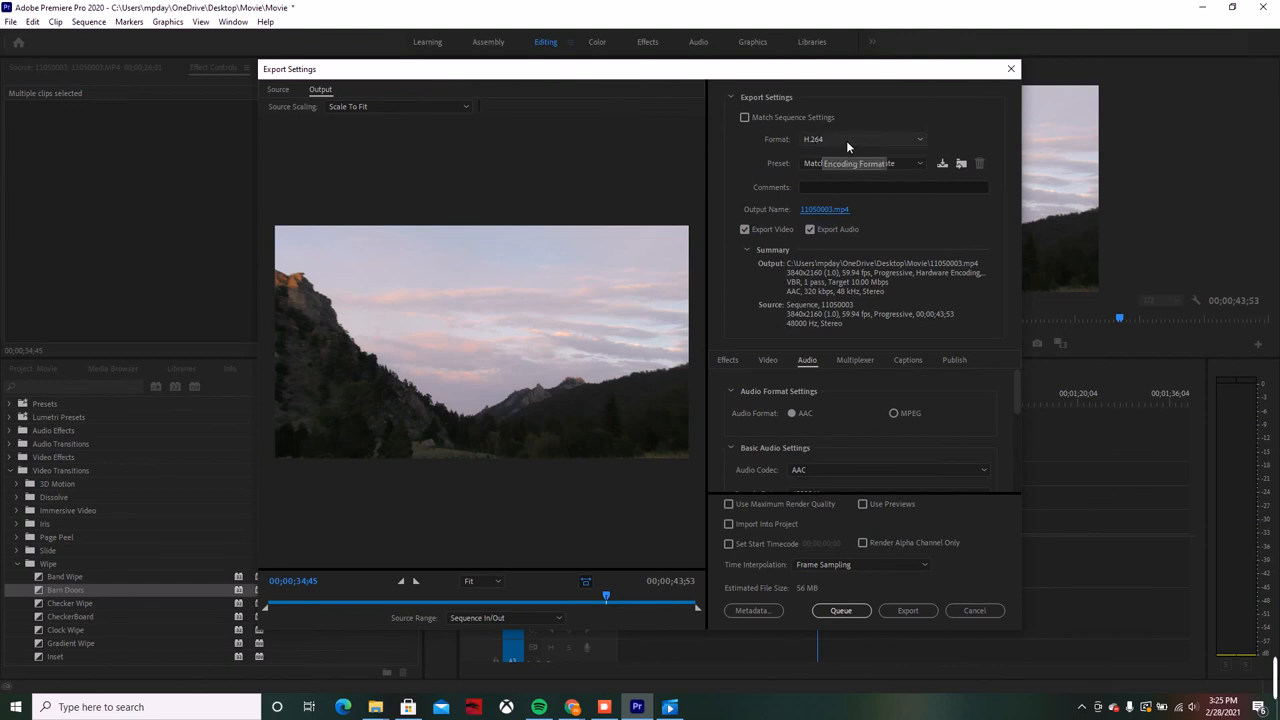
pyautogui.click(865, 139)
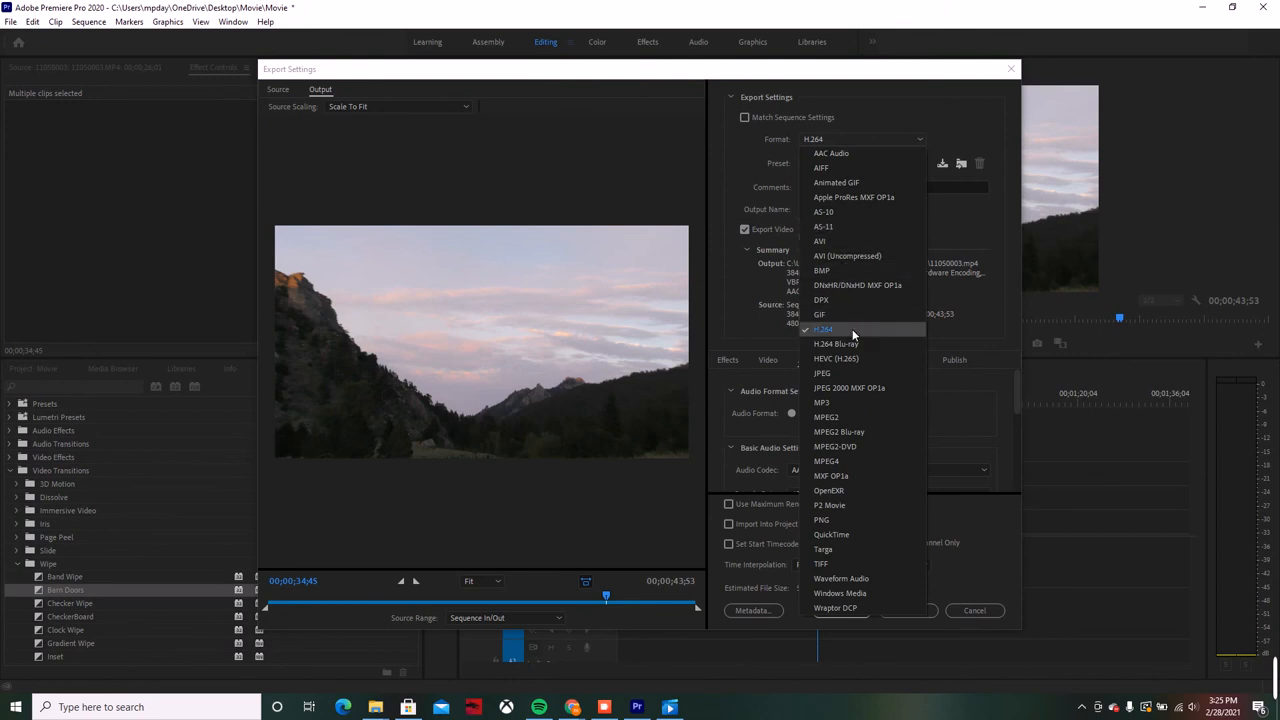
pyautogui.click(823, 329)
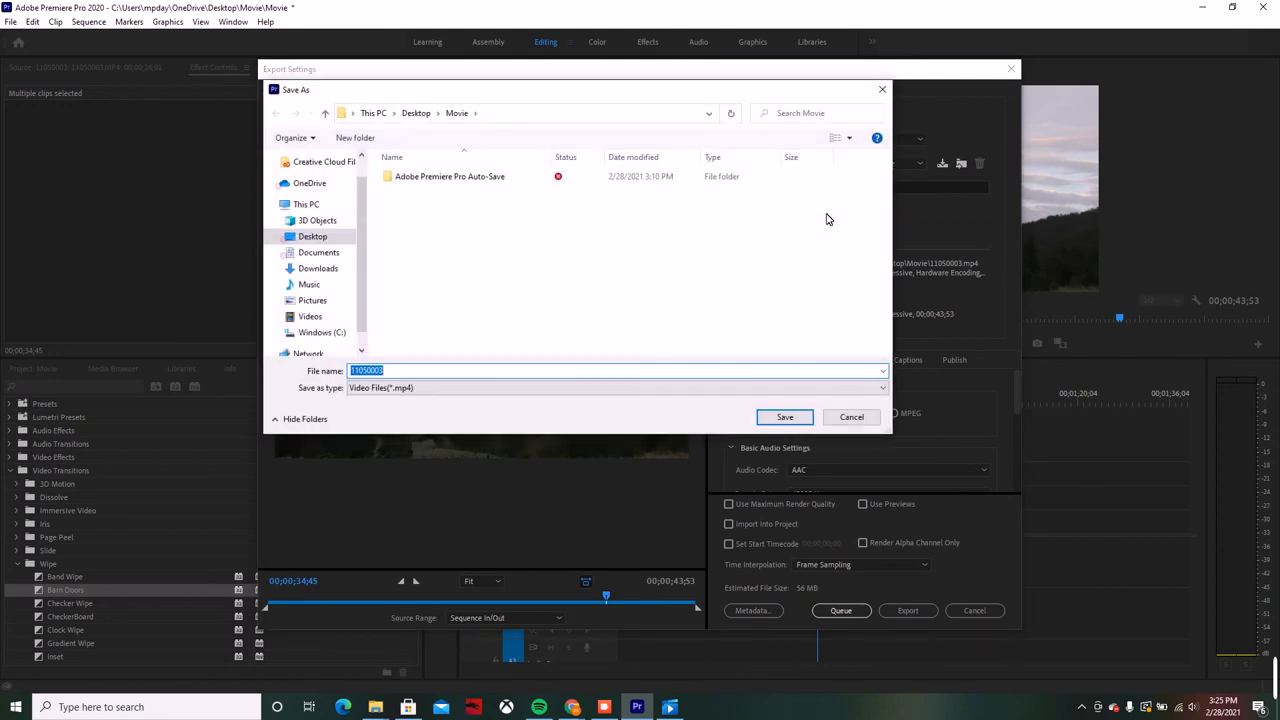
pyautogui.moveTo(375, 237)
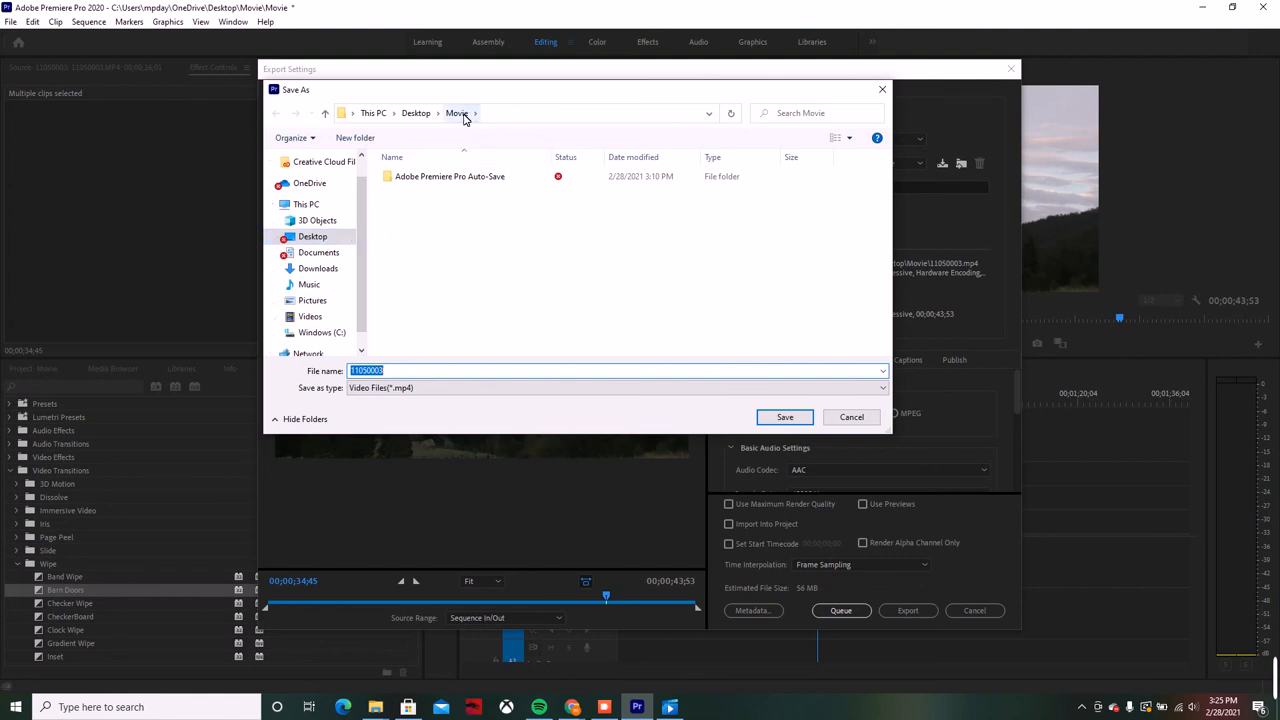
pyautogui.moveTo(422, 387)
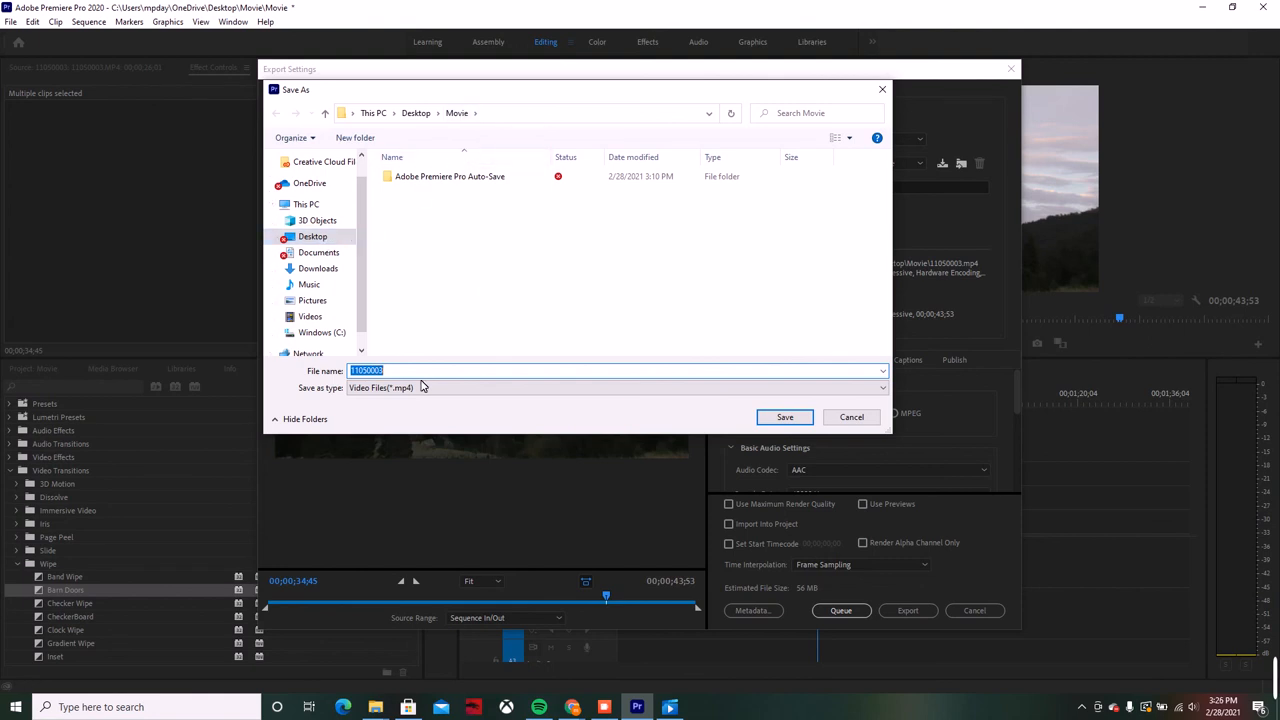
pyautogui.moveTo(323, 370)
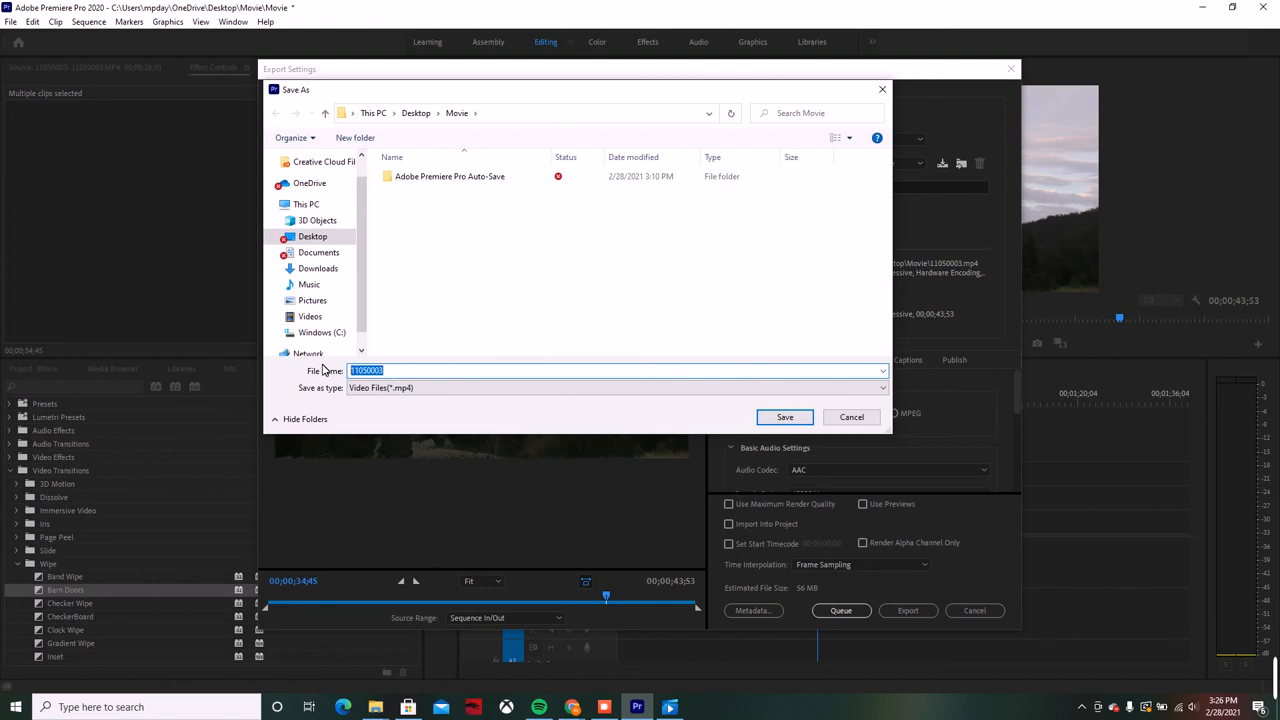
# Name the export output Movie.mp4 in the Desktop Movie folder.
pyautogui.write('M')
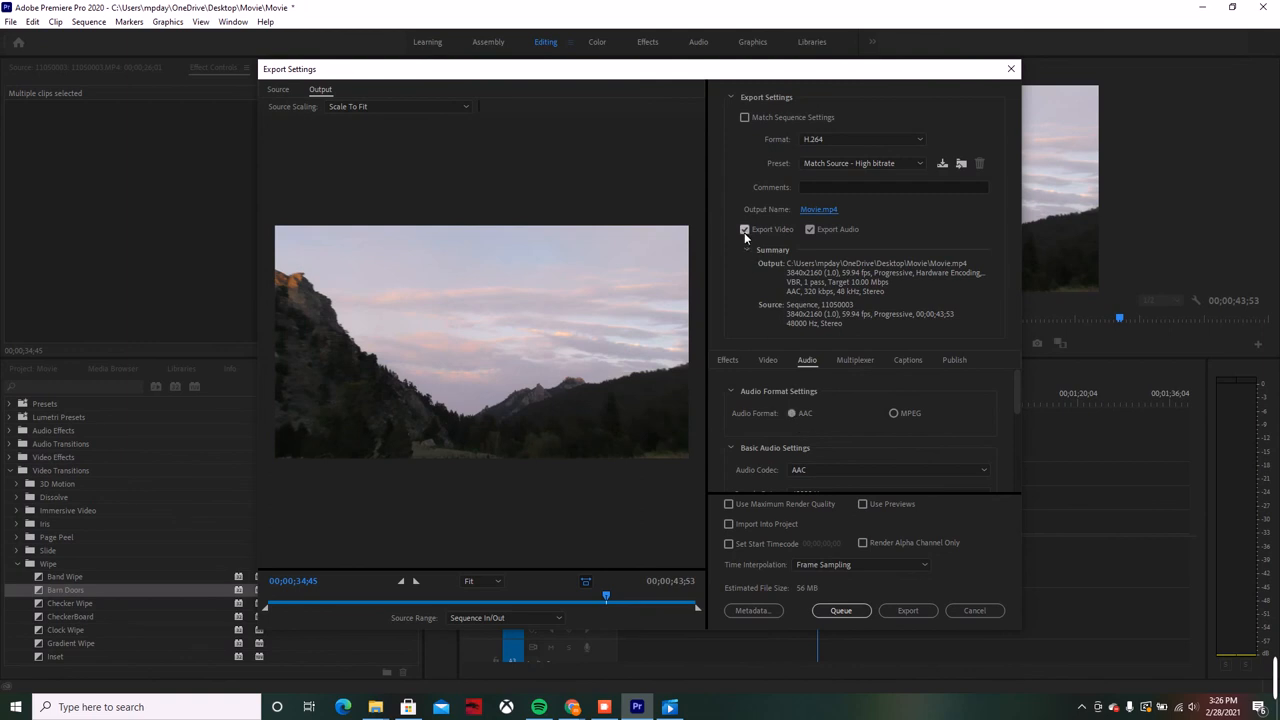
pyautogui.moveTo(744, 229)
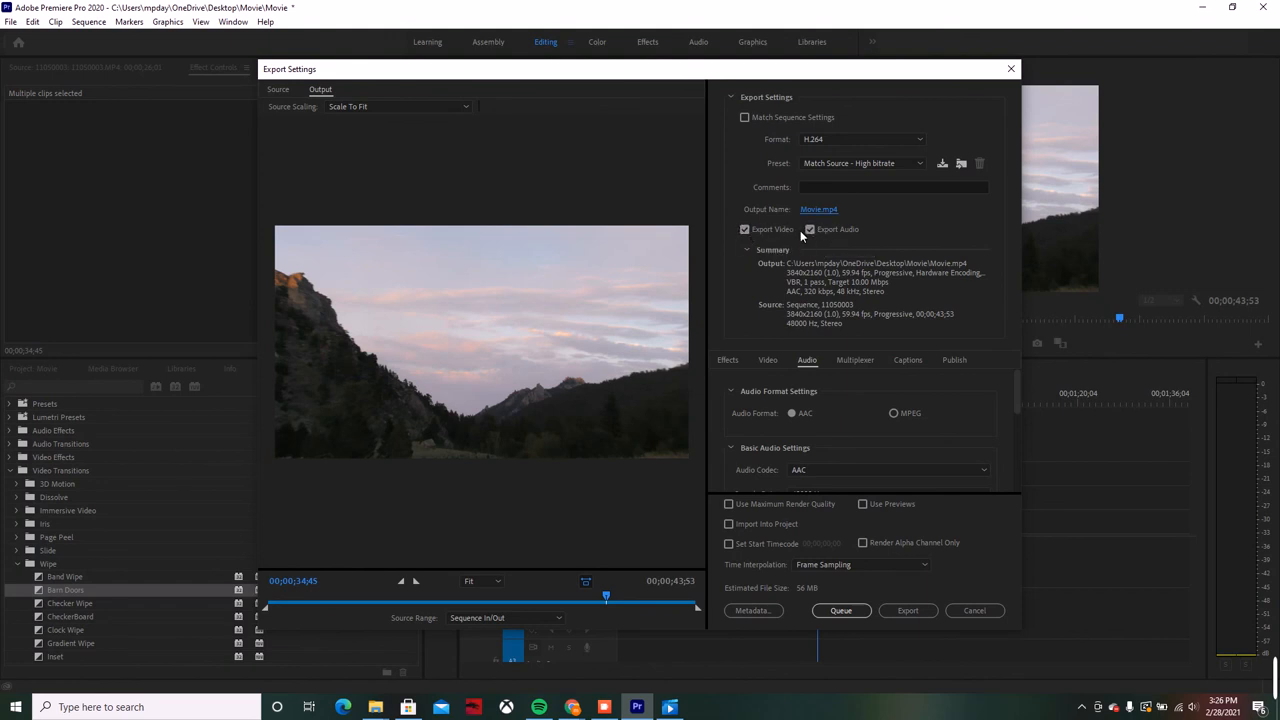
pyautogui.moveTo(864, 237)
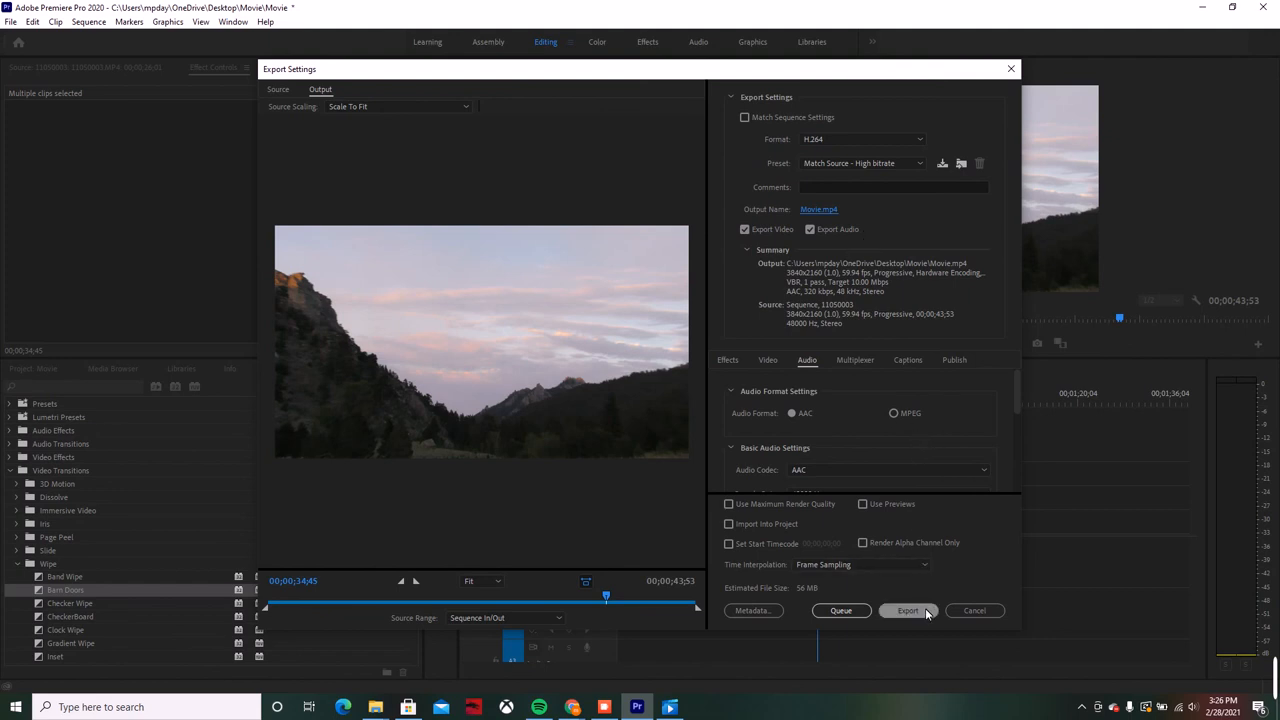
pyautogui.moveTo(908, 611)
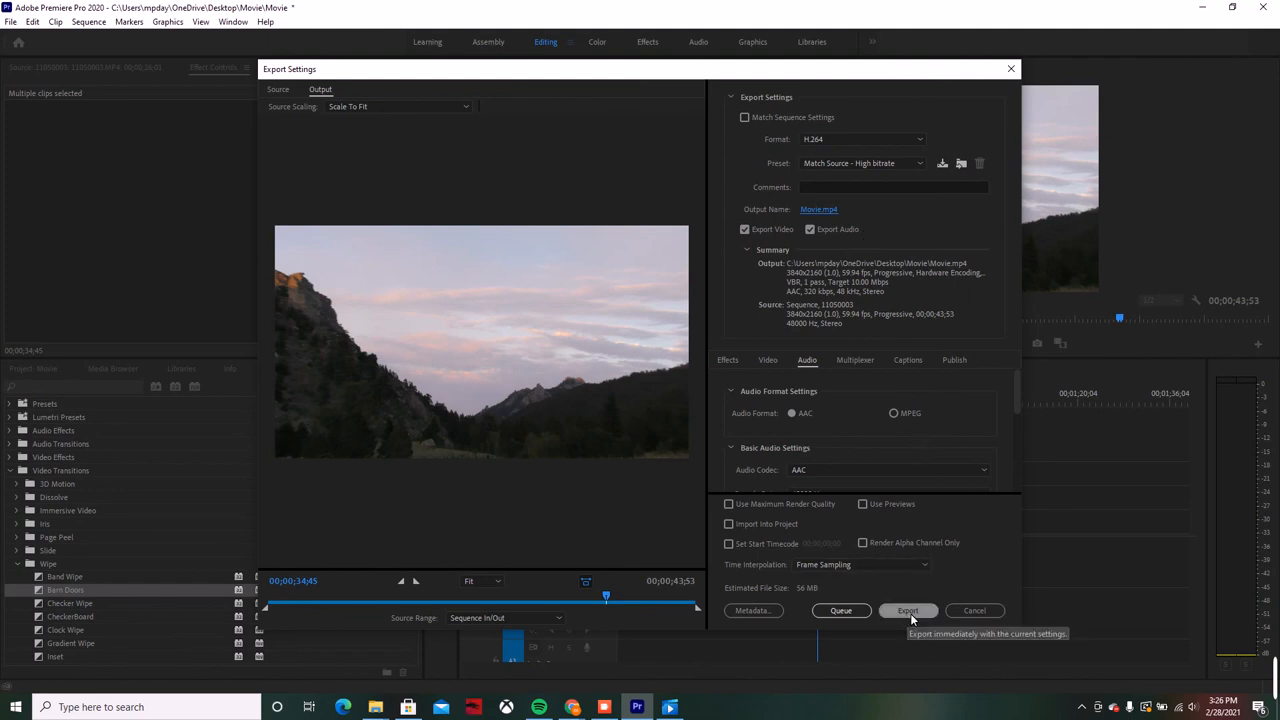
# Export Movie.mp4, then play it from Desktop > Movie in File Explorer.
pyautogui.click(907, 610)
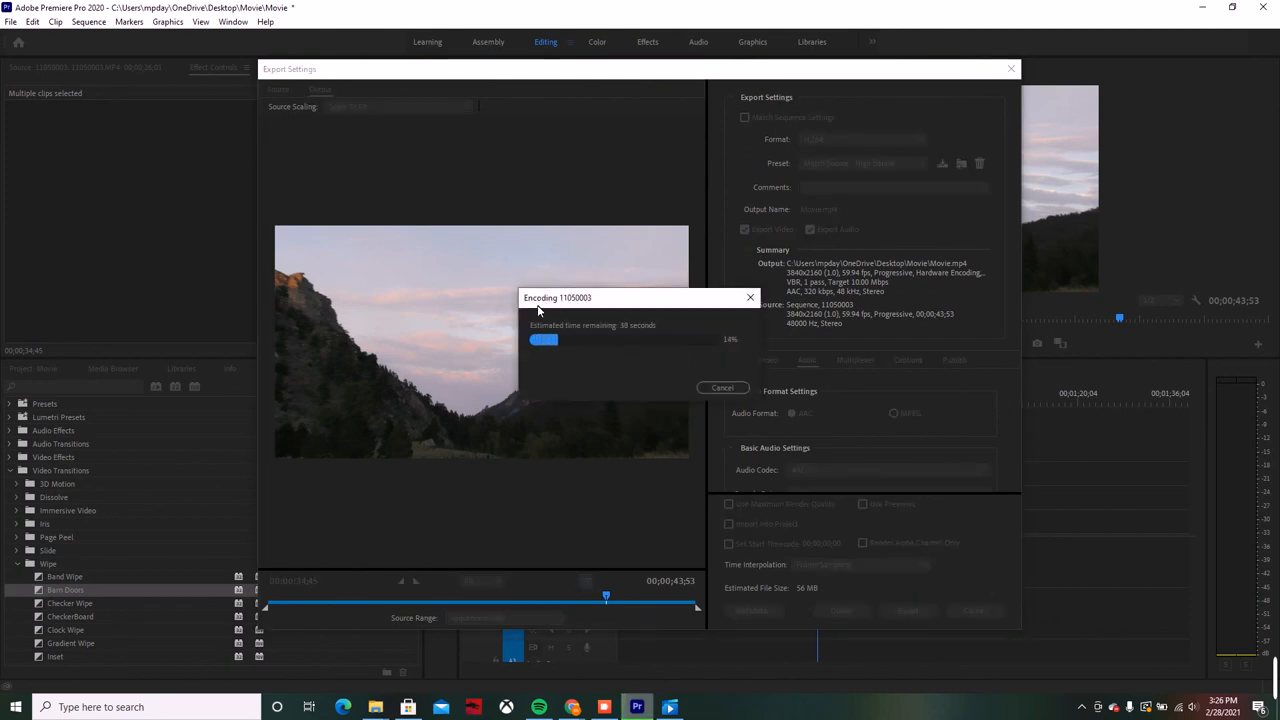
pyautogui.moveTo(649, 374)
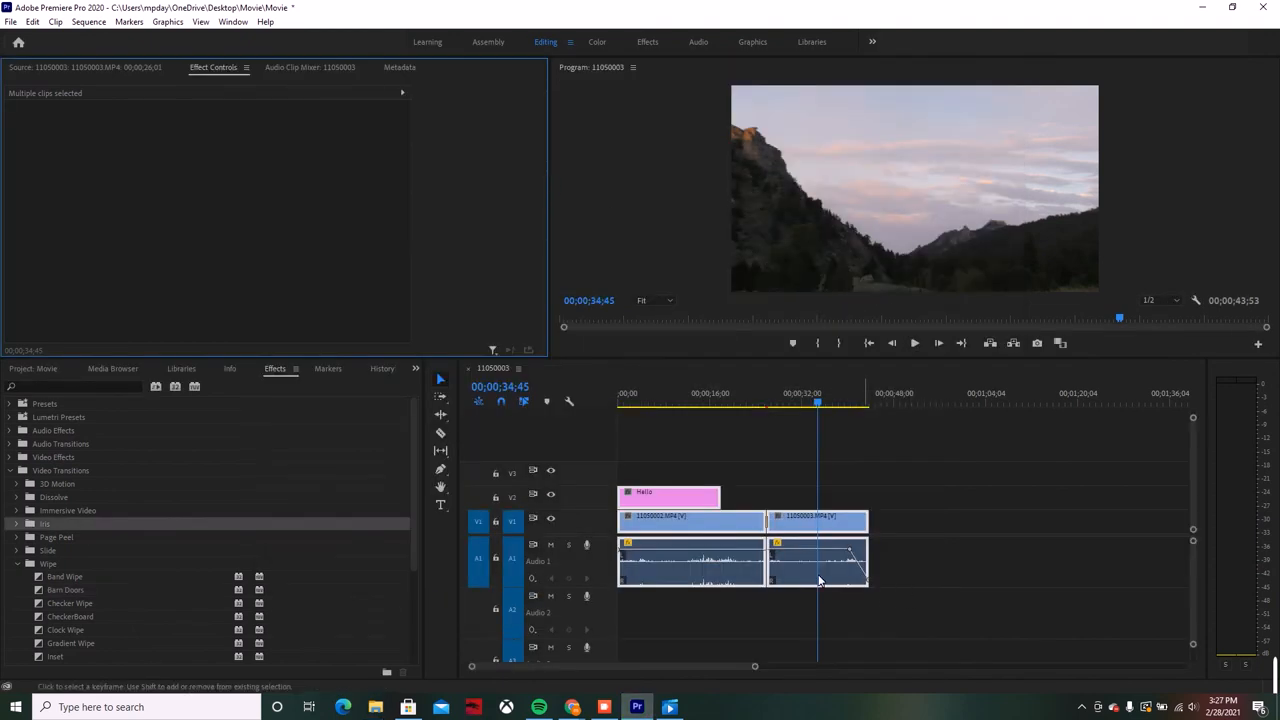
pyautogui.click(375, 707)
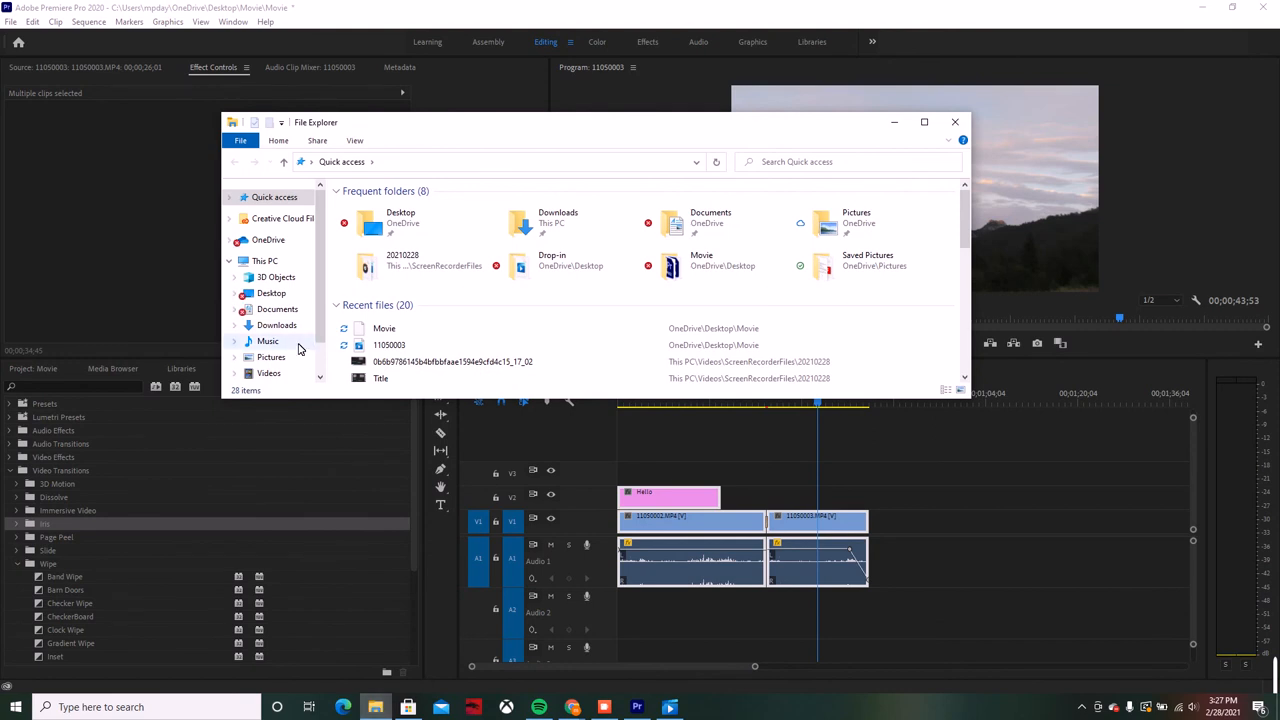
pyautogui.click(271, 293)
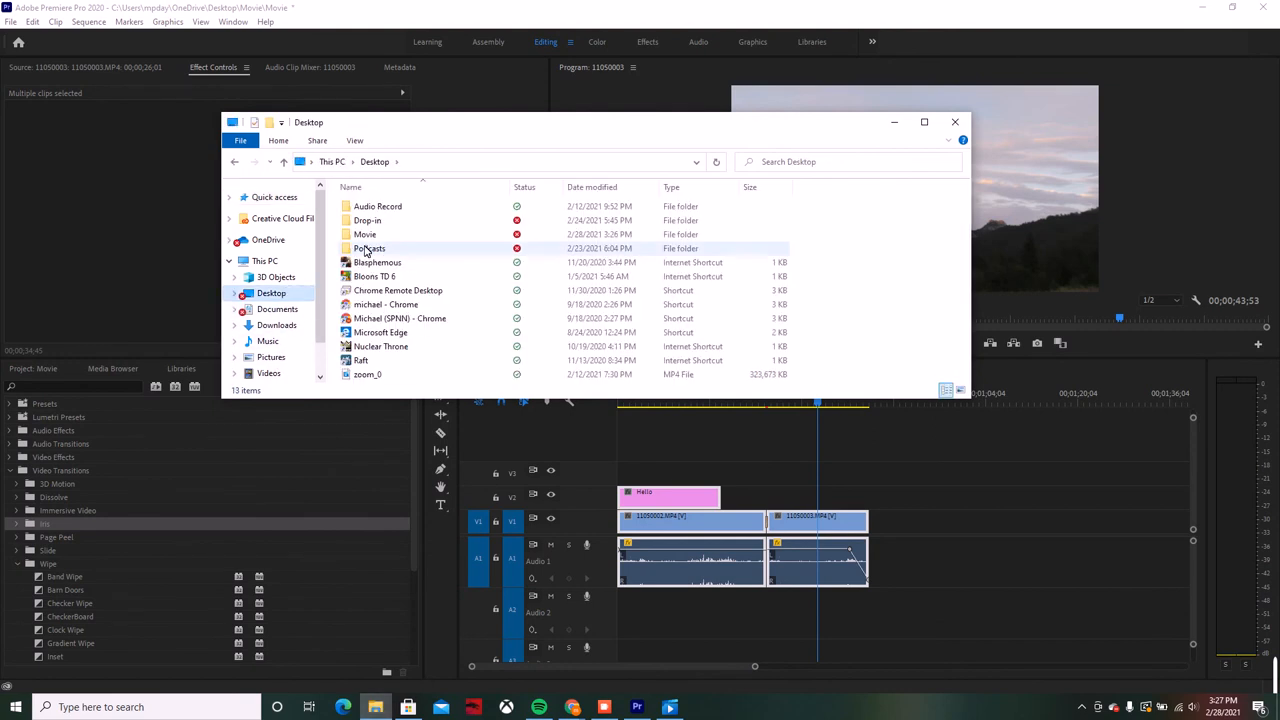
pyautogui.doubleClick(365, 234)
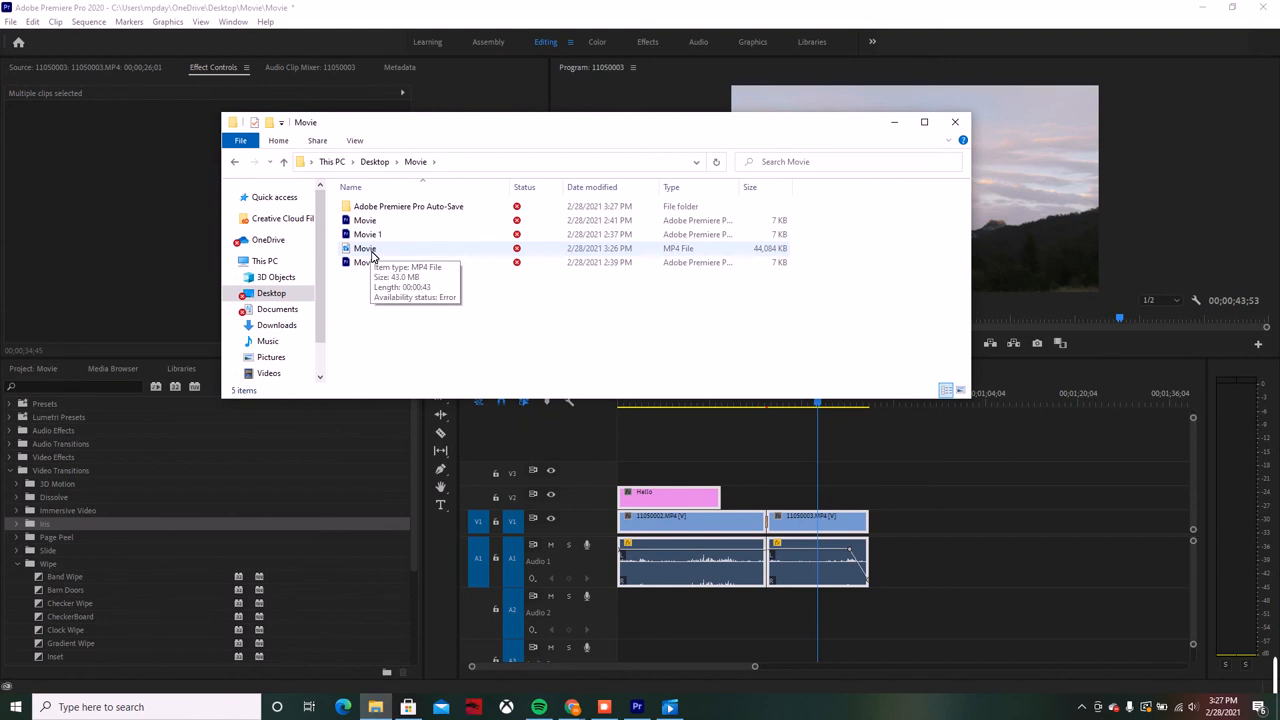
pyautogui.doubleClick(365, 248)
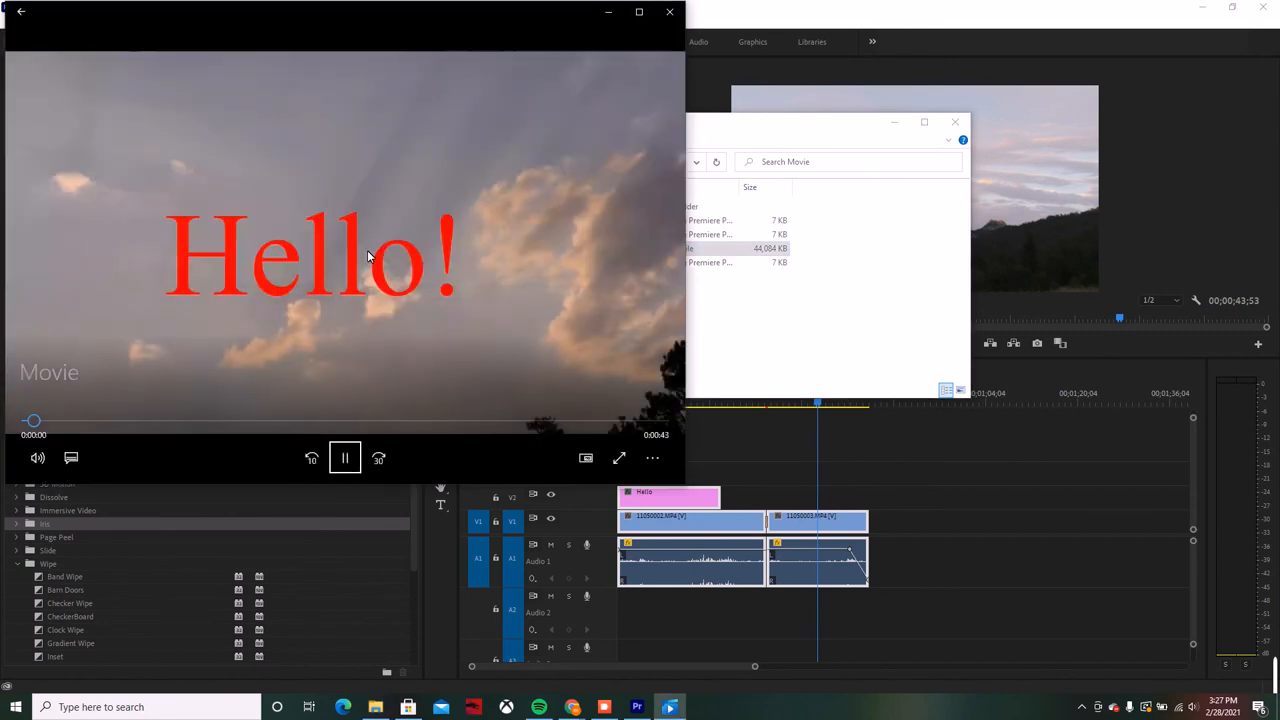